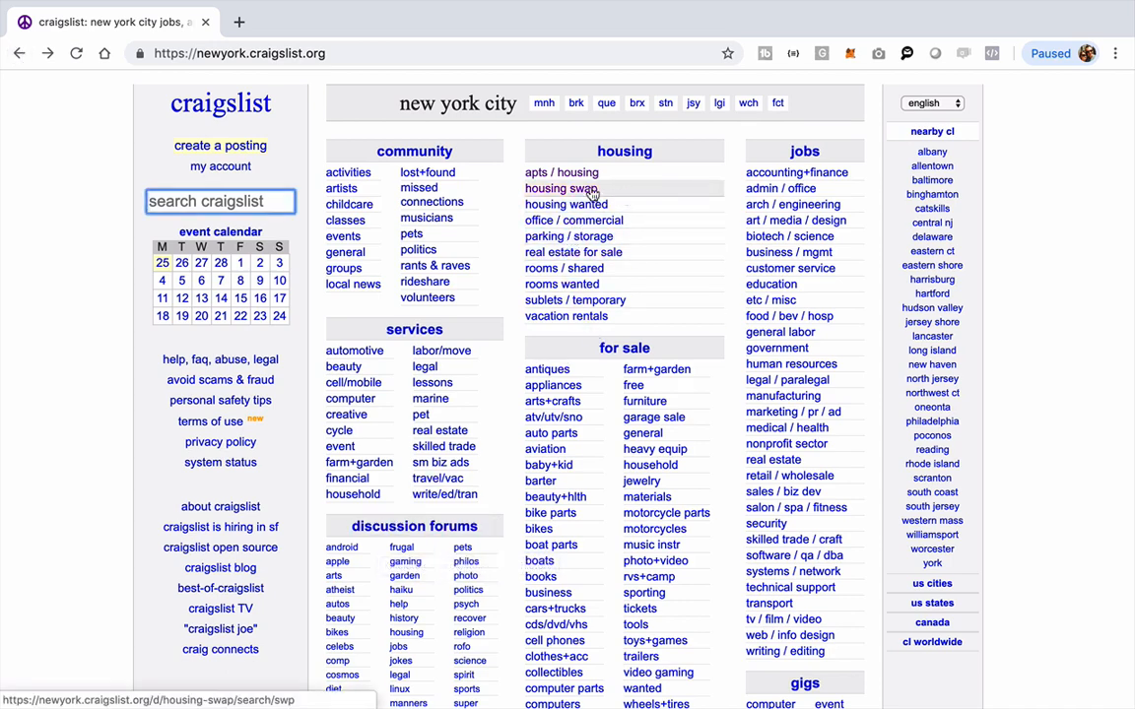
{"action": "mouse_move", "coordinate": [560, 172]}
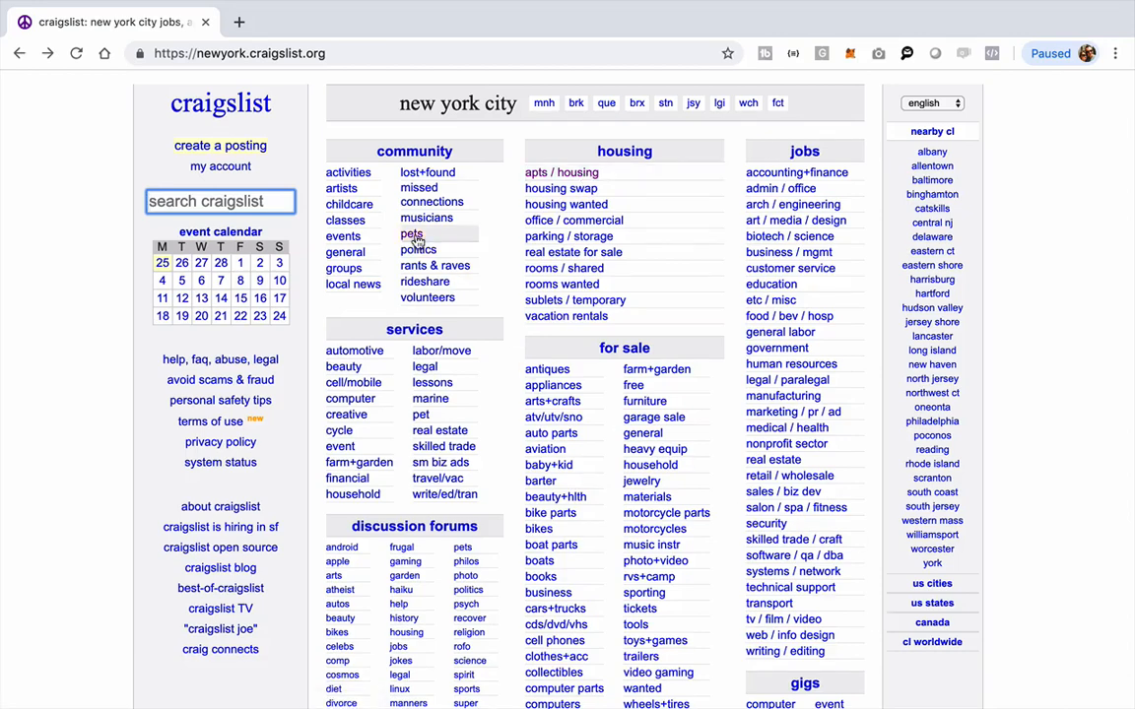
Step: Open New York's all-apartments listings and scroll through the first page of 120 results
{"action": "left_click", "coordinate": [561, 171]}
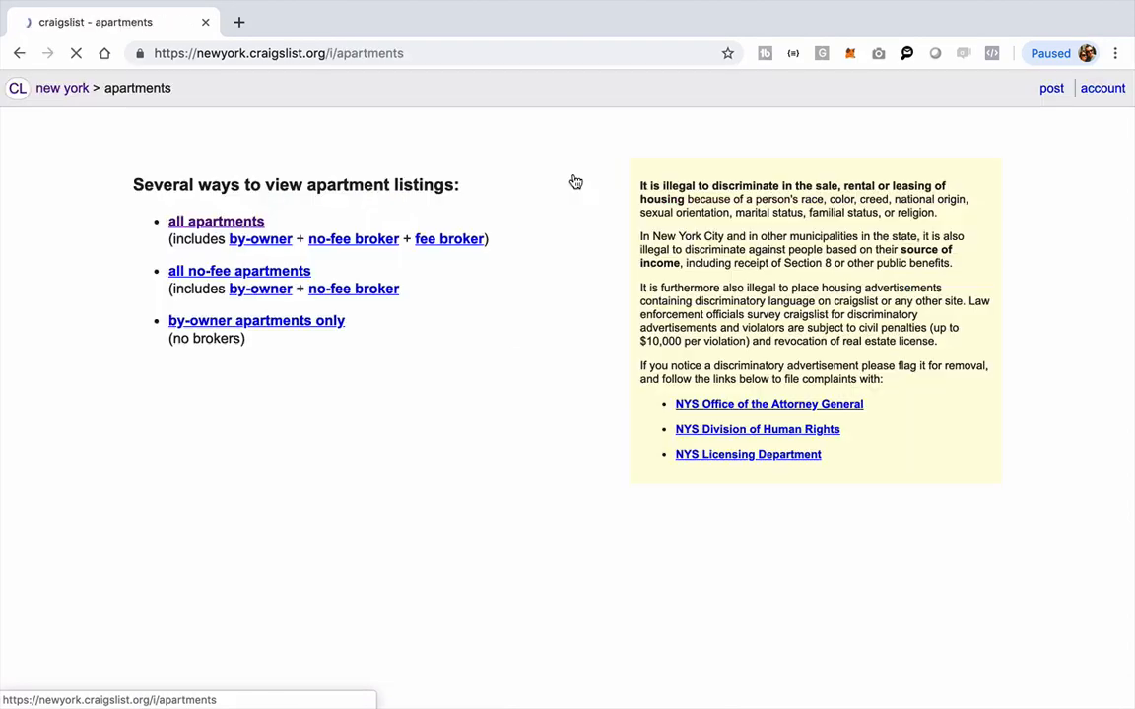
{"action": "left_click", "coordinate": [216, 220]}
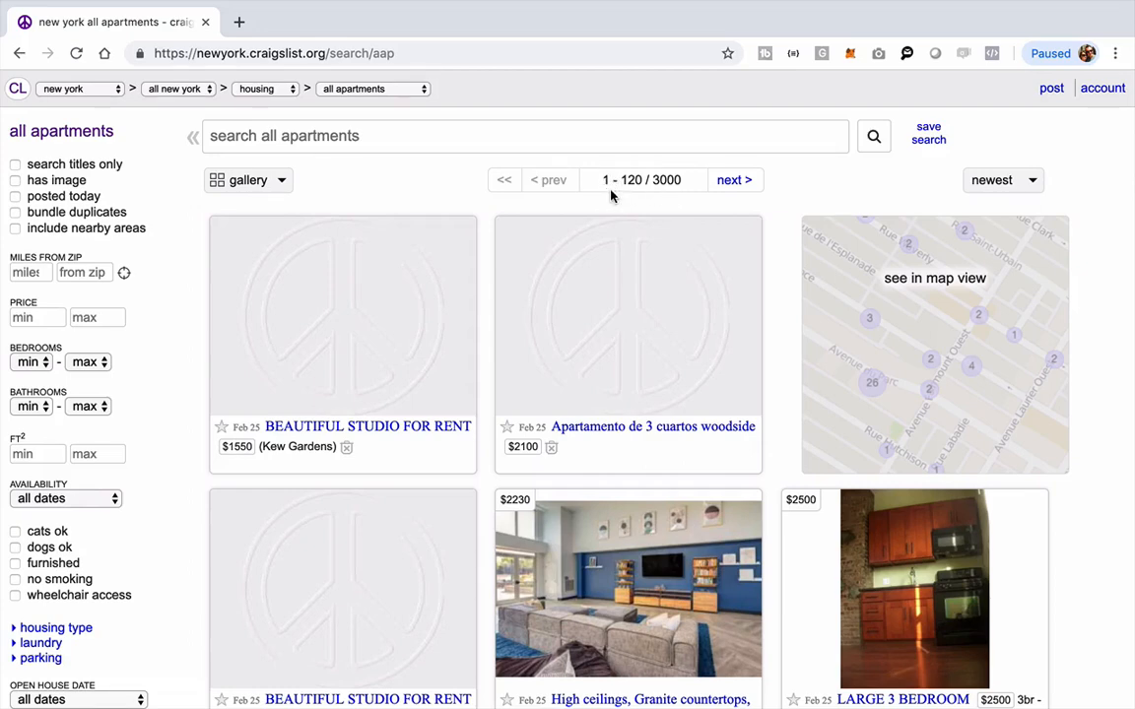
{"action": "mouse_move", "coordinate": [626, 193]}
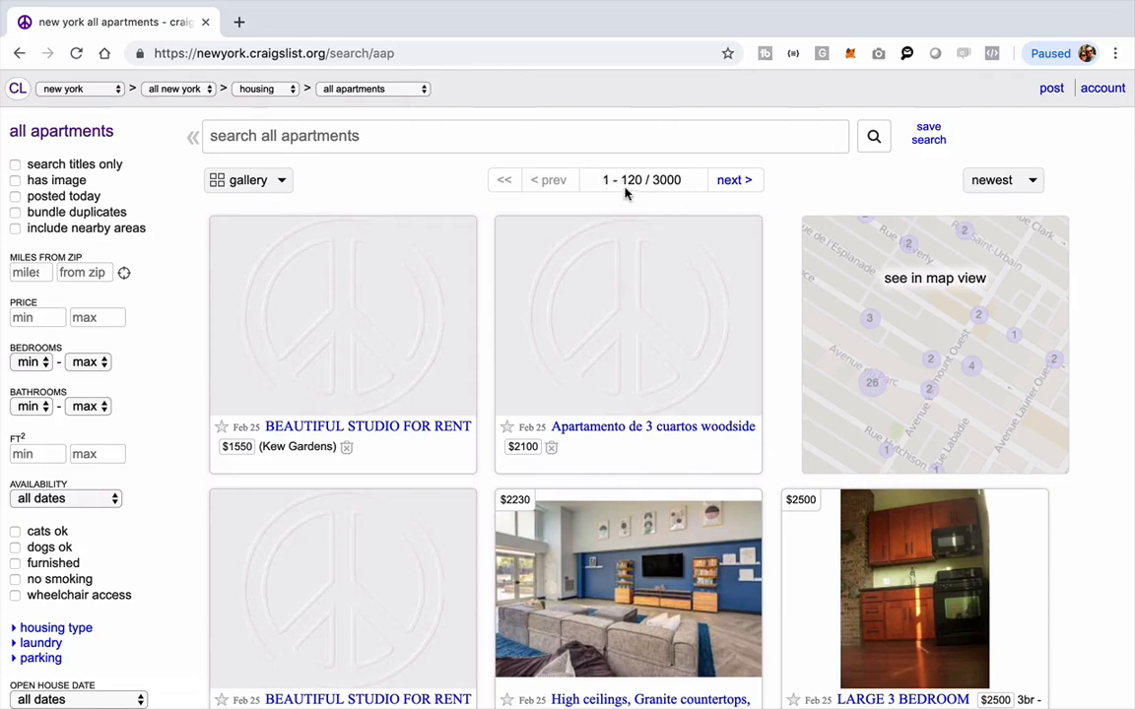
{"action": "mouse_move", "coordinate": [672, 202]}
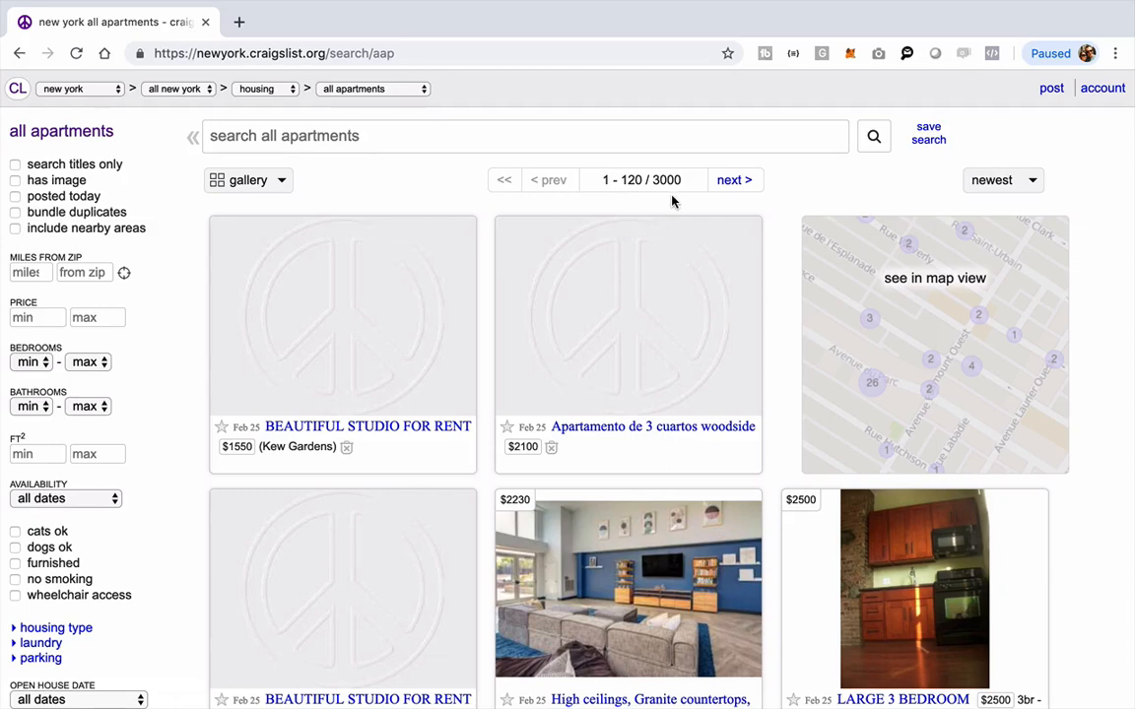
{"action": "mouse_move", "coordinate": [610, 181]}
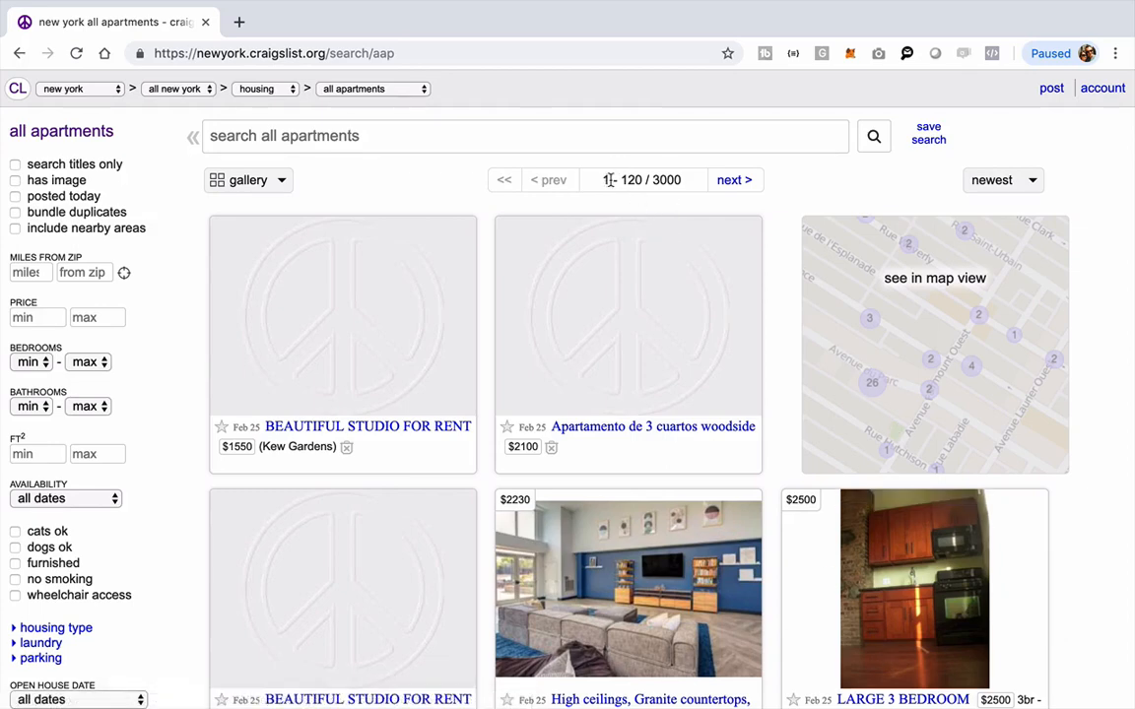
{"action": "mouse_move", "coordinate": [605, 180]}
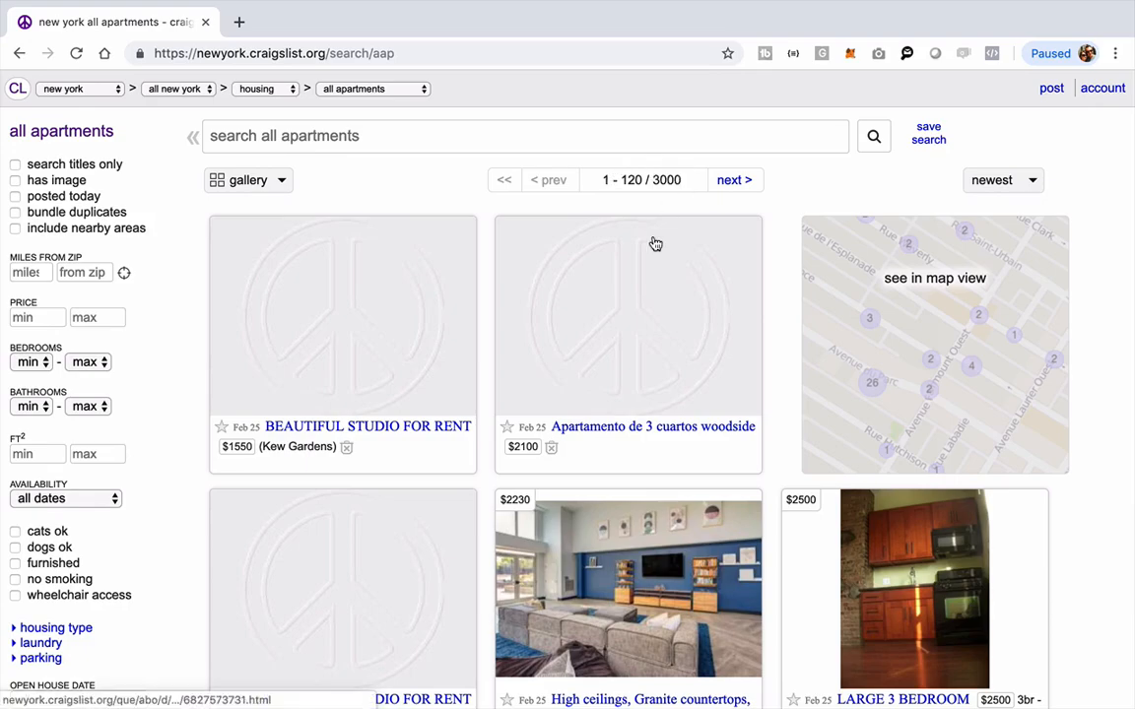
{"action": "scroll", "scroll_direction": "down", "scroll_amount": 3}
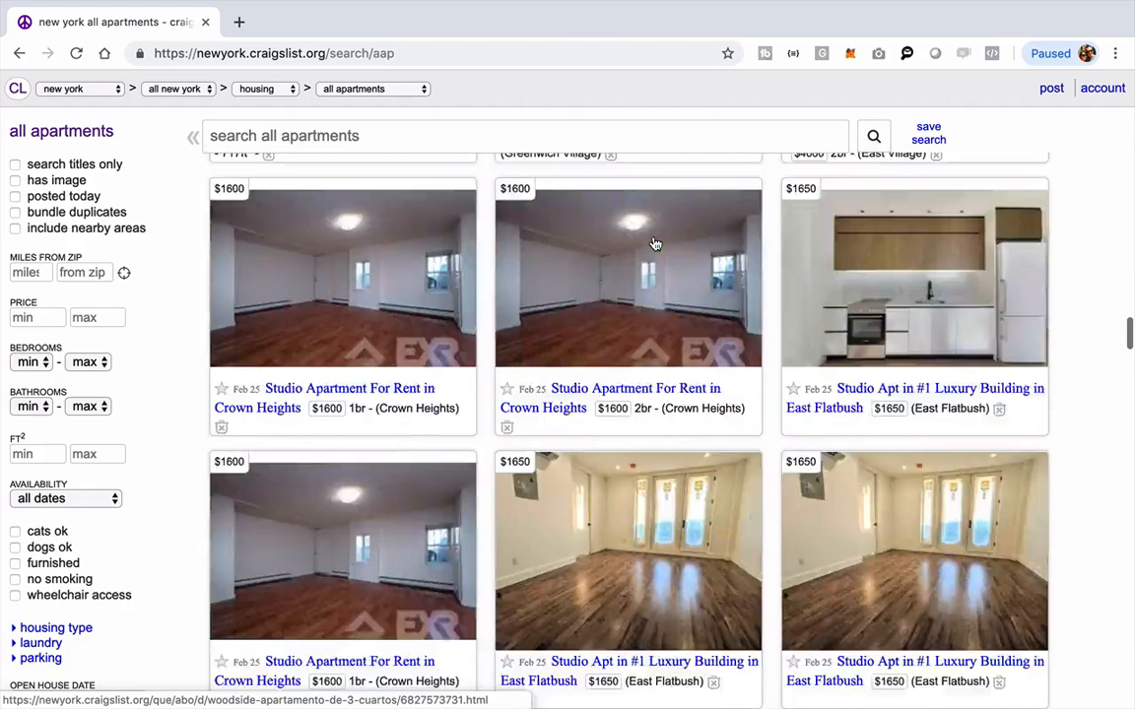
{"action": "scroll", "scroll_direction": "down", "scroll_amount": 3}
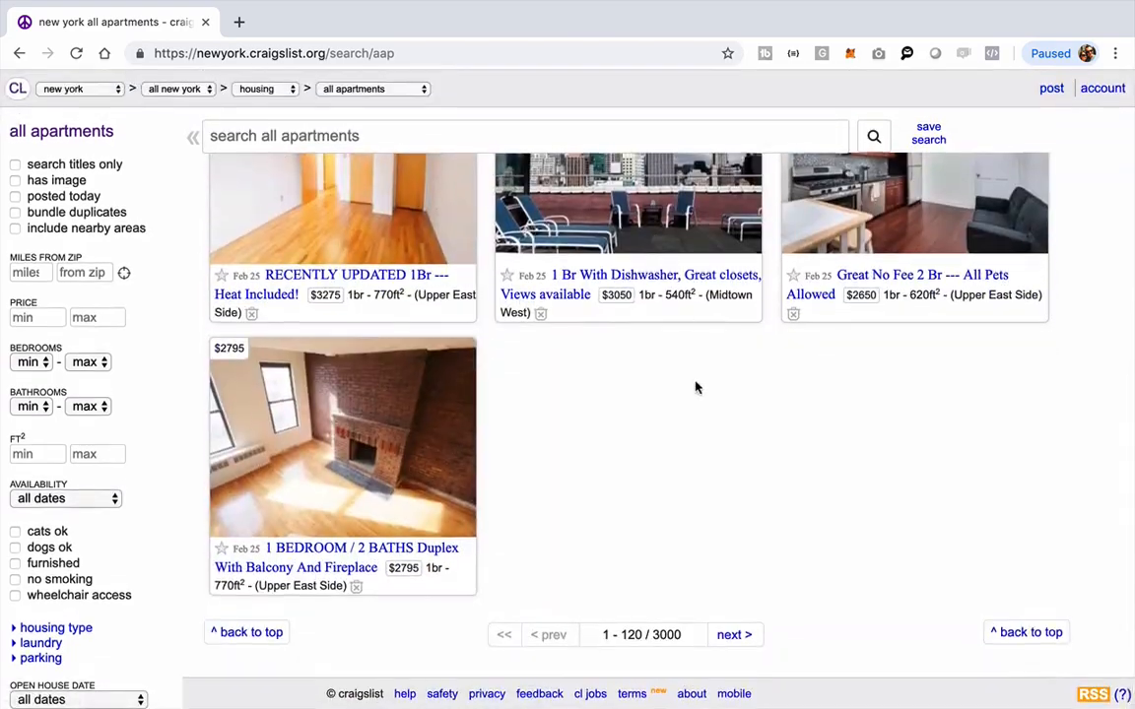
Step: Load results 121–240, then edit the URL offset to reach the no-results page past 3000
{"action": "left_click", "coordinate": [734, 634]}
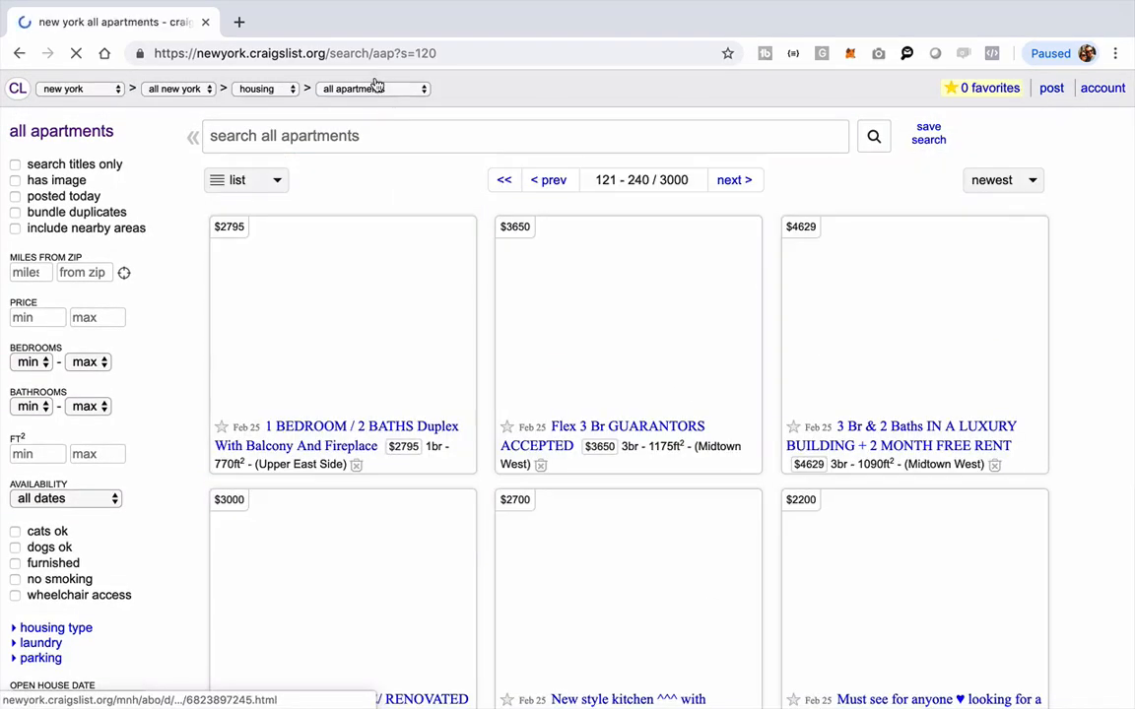
{"action": "left_click", "coordinate": [237, 179]}
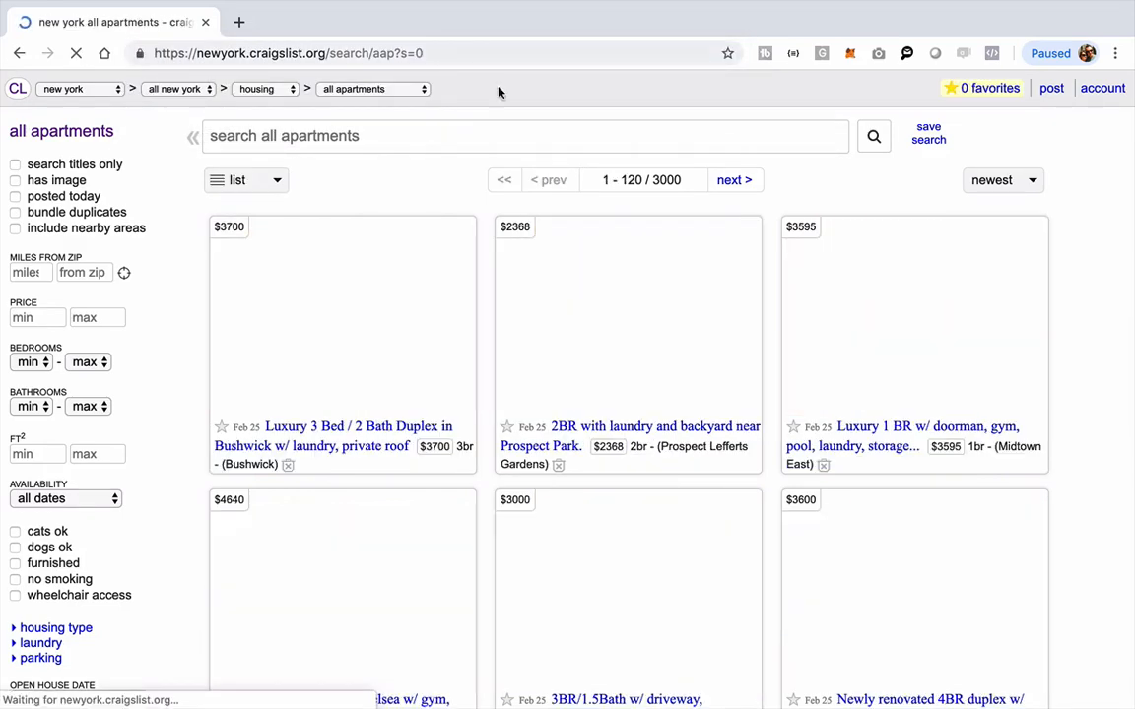
{"action": "left_click", "coordinate": [247, 179]}
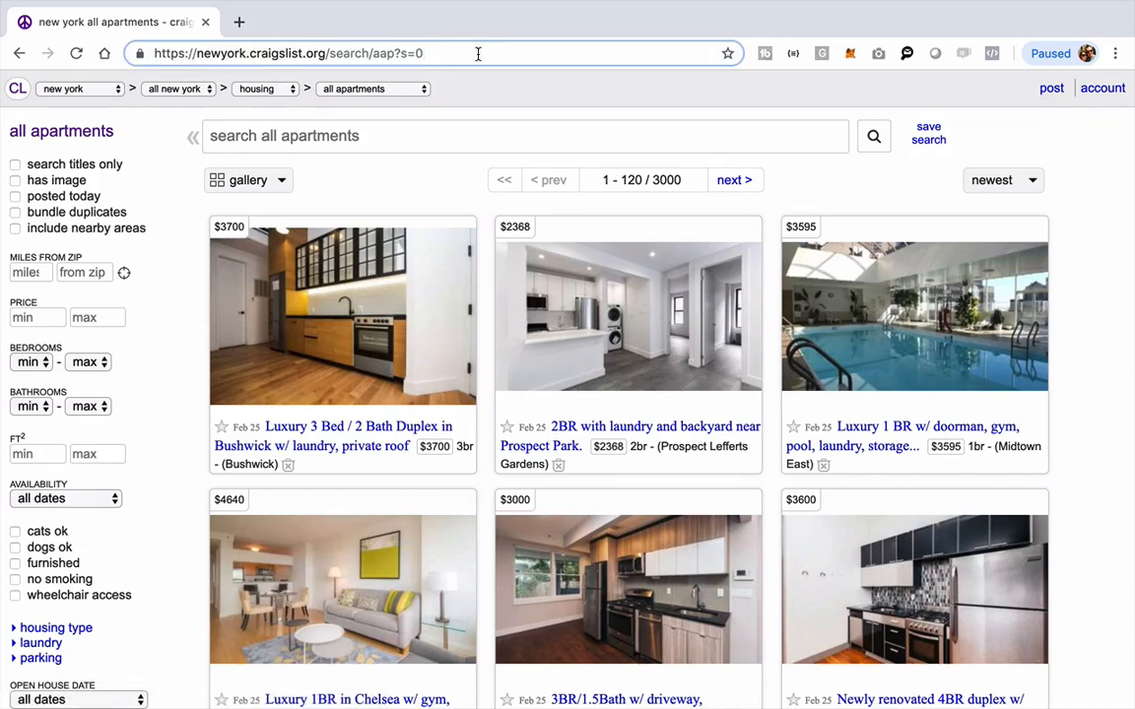
{"action": "left_click", "coordinate": [734, 179]}
{"action": "type", "text": "3001"}
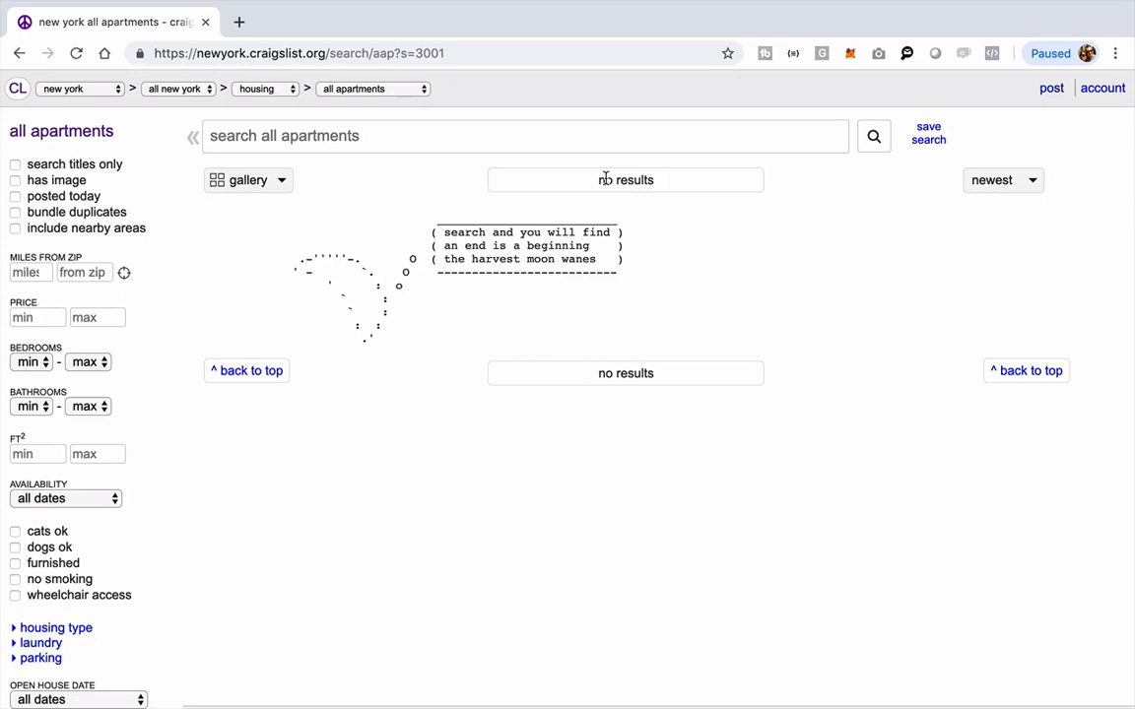
{"action": "mouse_move", "coordinate": [677, 188]}
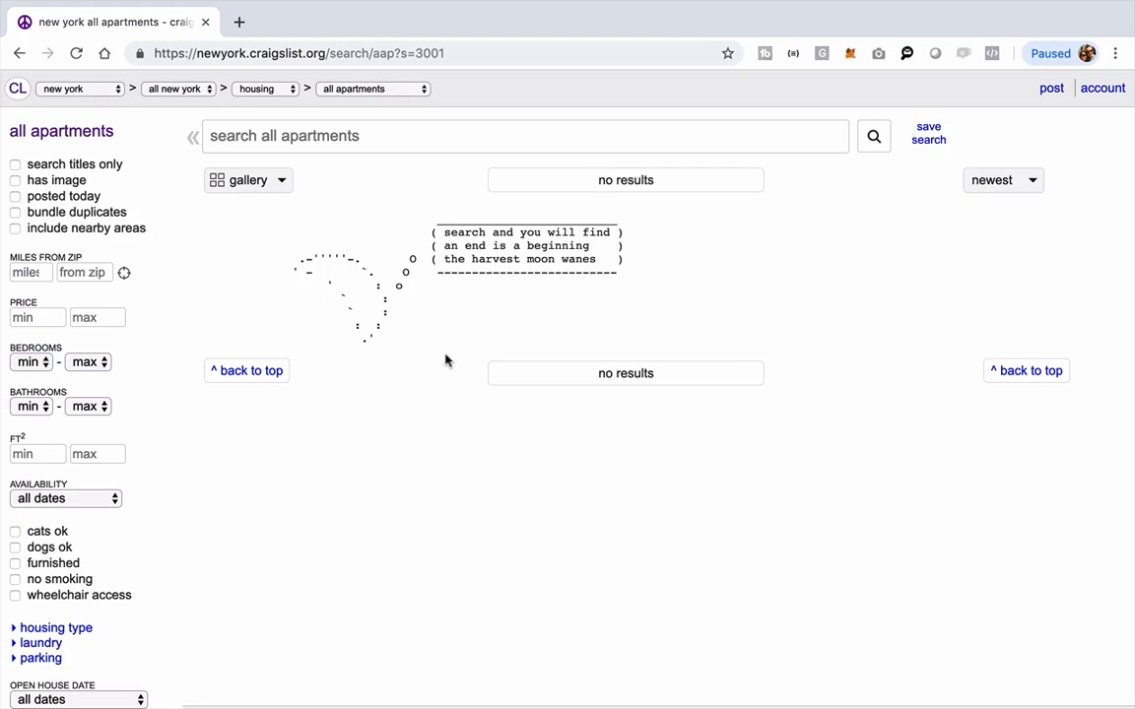
{"action": "mouse_move", "coordinate": [675, 266]}
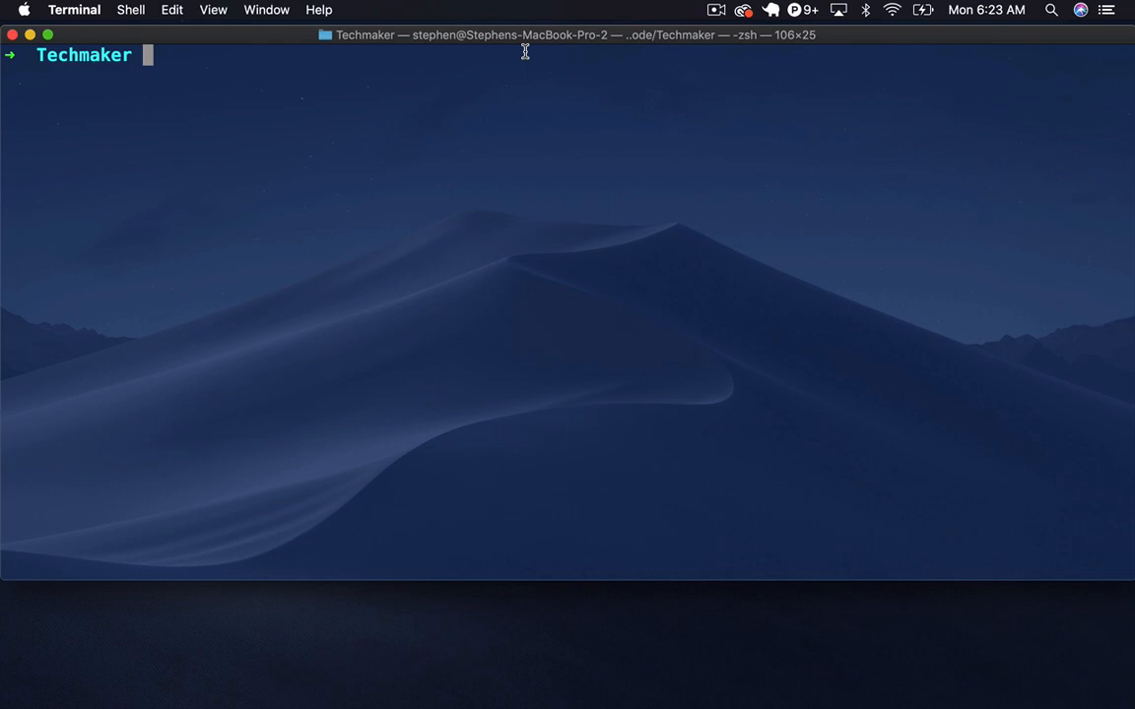
Step: Start irb and run require 'open-uri'
{"action": "type", "text": "irb"}
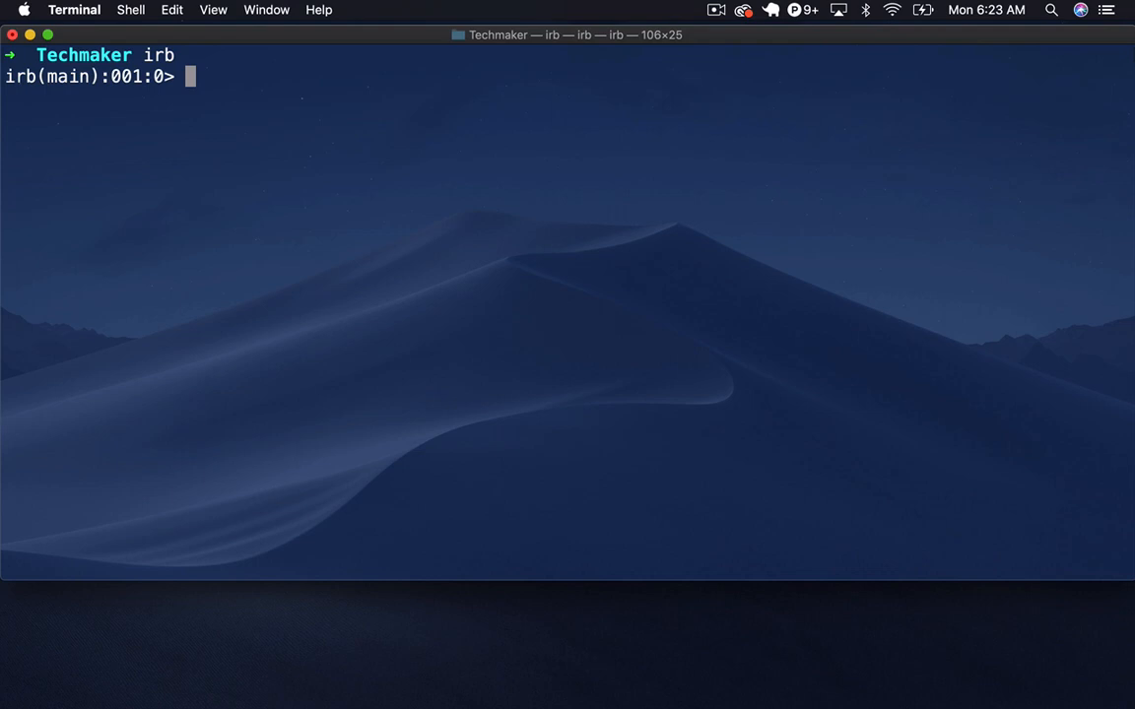
{"action": "type", "text": "requ"}
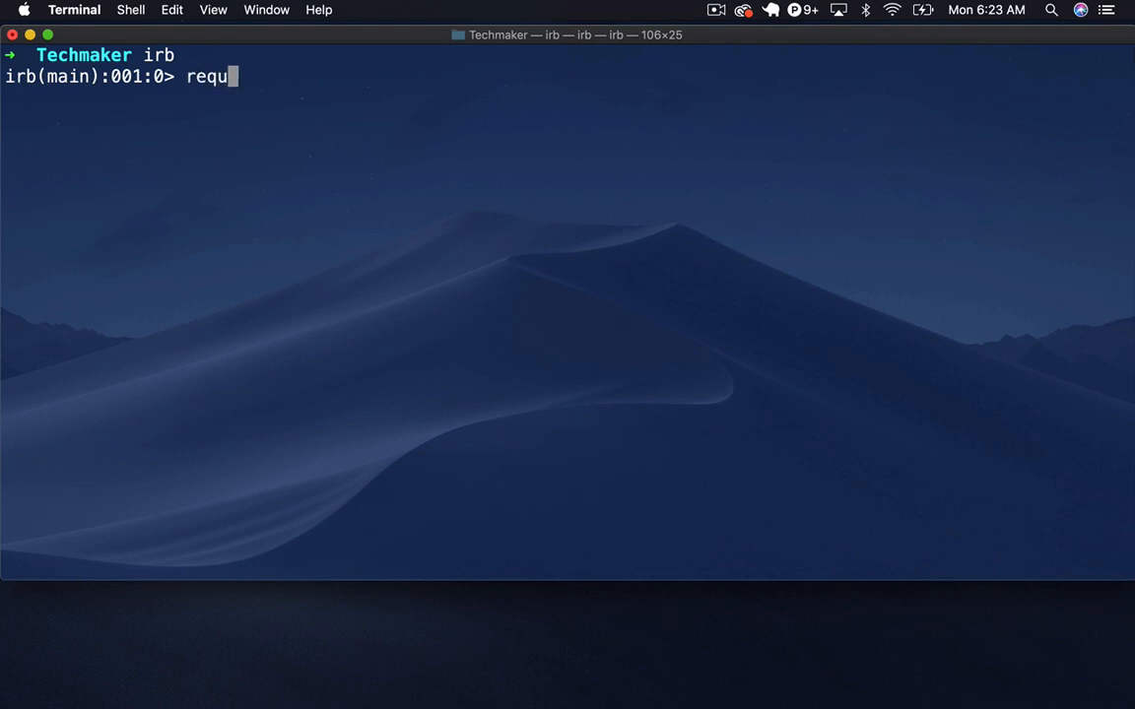
{"action": "type", "text": "ire 'open"}
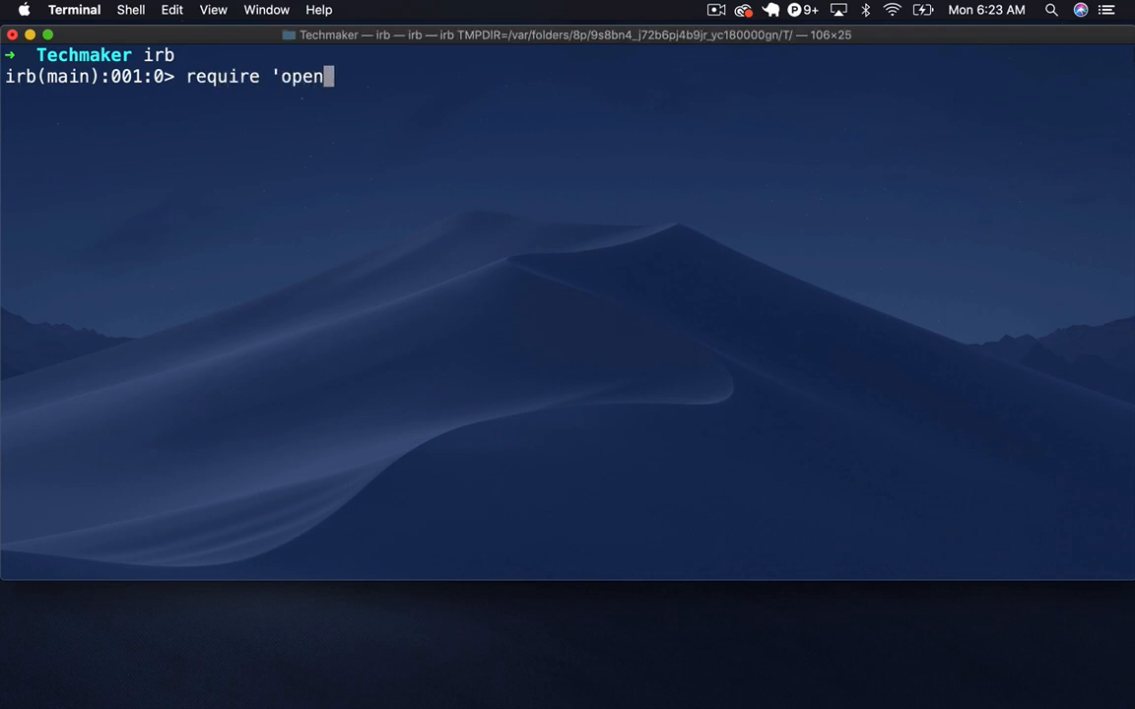
{"action": "key", "text": "Return"}
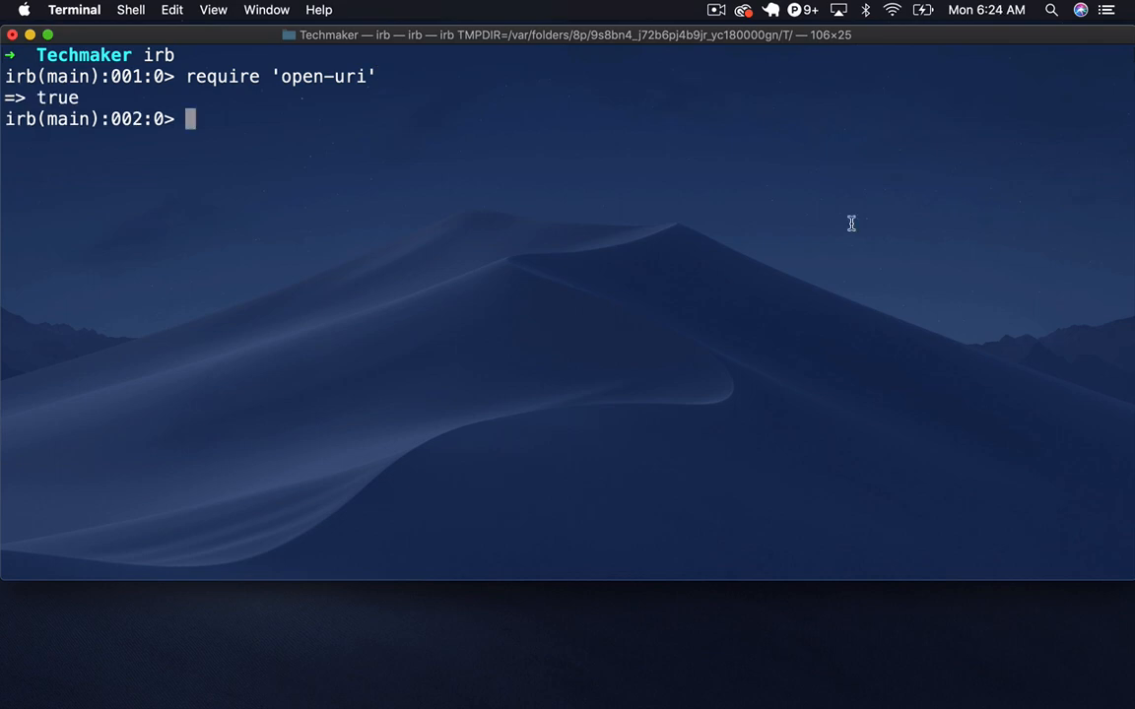
Step: Fetch the Craigslist apartments search at offset 3001 into doc_final
{"action": "type", "text": "doc ="}
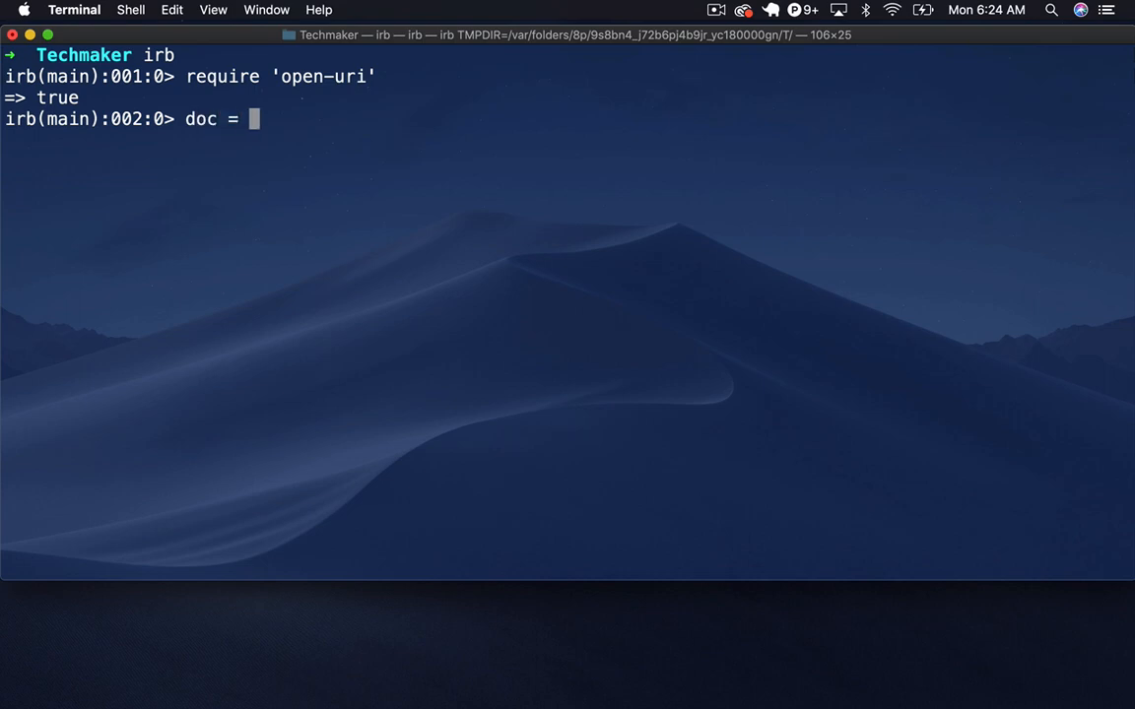
{"action": "type", "text": "open("}
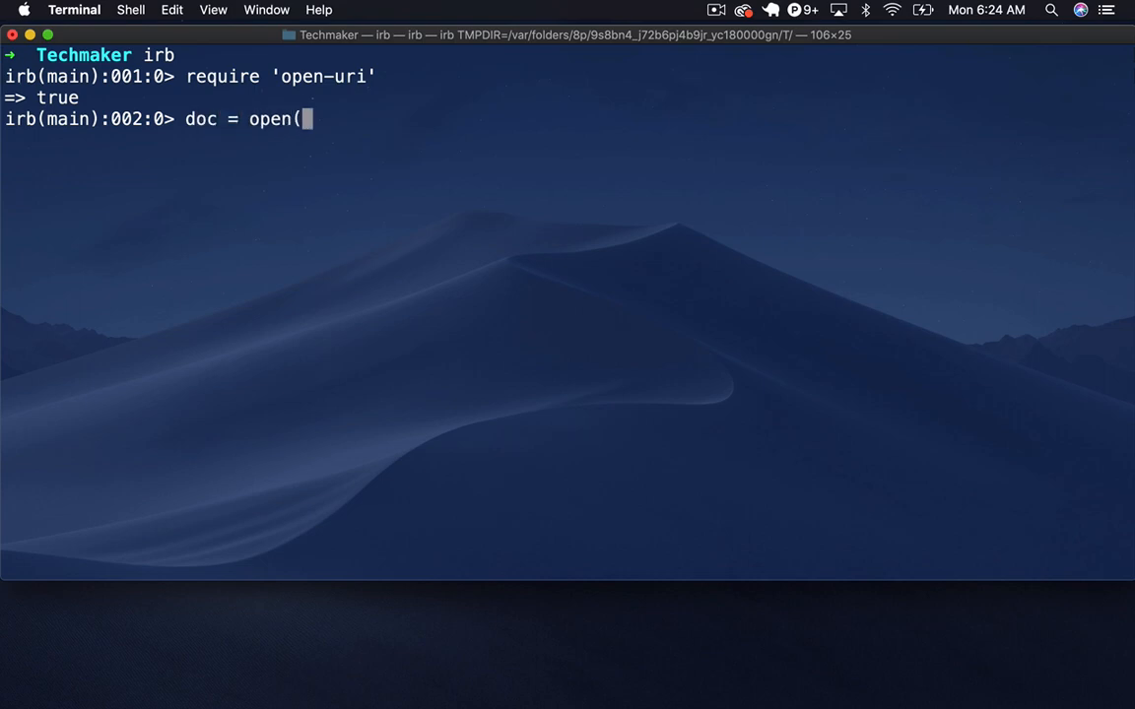
{"action": "type", "text": "'https://newyork.craigslist.org/search/aap?s=3001"}
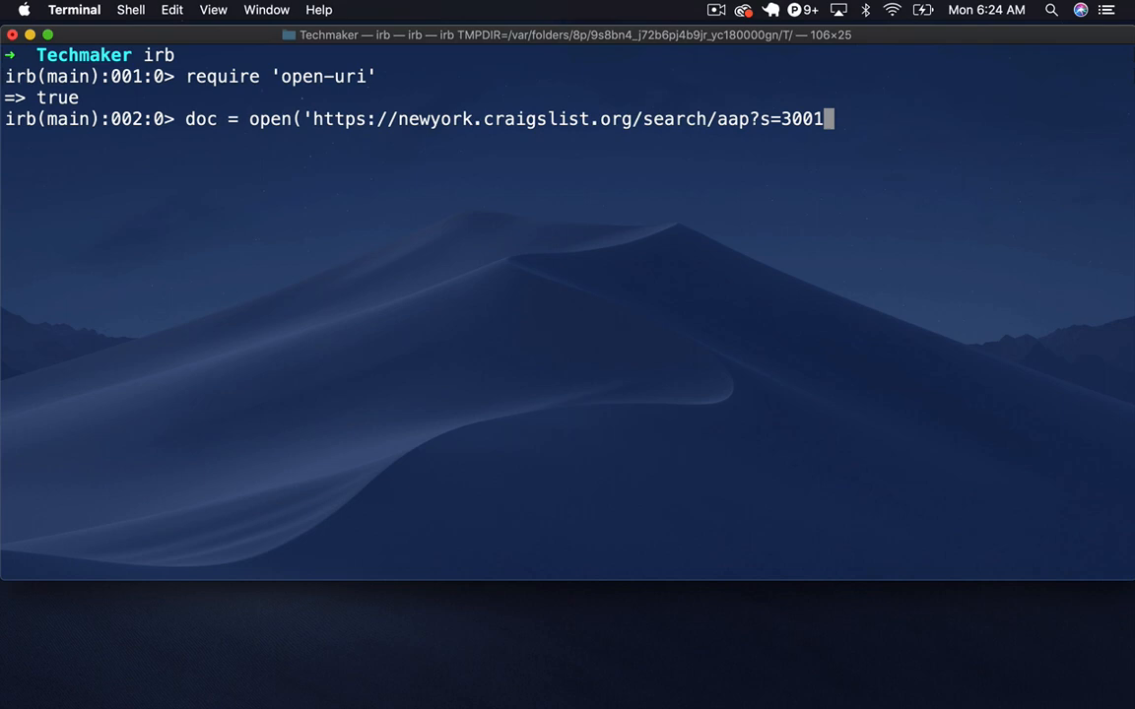
{"action": "type", "text": "')"}
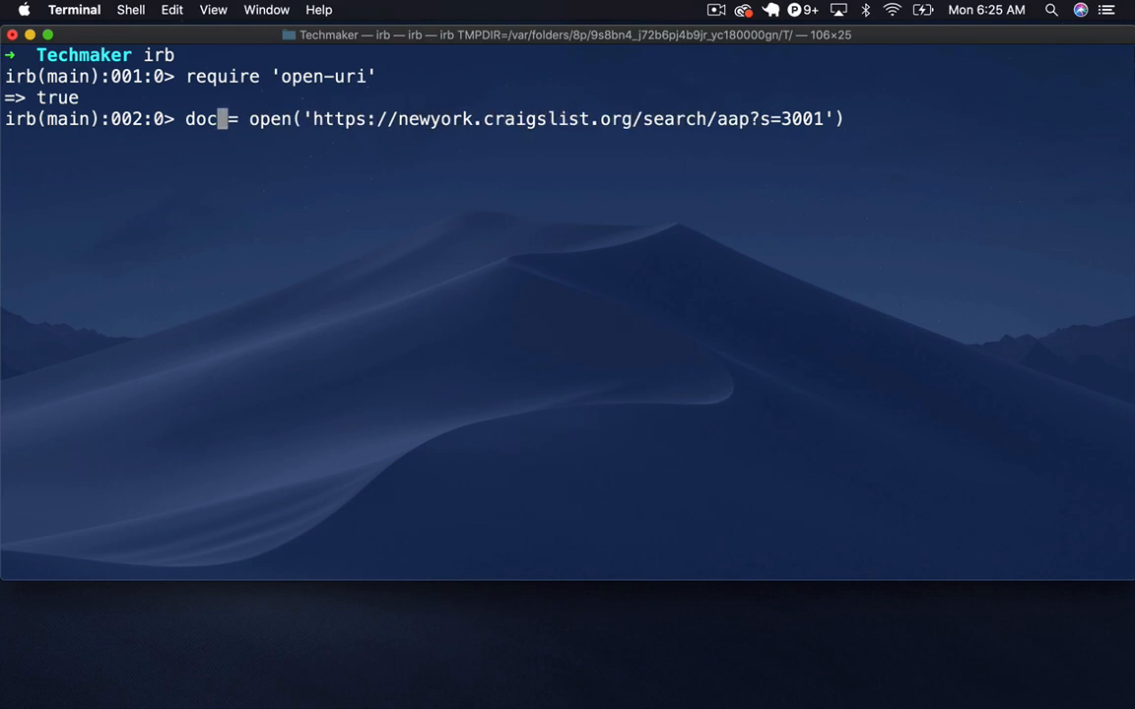
{"action": "type", "text": "_final"}
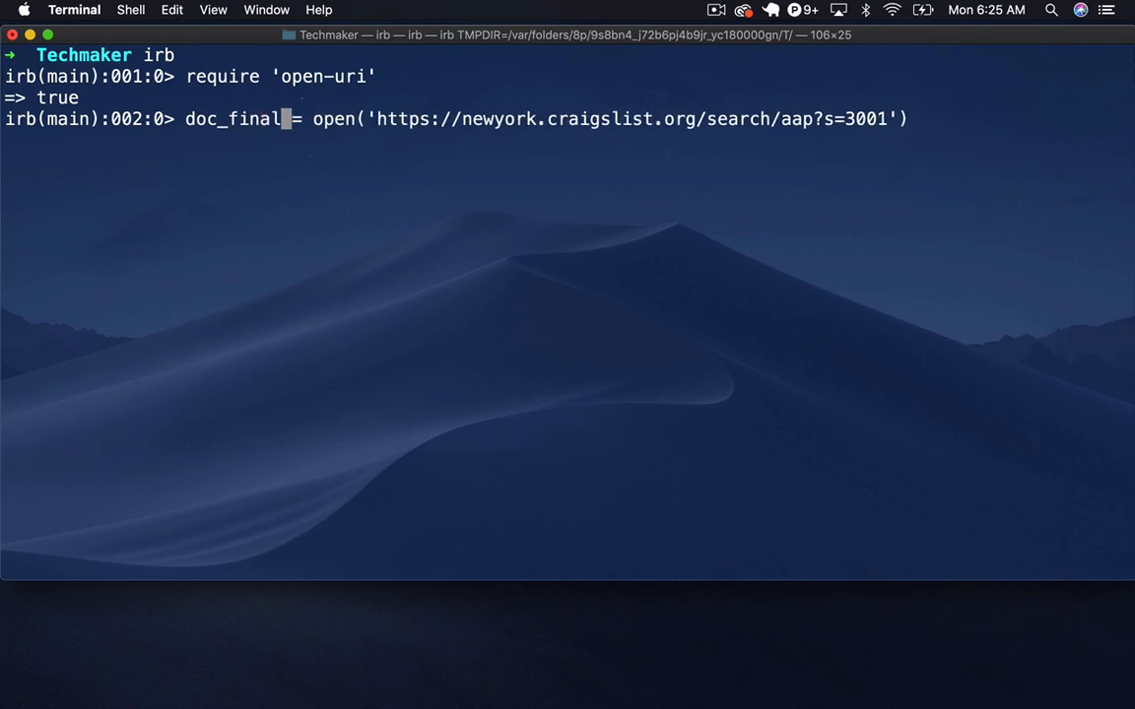
{"action": "key", "text": "Return"}
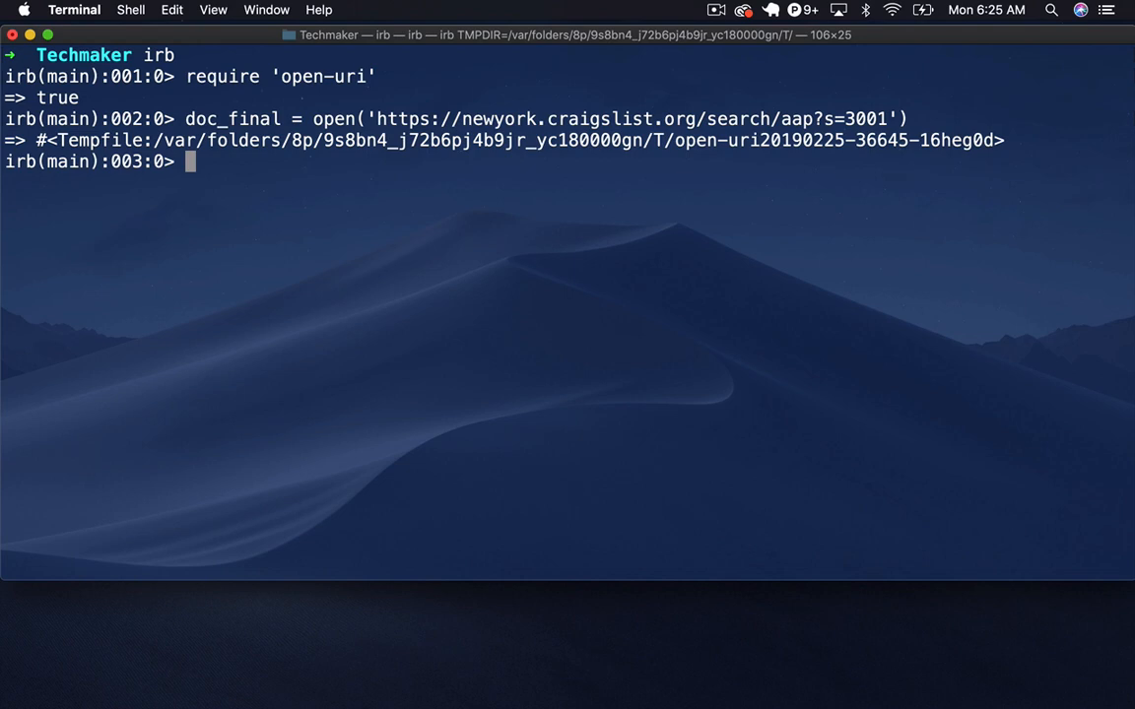
Step: Assign the page HTML from doc_final.read to content_final
{"action": "type", "text": "conte"}
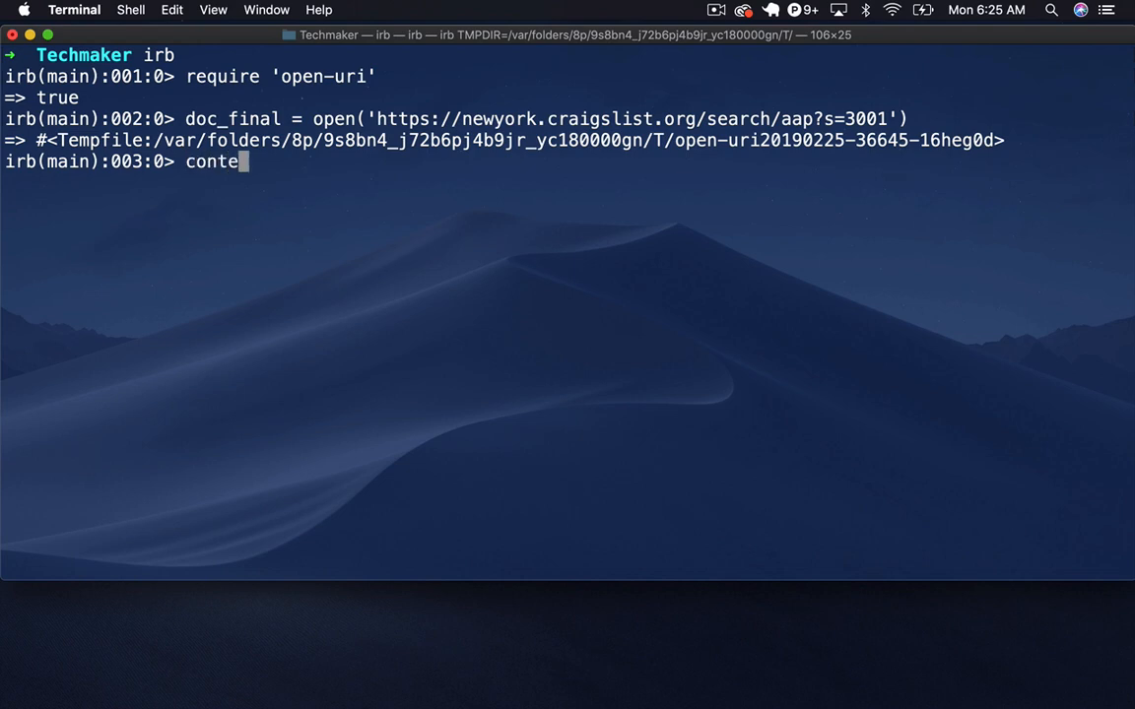
{"action": "type", "text": "nt_final"}
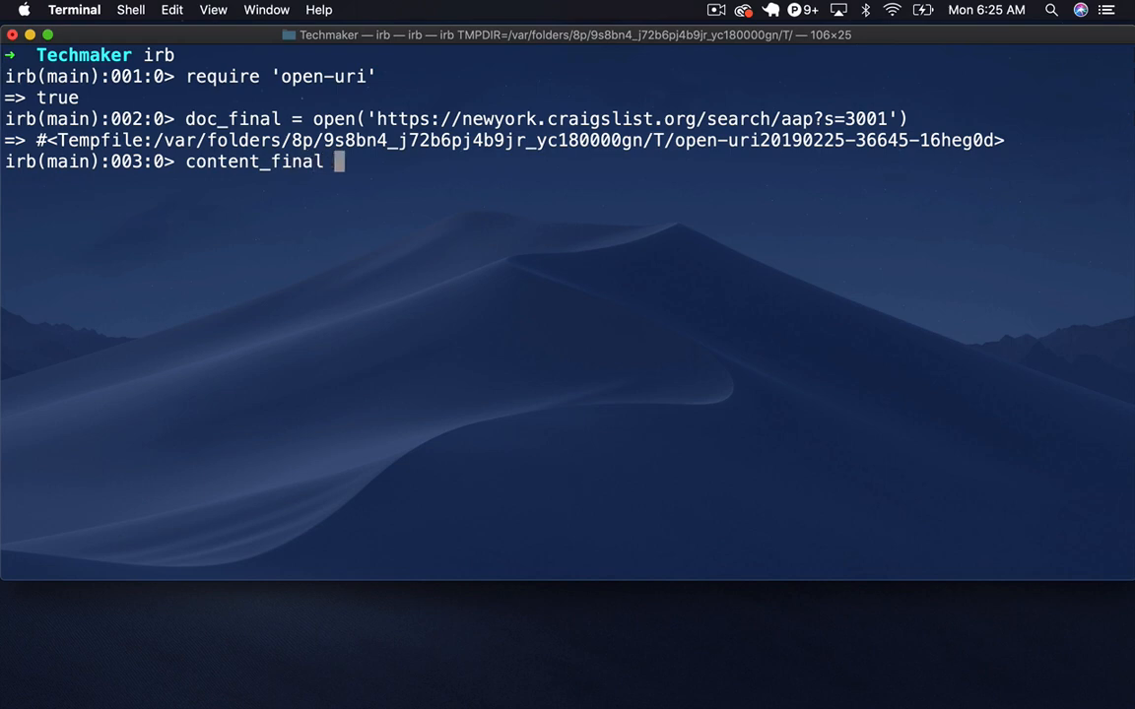
{"action": "type", "text": "= doc_final"}
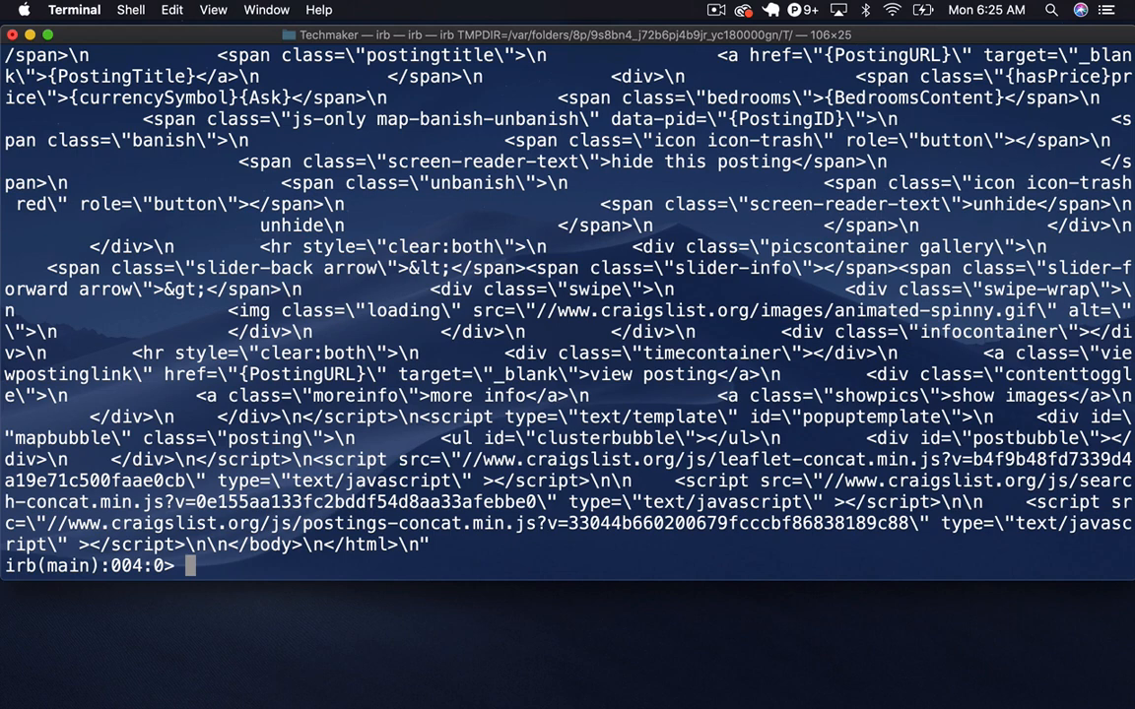
Step: Search content_final for 'no results', finding it at index 71459
{"action": "type", "text": "conten"}
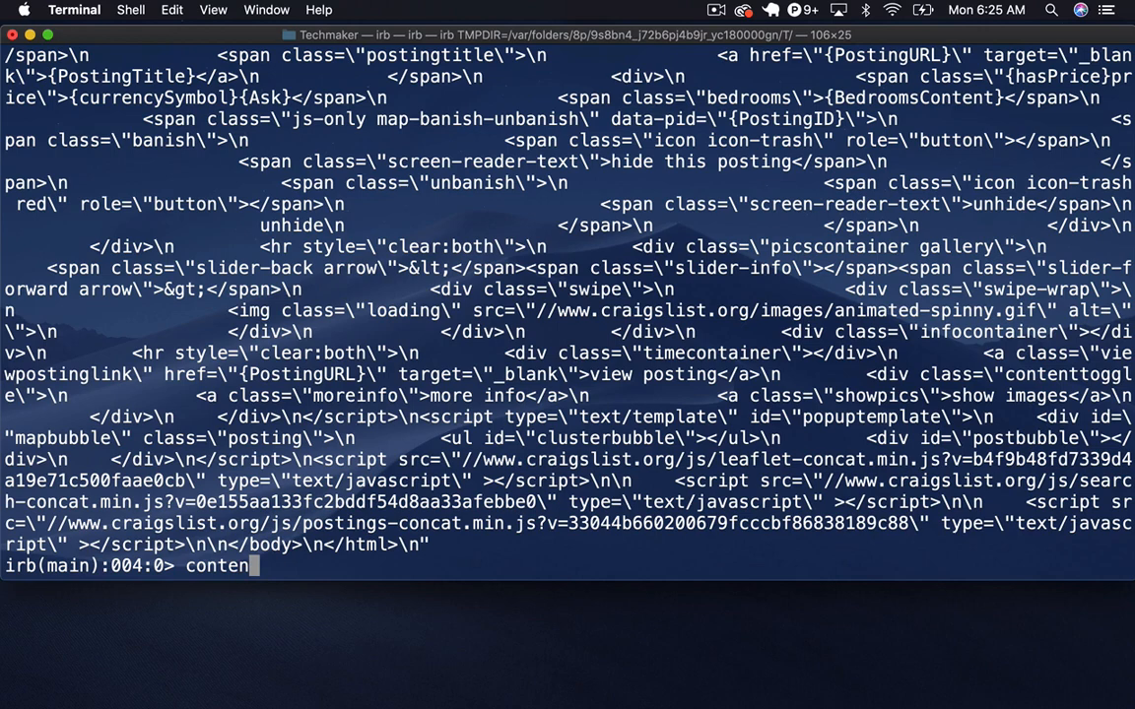
{"action": "type", "text": "t_final"}
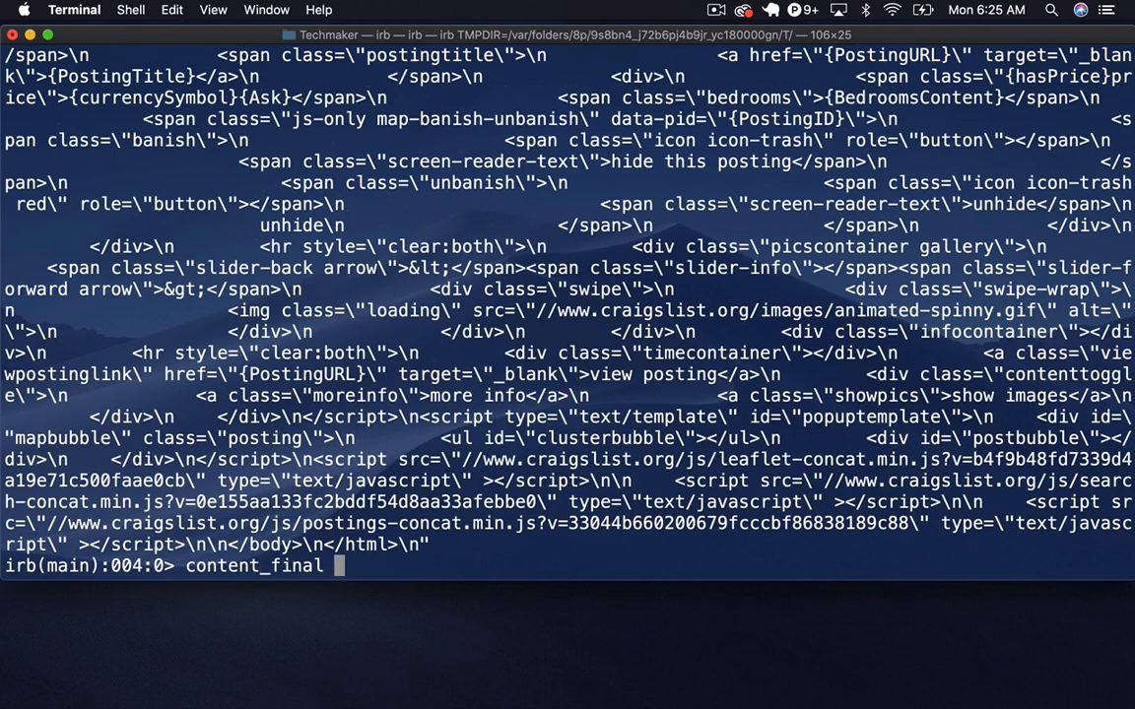
{"action": "key", "text": "backspace"}
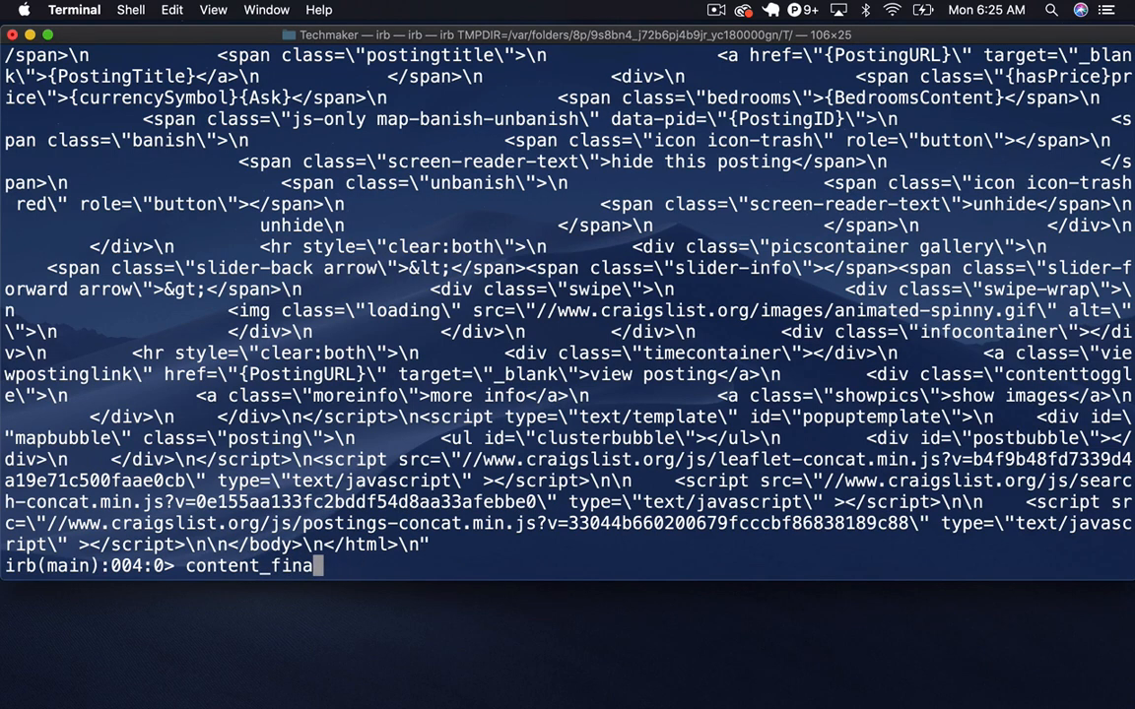
{"action": "type", "text": ".index"}
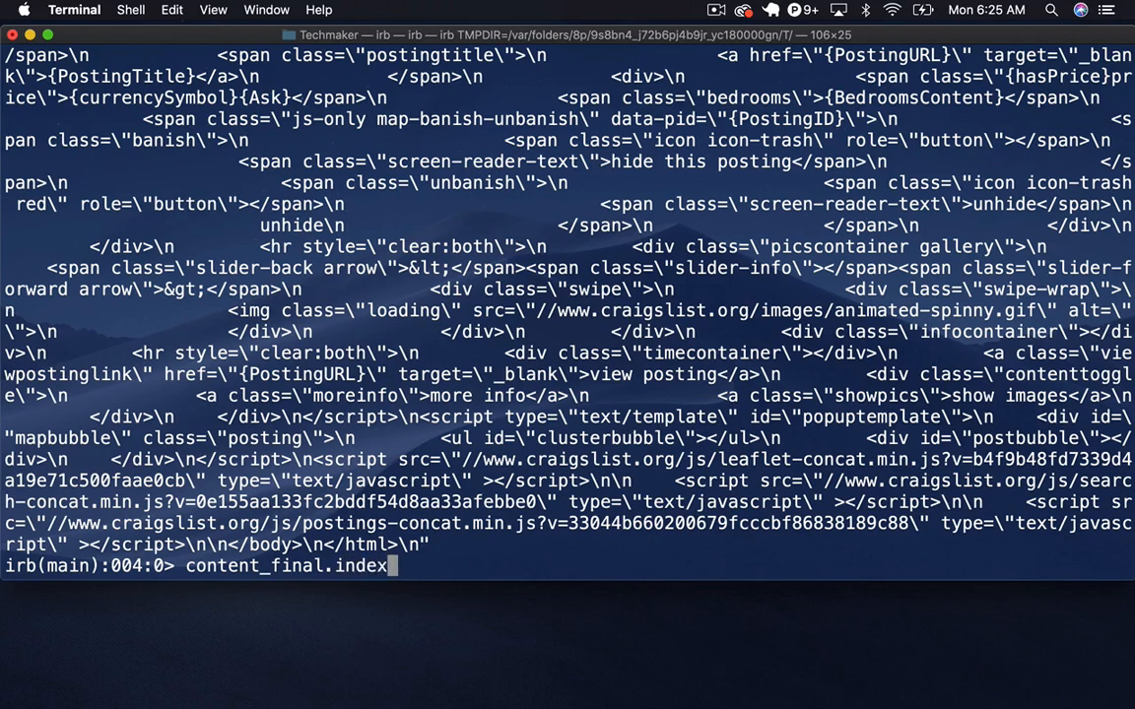
{"action": "type", "text": "'"}
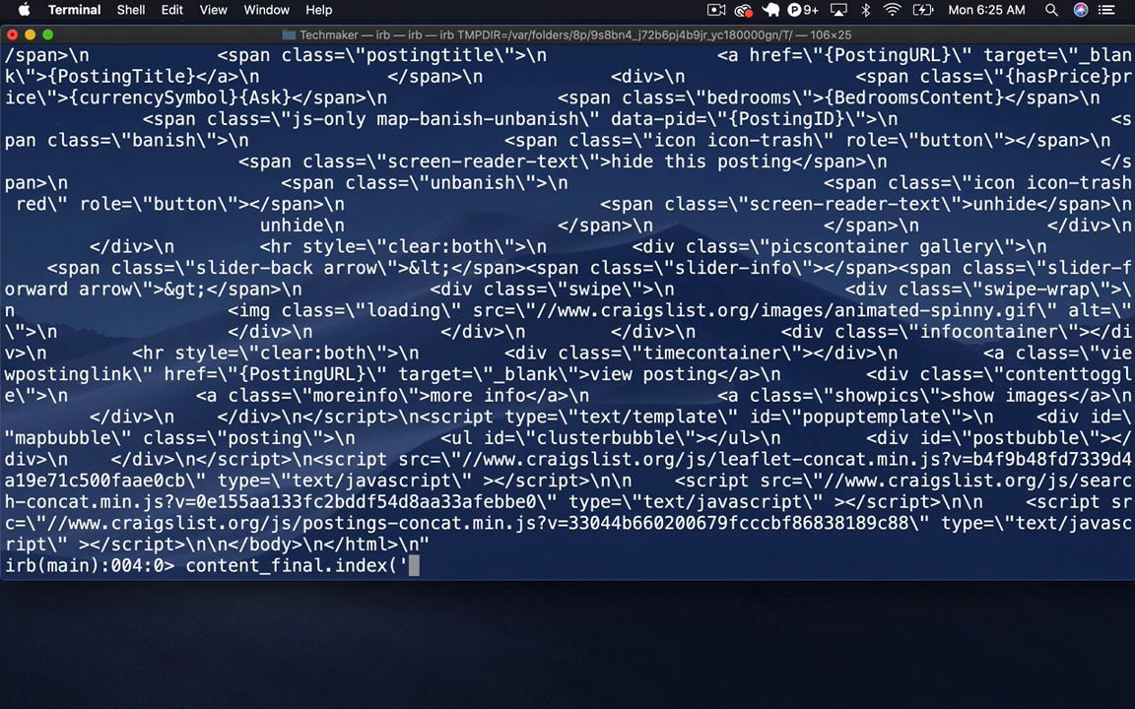
{"action": "type", "text": "no"}
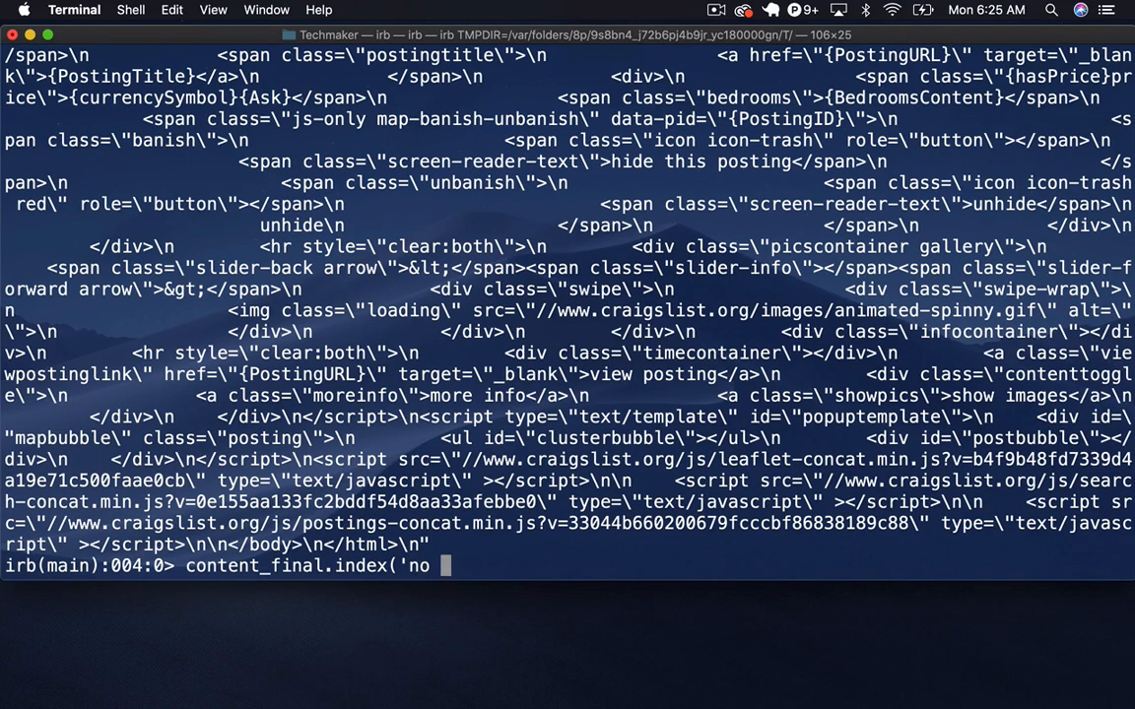
{"action": "type", "text": "results')"}
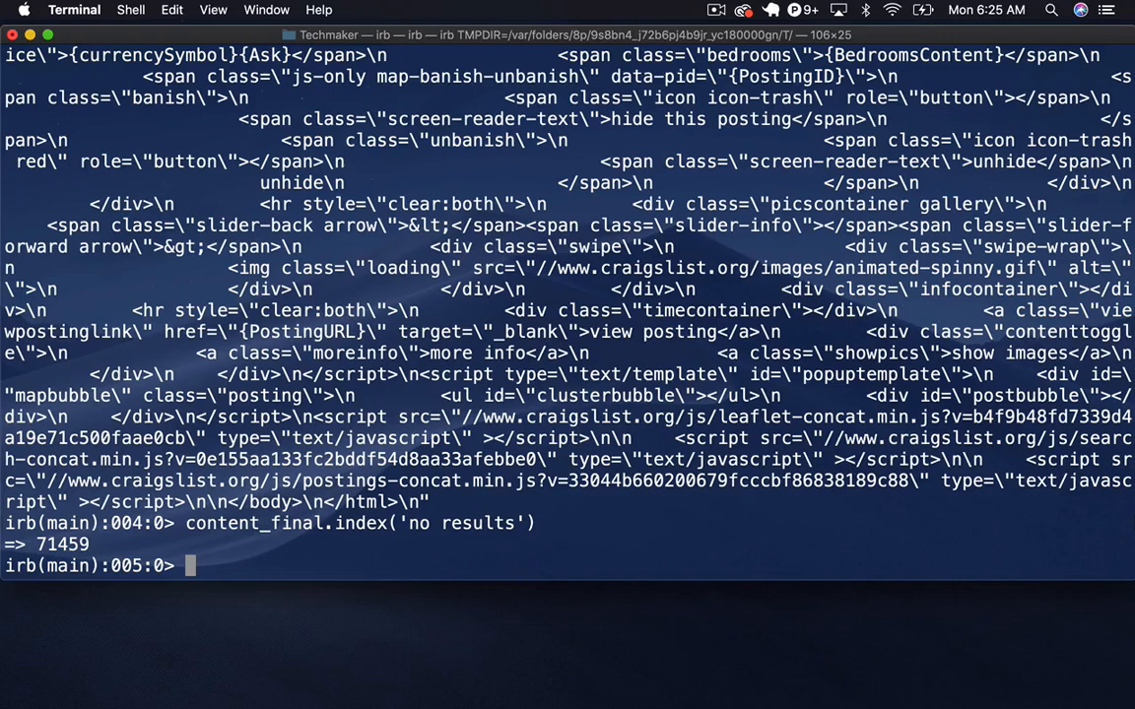
Step: Fetch the offset-0 search page as doc_start and read its HTML into content_start
{"action": "type", "text": "doc_final = open('https://newyork.craigslist.org/search/aap?s=3001')"}
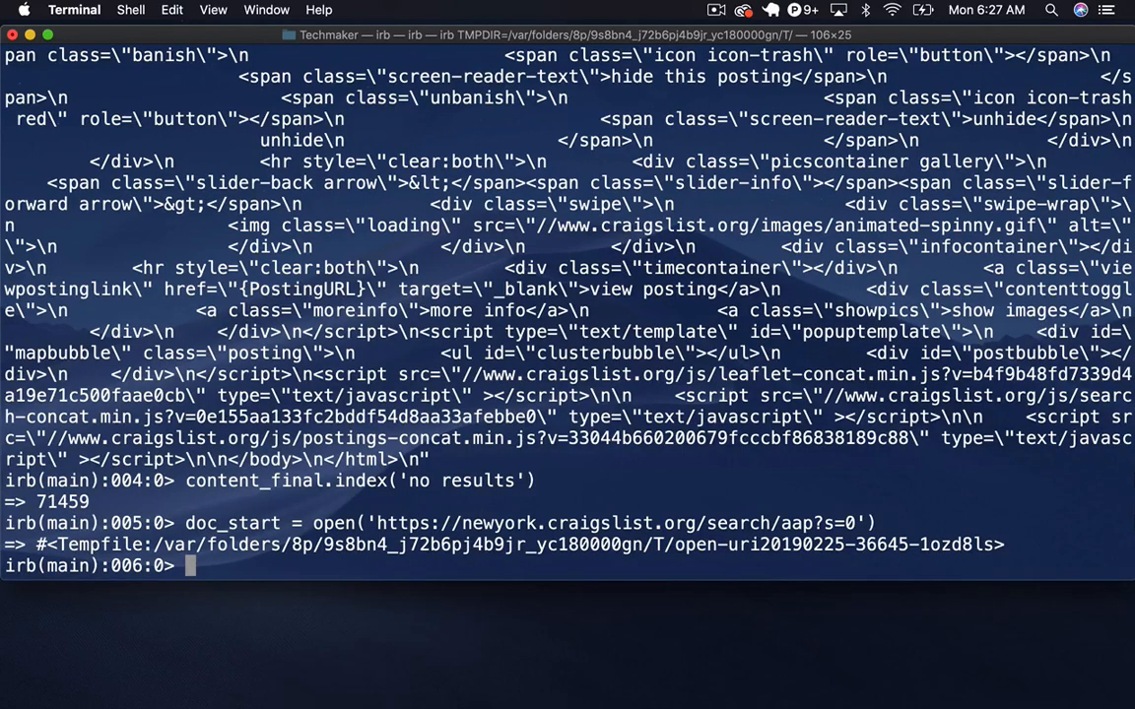
{"action": "type", "text": "content_S"}
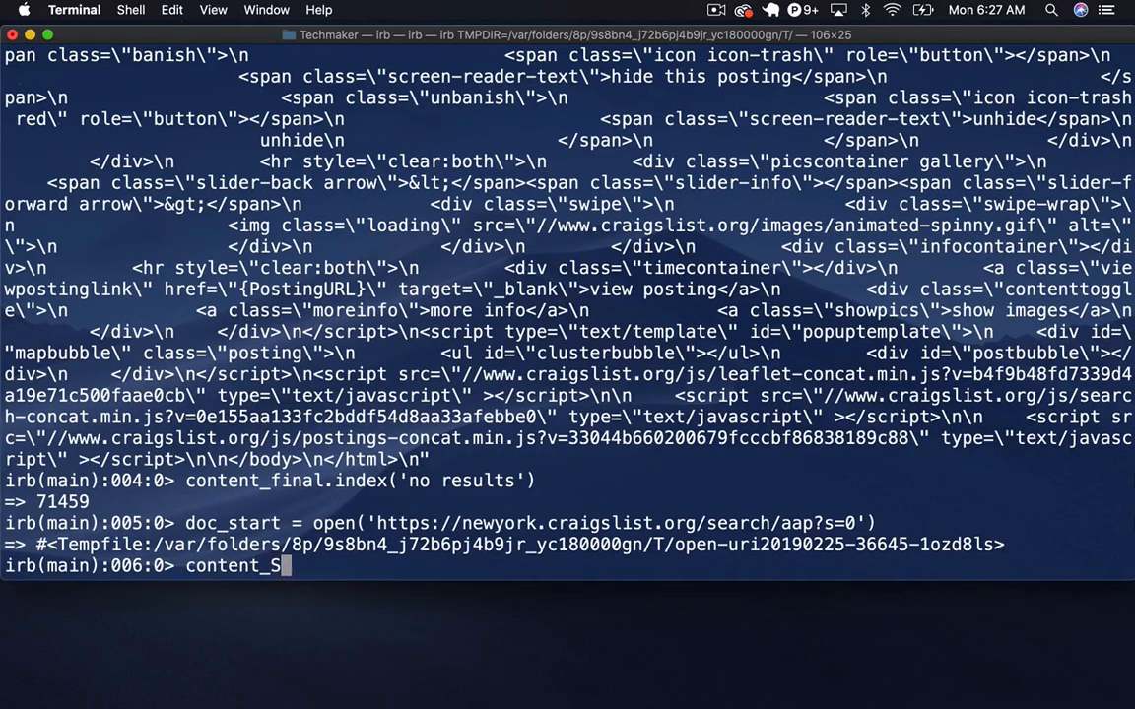
{"action": "type", "text": "tart"}
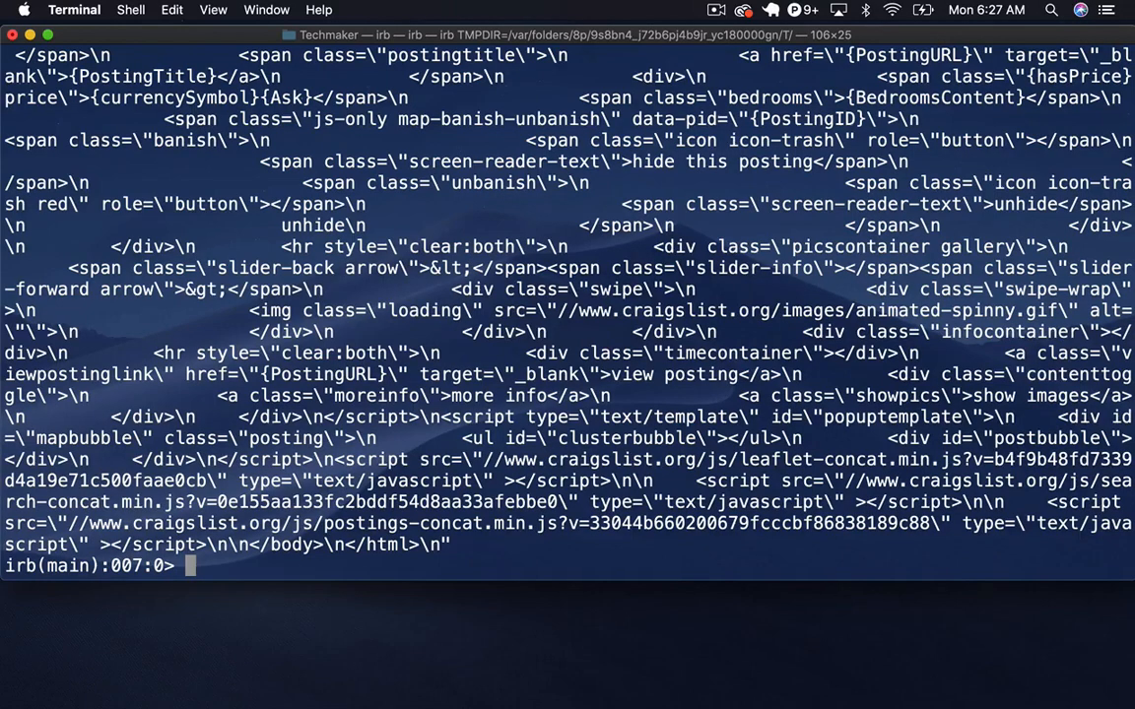
{"action": "type", "text": "content_start.index("}
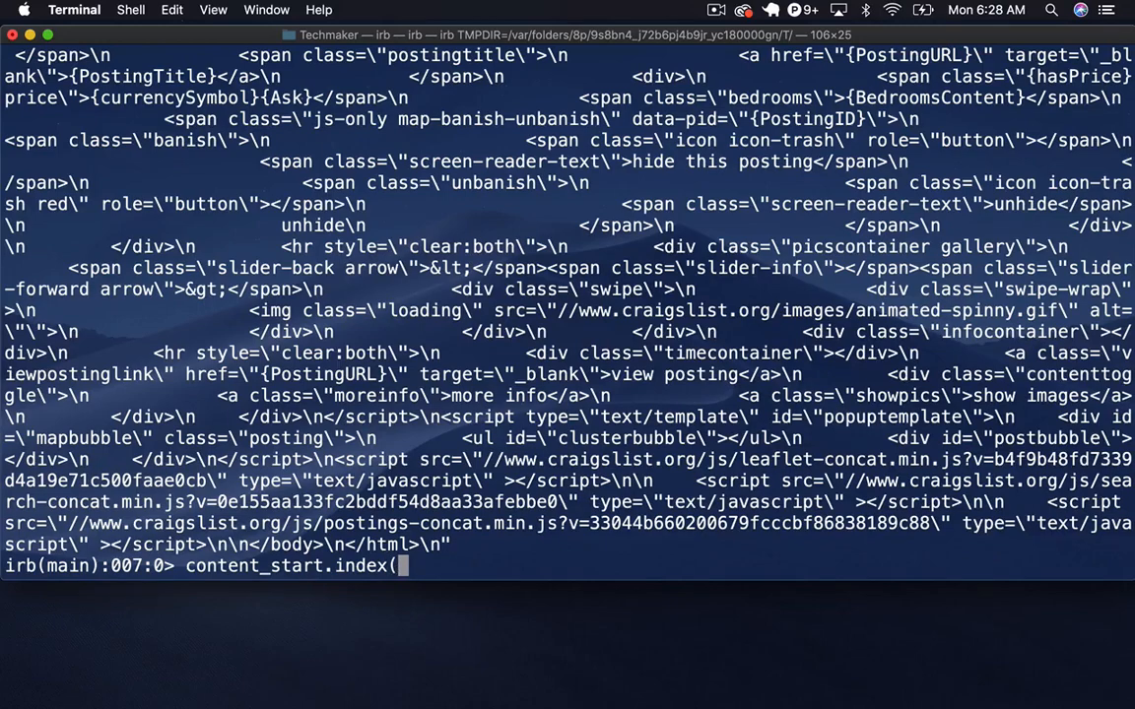
Step: Run content_start.index("no results"), which returns nil
{"action": "type", "text": "\"no results\")"}
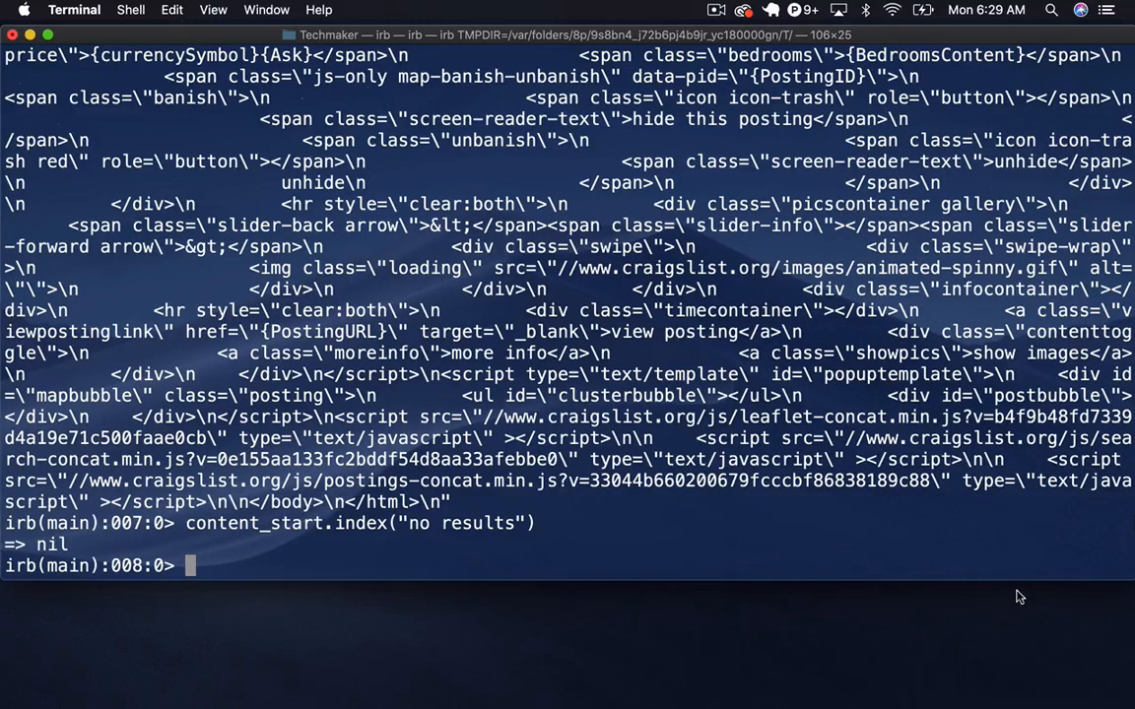
{"action": "mouse_move", "coordinate": [904, 602]}
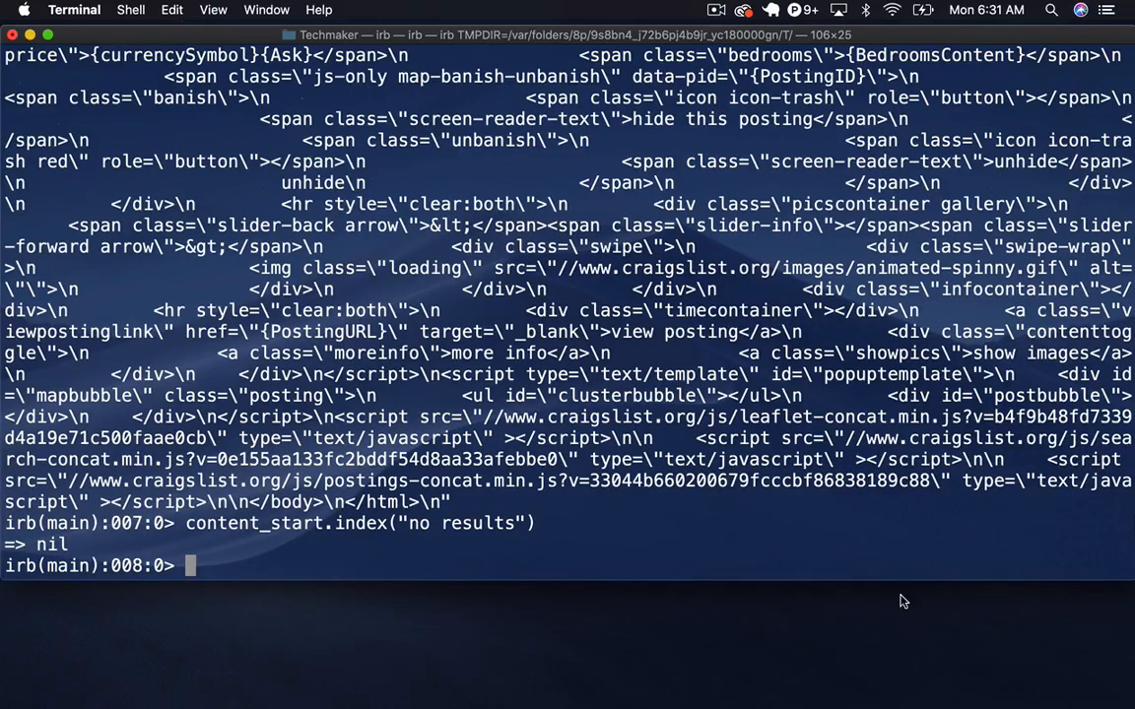
Step: Set s to 0 and end_string to nil
{"action": "type", "text": "doc_start = open('https://newyork.craigslist.org/search/aap?s=0')"}
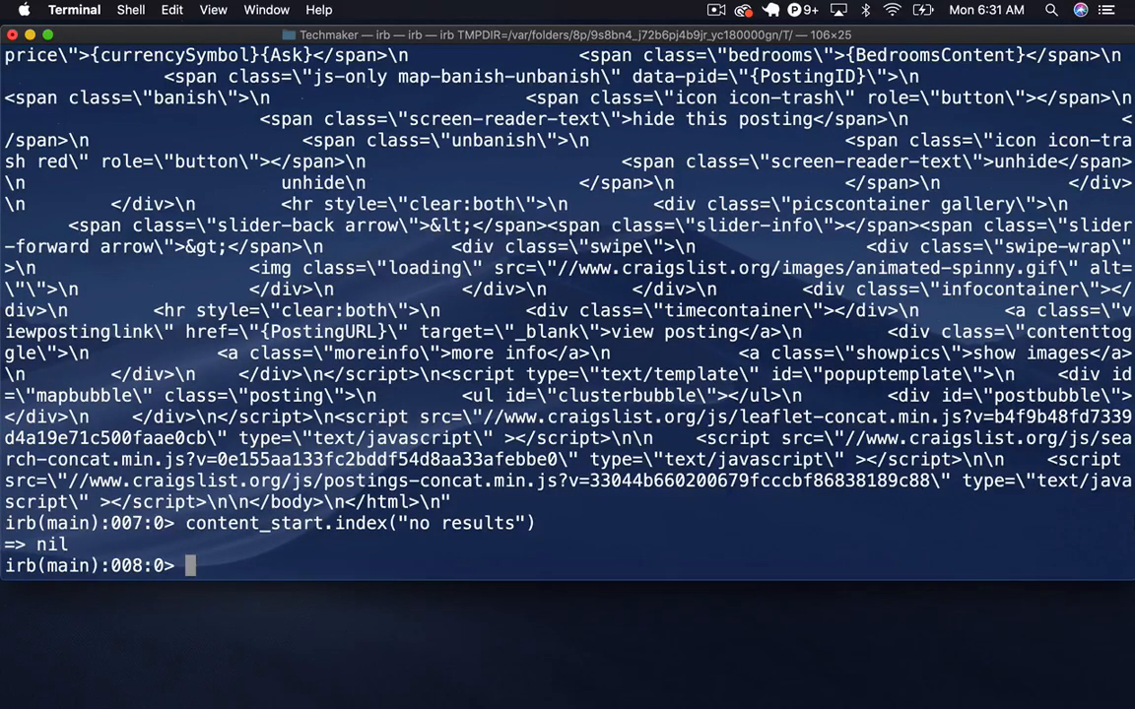
{"action": "type", "text": "s = 0"}
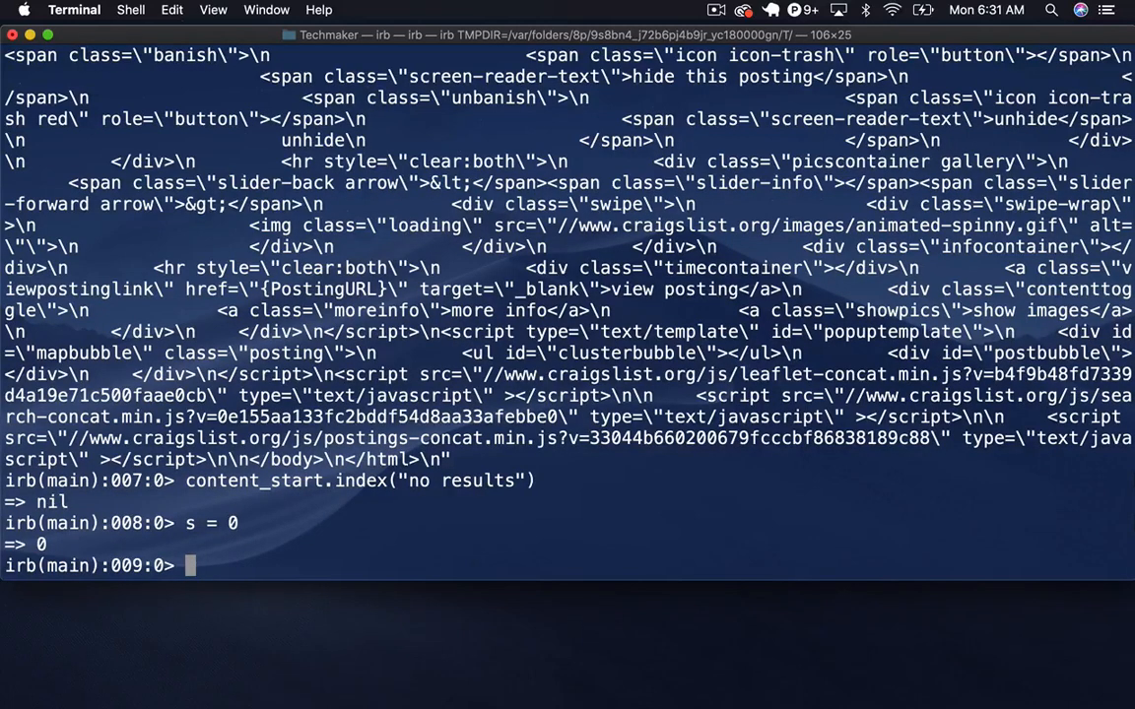
{"action": "type", "text": "end_string ="}
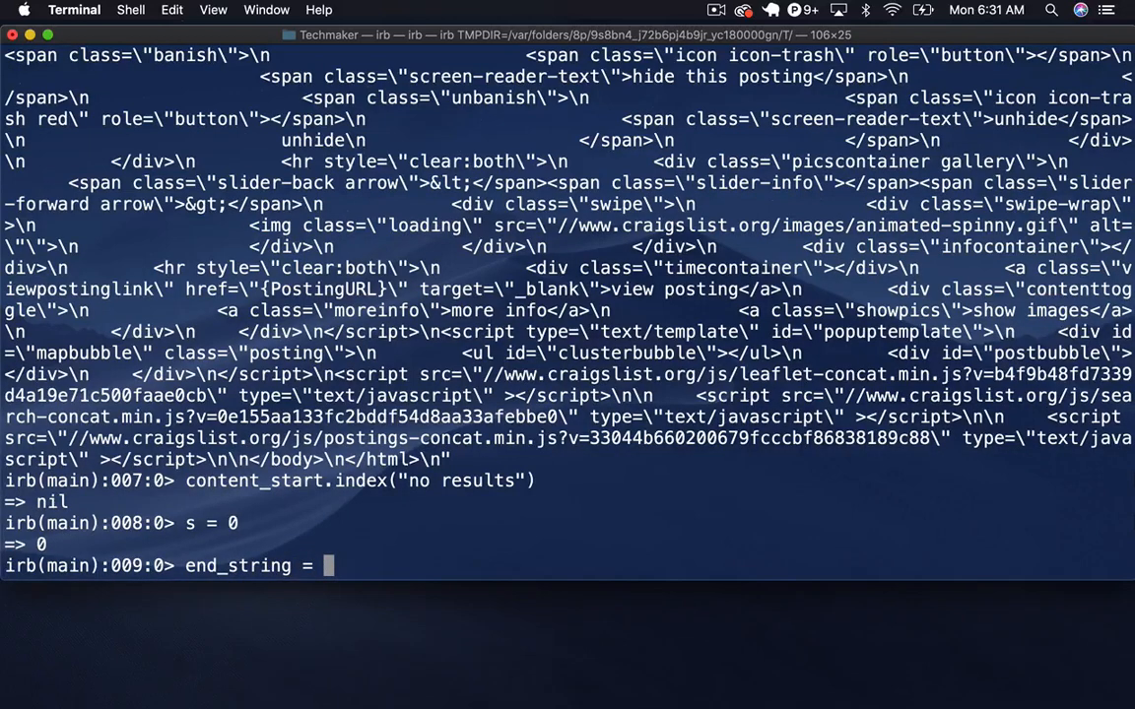
{"action": "type", "text": "nil"}
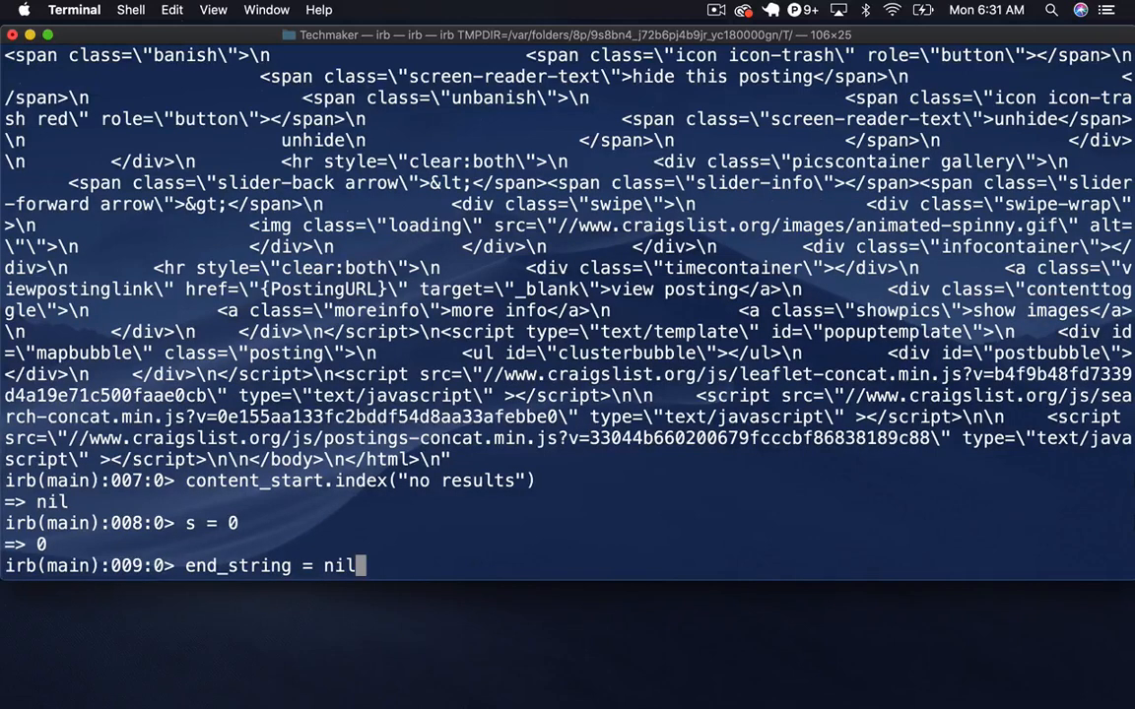
{"action": "key", "text": "Return"}
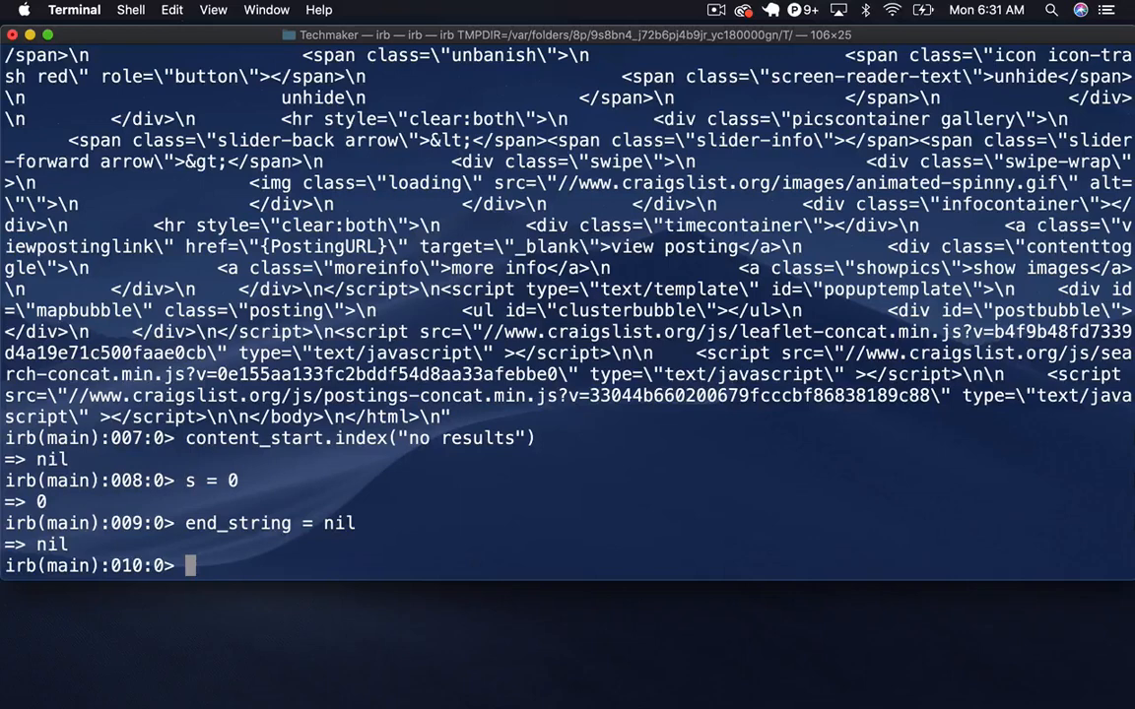
Step: Enter an empty while end_string.nil? loop, then abort it with Ctrl+C
{"action": "type", "text": "while end"}
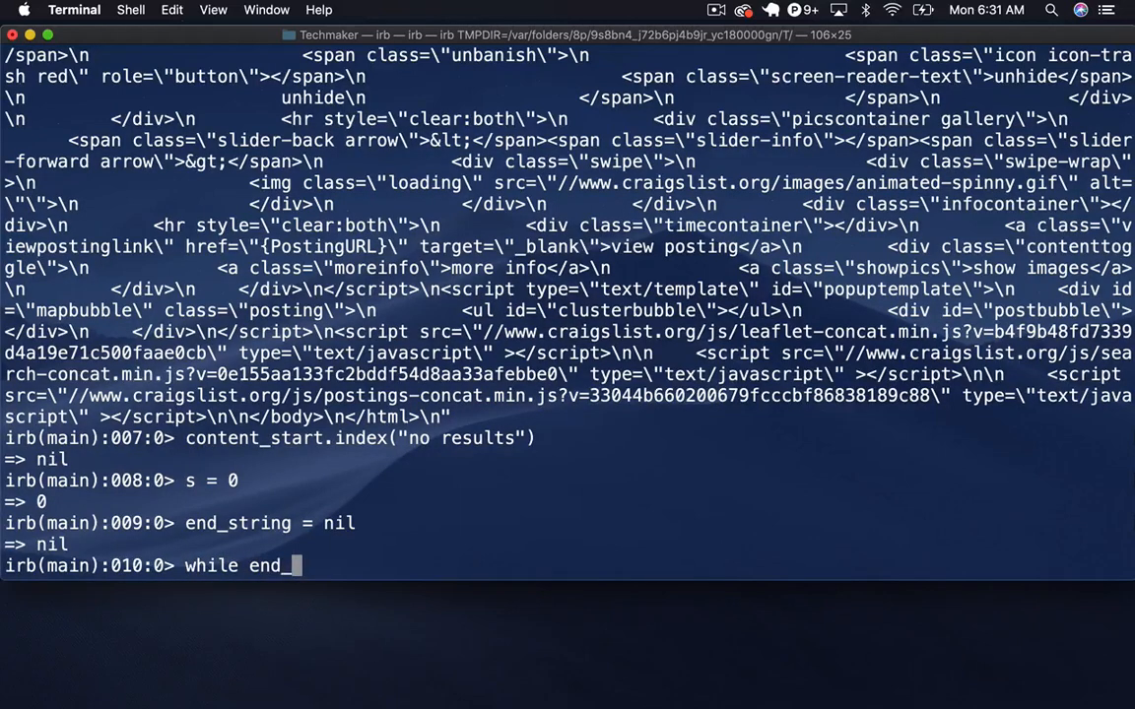
{"action": "type", "text": "_string."}
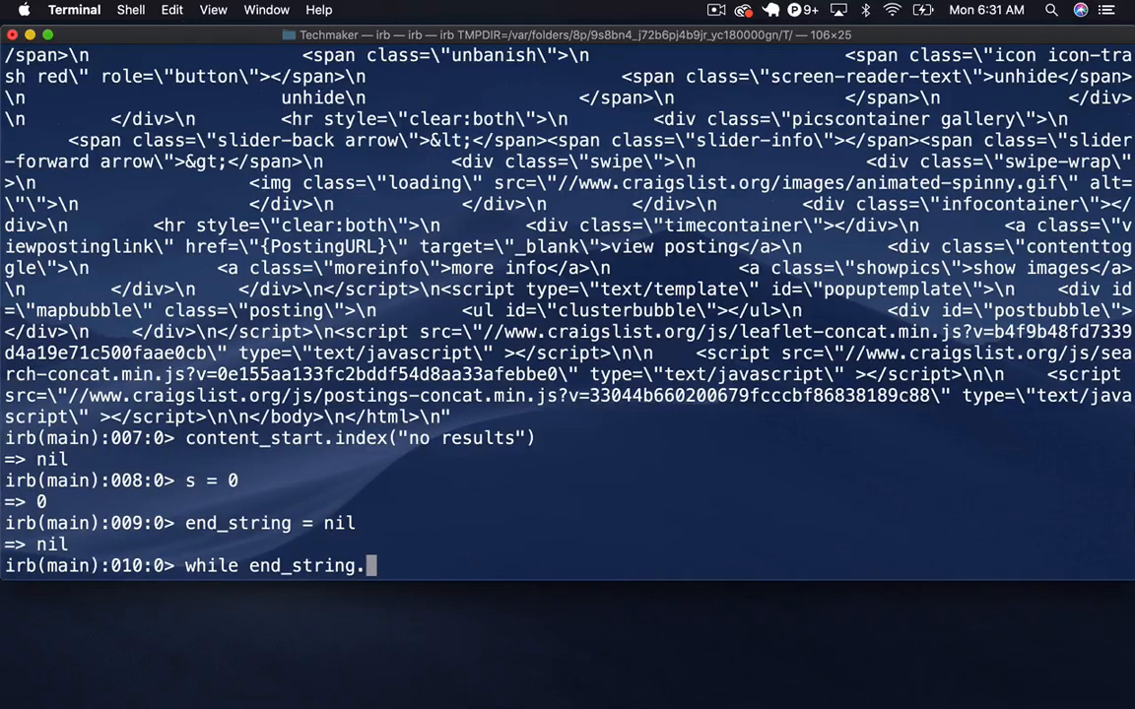
{"action": "type", "text": "nil?"}
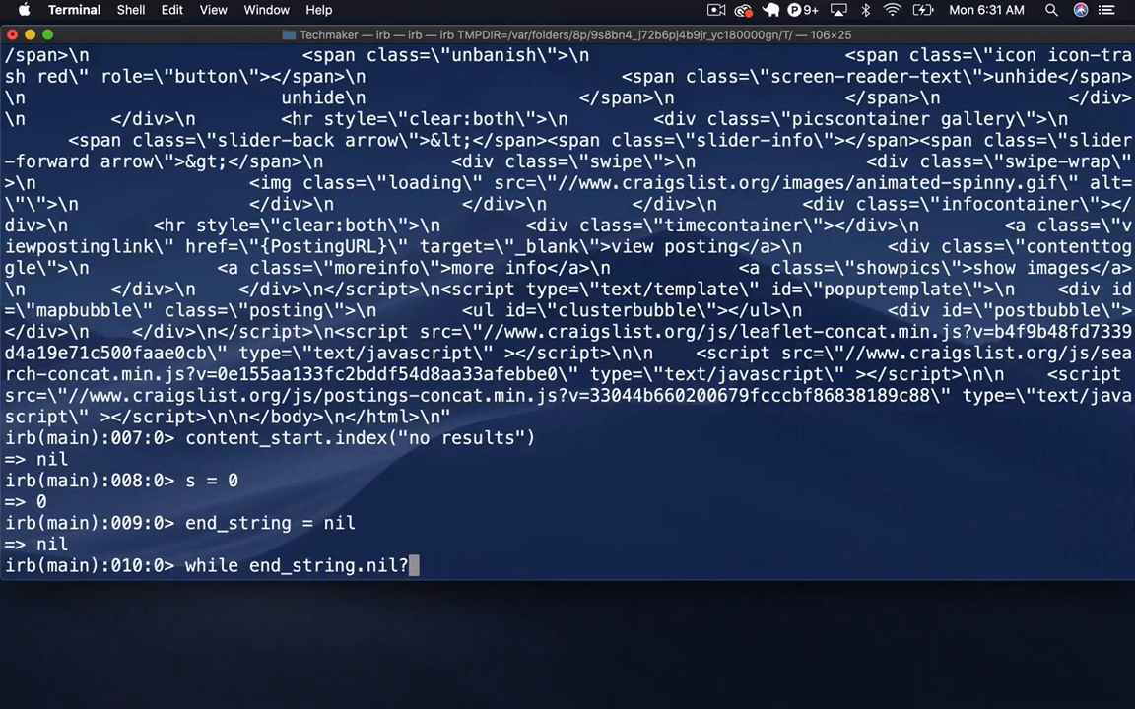
{"action": "key", "text": "enter"}
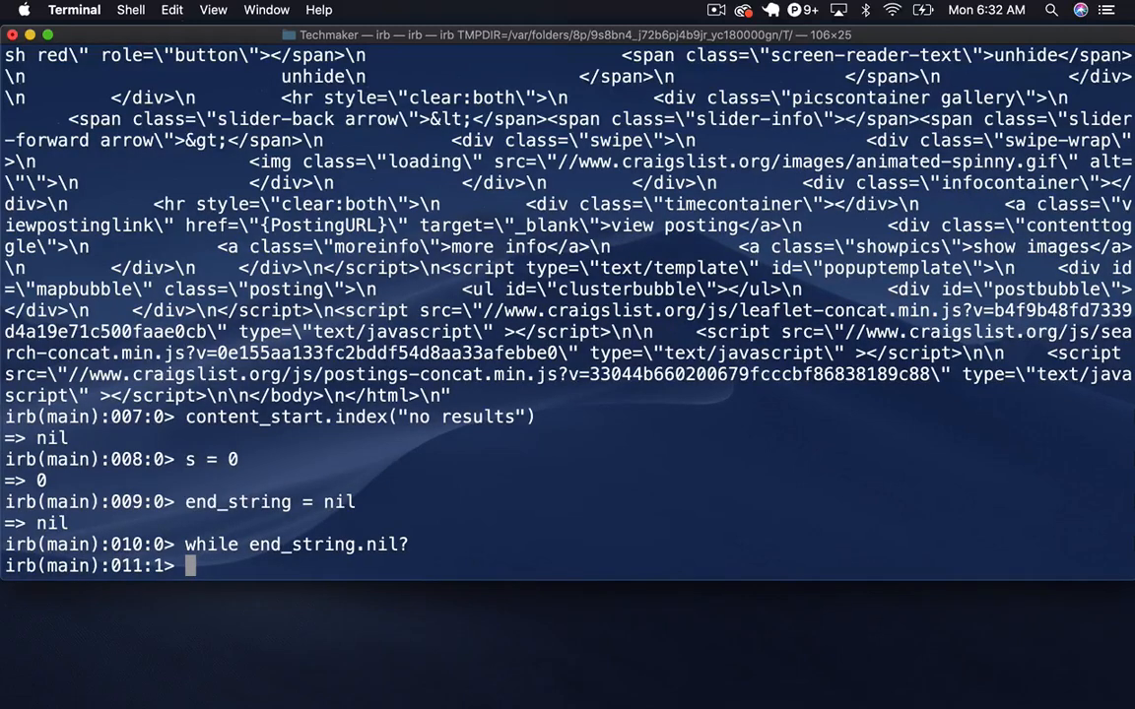
{"action": "type", "text": "end"}
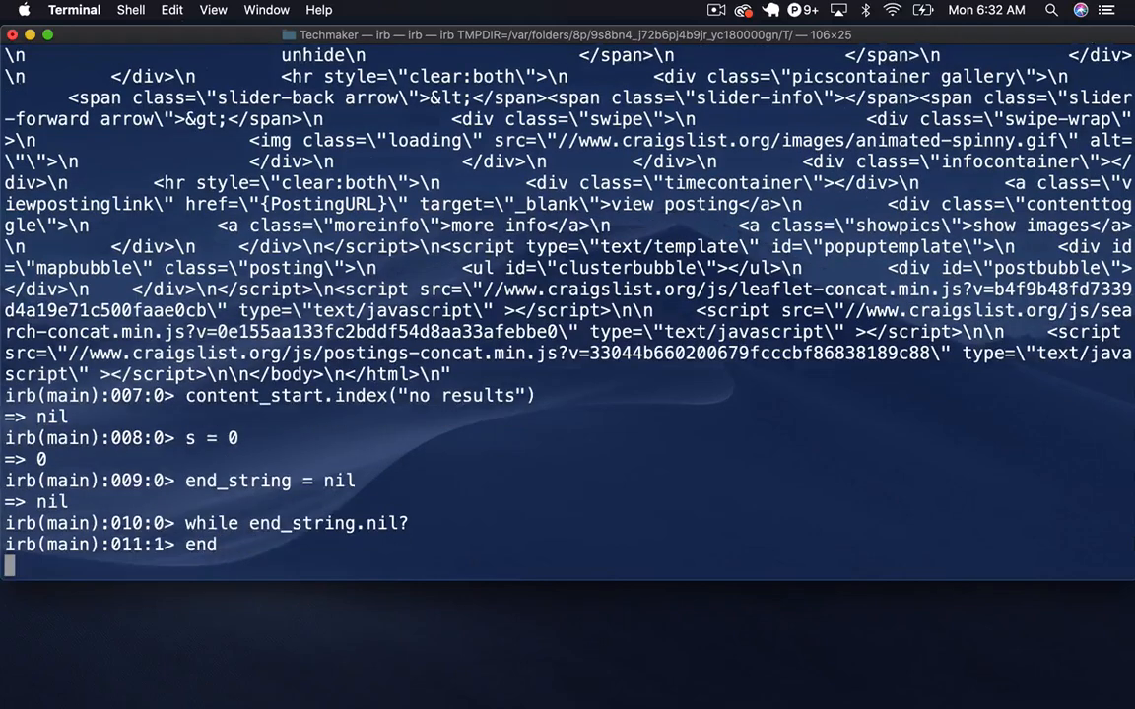
{"action": "key", "text": "ctrl+c"}
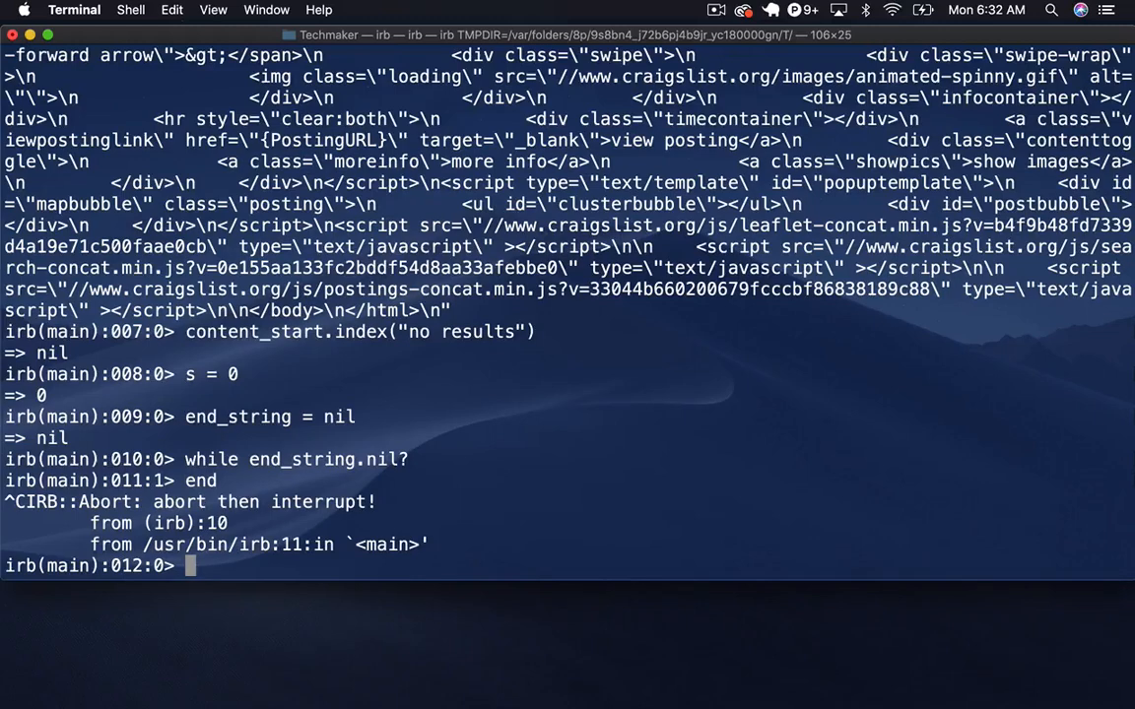
Step: Create pages = [] and start a while loop that opens and reads the search page at offset #{s}
{"action": "type", "text": "pages = []"}
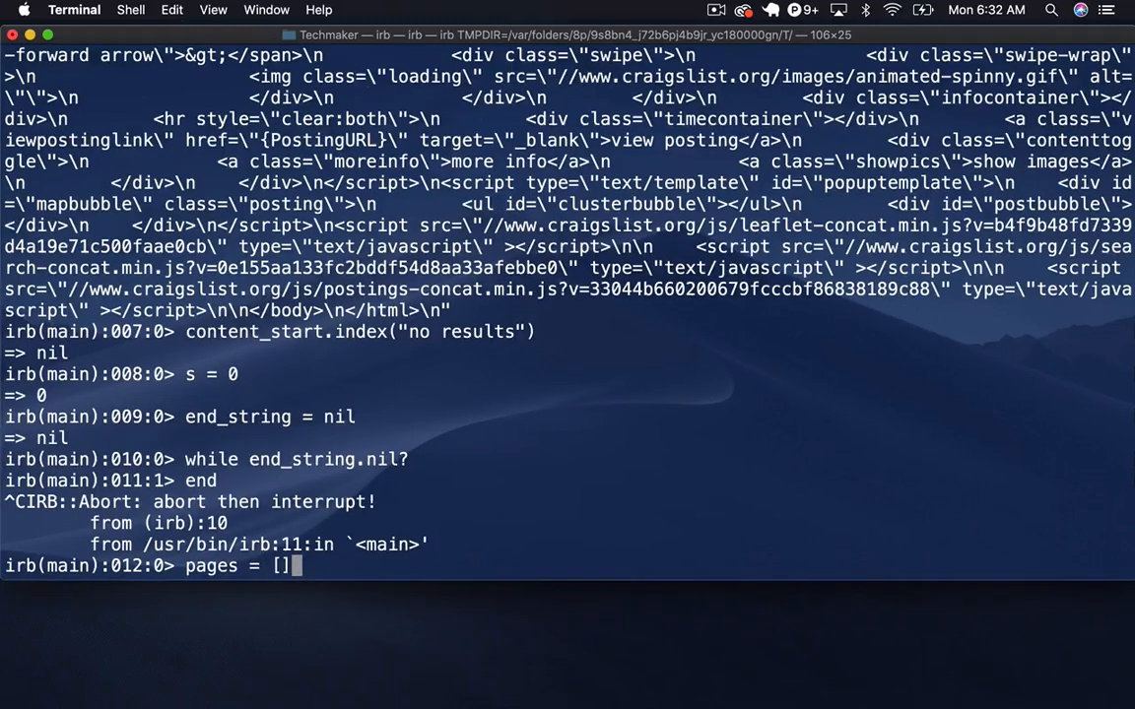
{"action": "type", "text": "end_string = nil"}
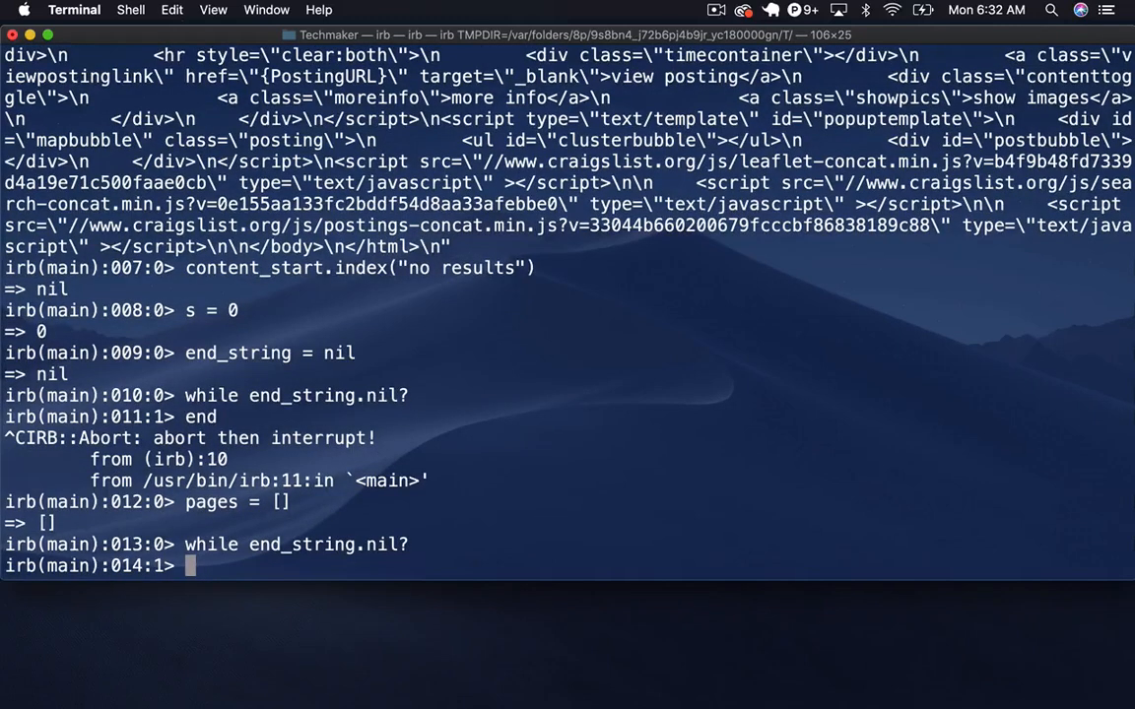
{"action": "type", "text": "p"}
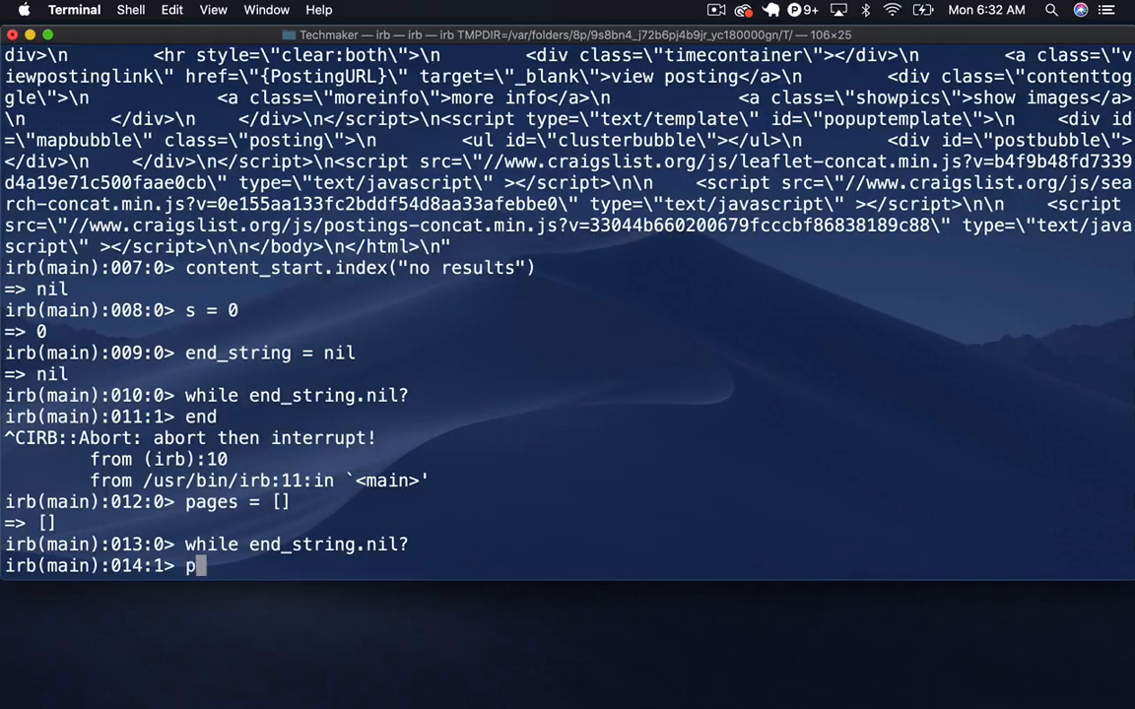
{"action": "type", "text": "oc"}
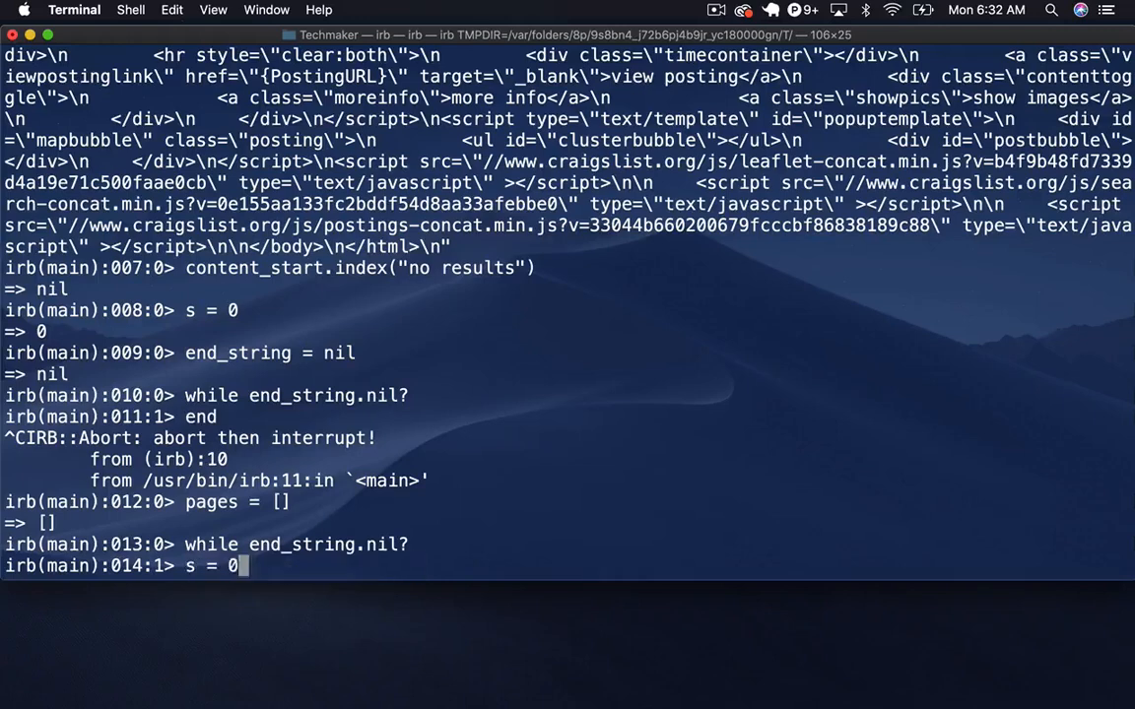
{"action": "type", "text": "doc_start = open('https://newyork.craigslist.org/search/aap?s=0')"}
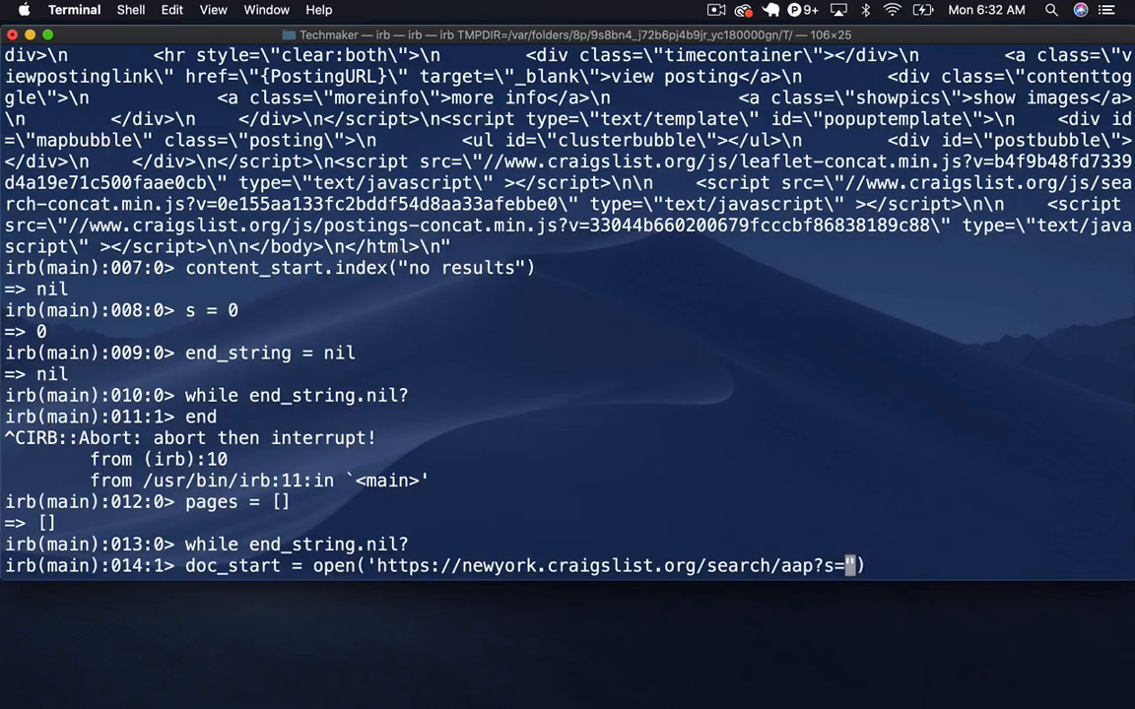
{"action": "type", "text": "#{}\""}
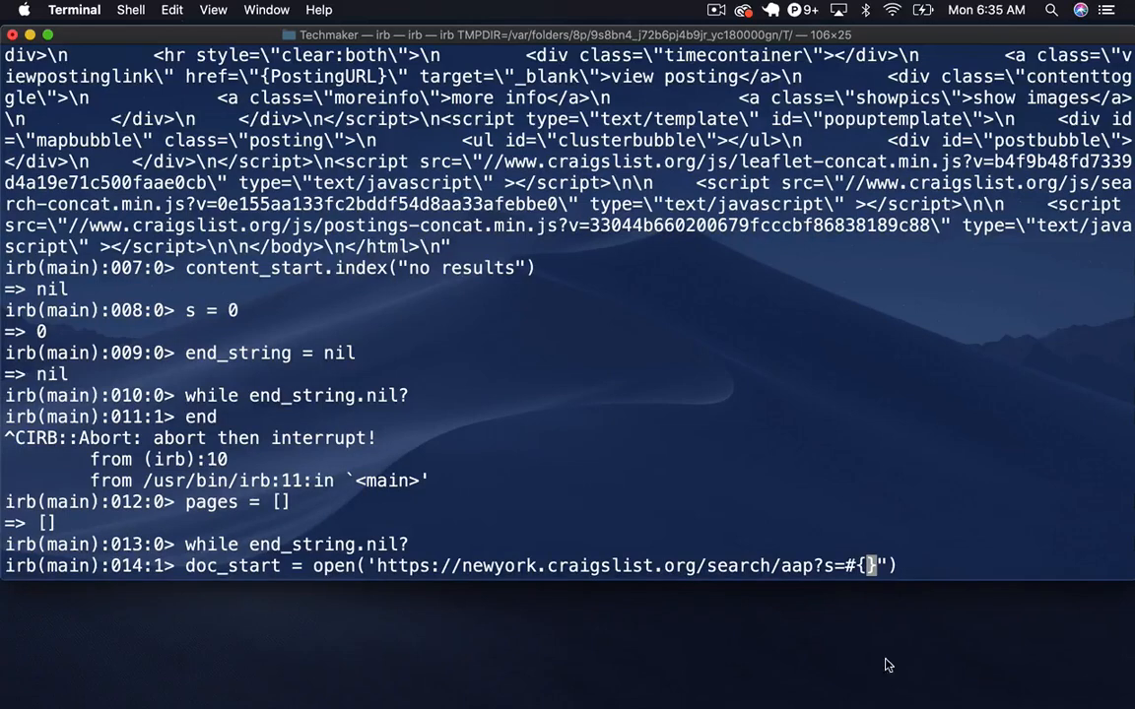
{"action": "type", "text": "s"}
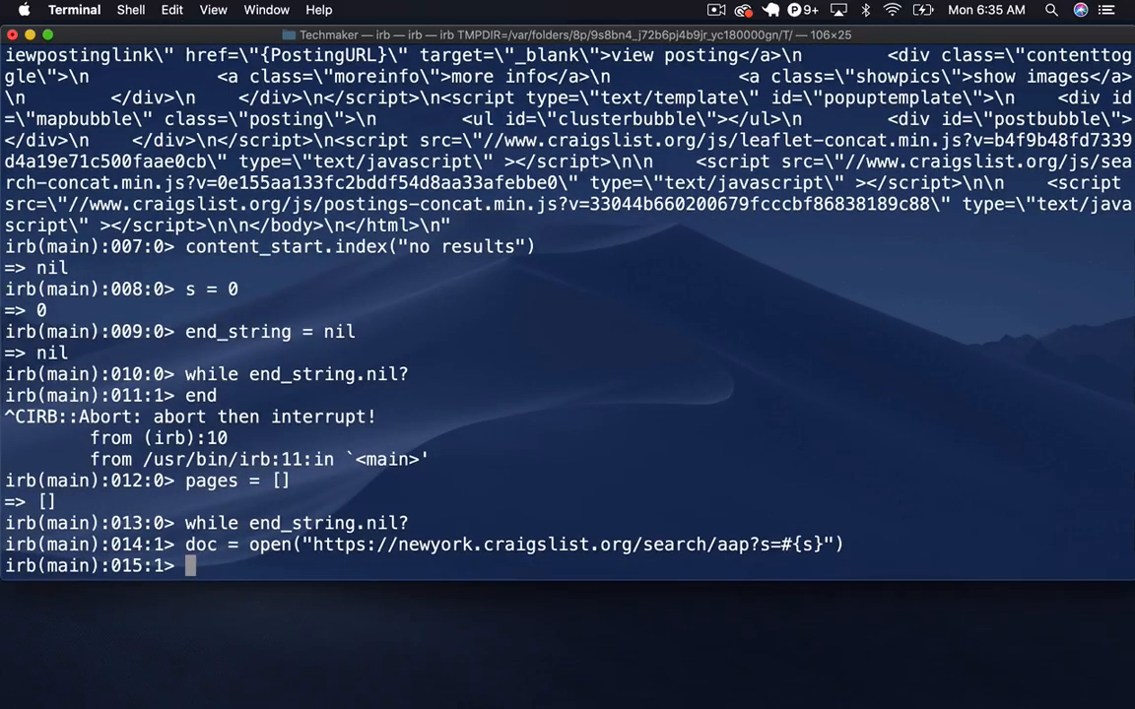
{"action": "type", "text": "page = doc.read"}
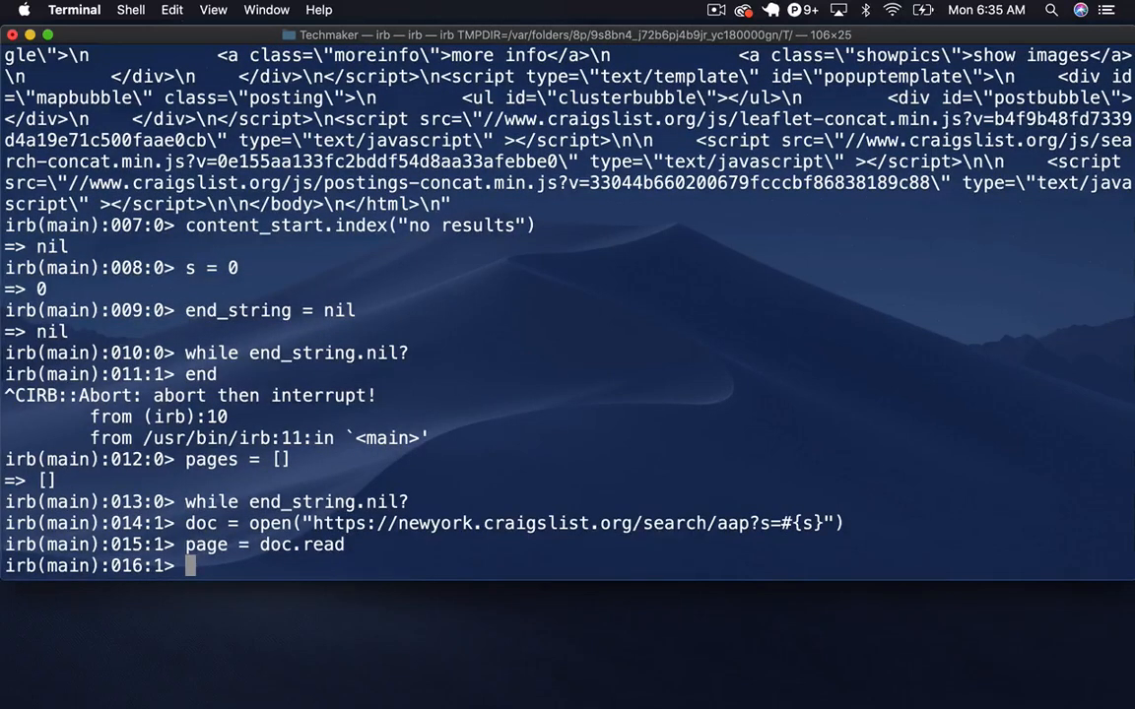
{"action": "mouse_move", "coordinate": [400, 604]}
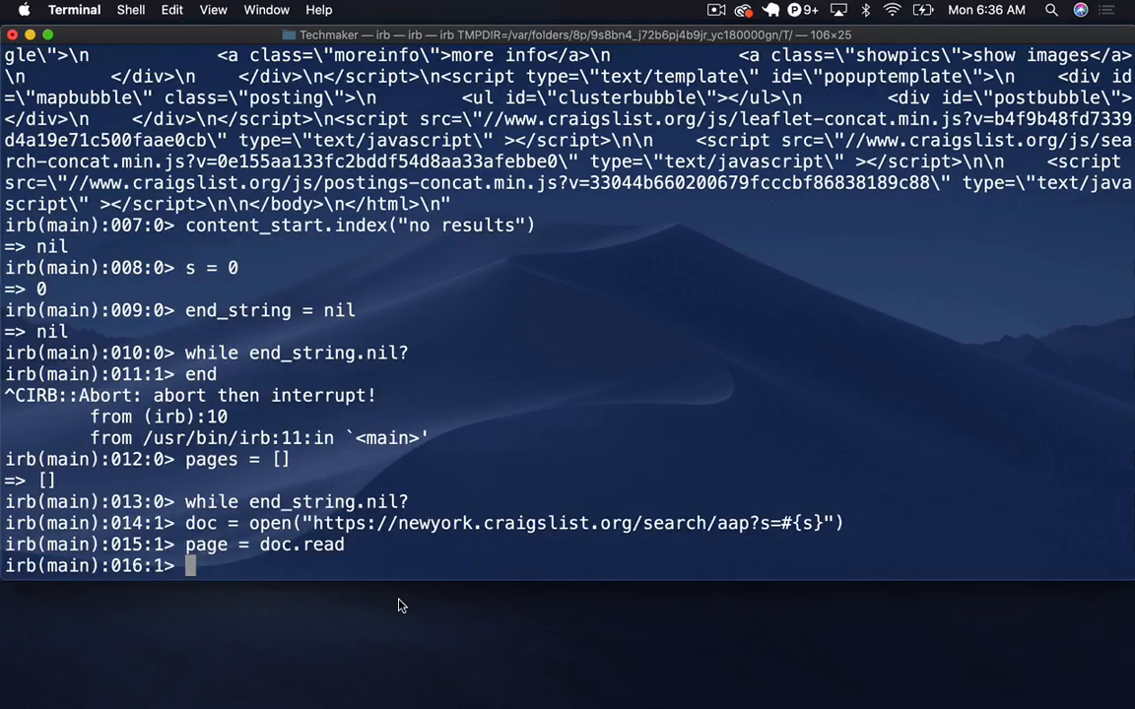
Step: Add the loop line end_string = page.index('no results')
{"action": "type", "text": "end"}
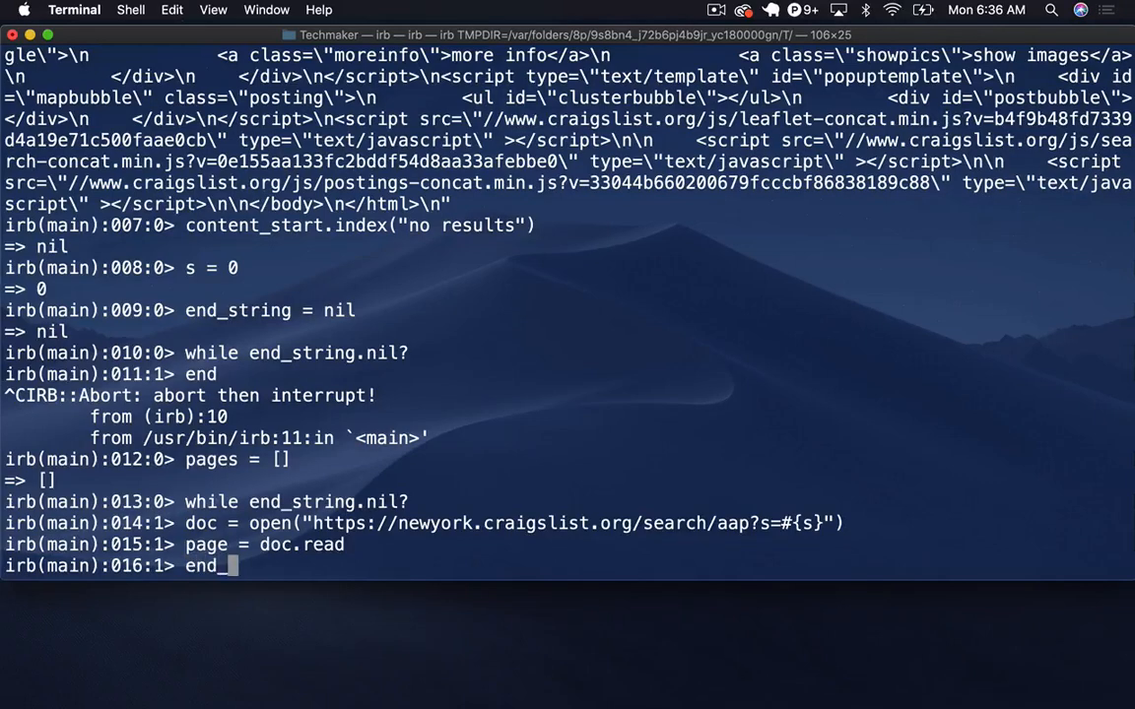
{"action": "type", "text": "_string ="}
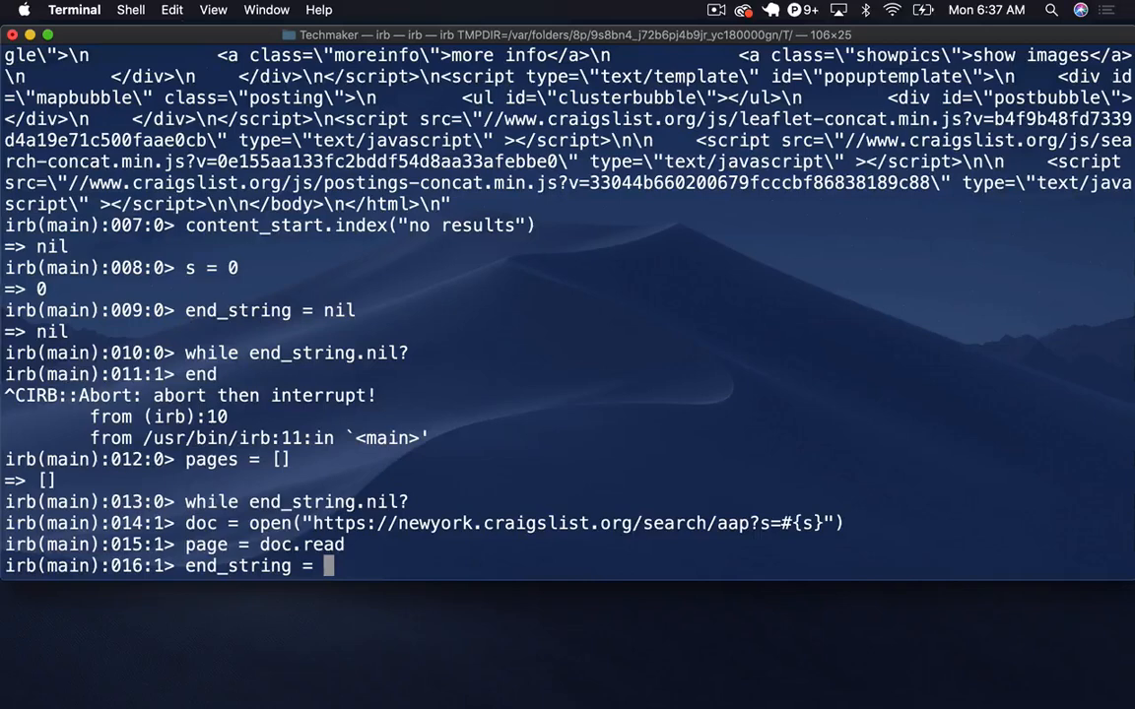
{"action": "type", "text": "page."}
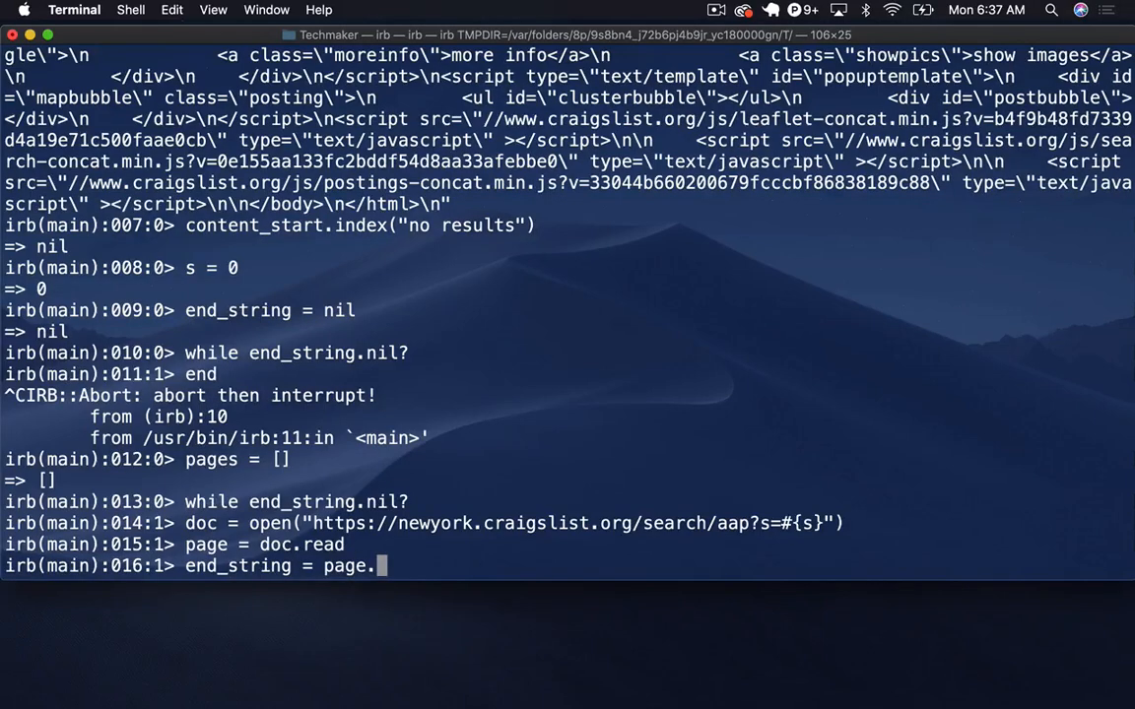
{"action": "type", "text": "index("}
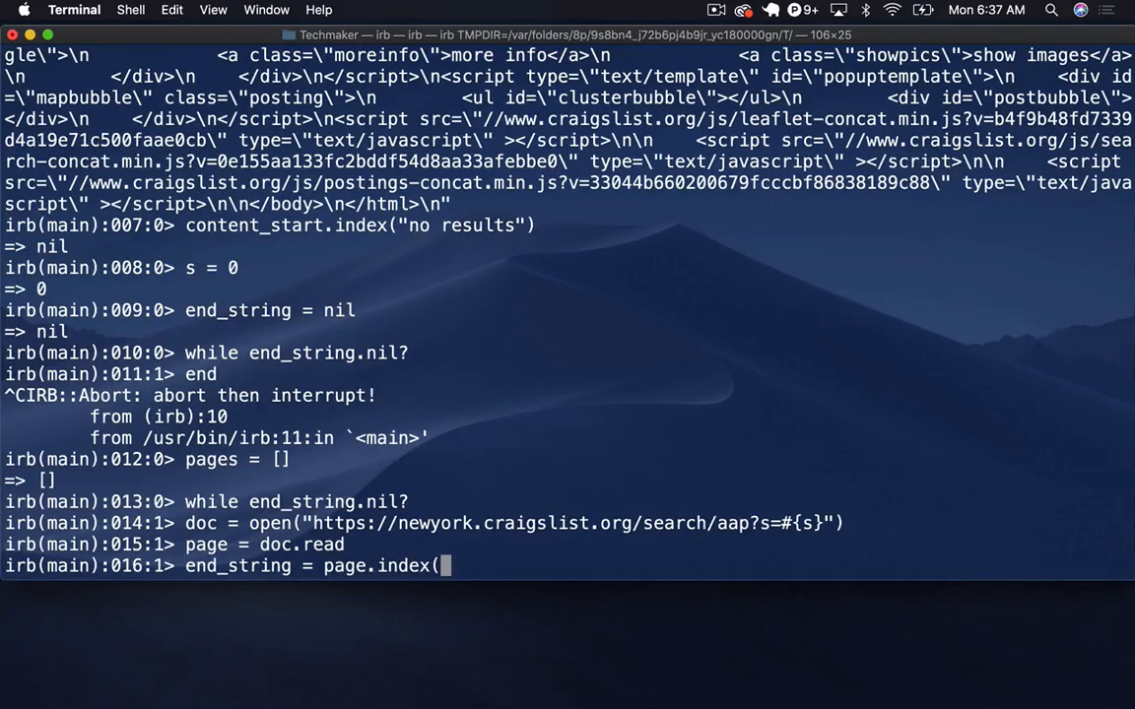
{"action": "type", "text": "'no resul"}
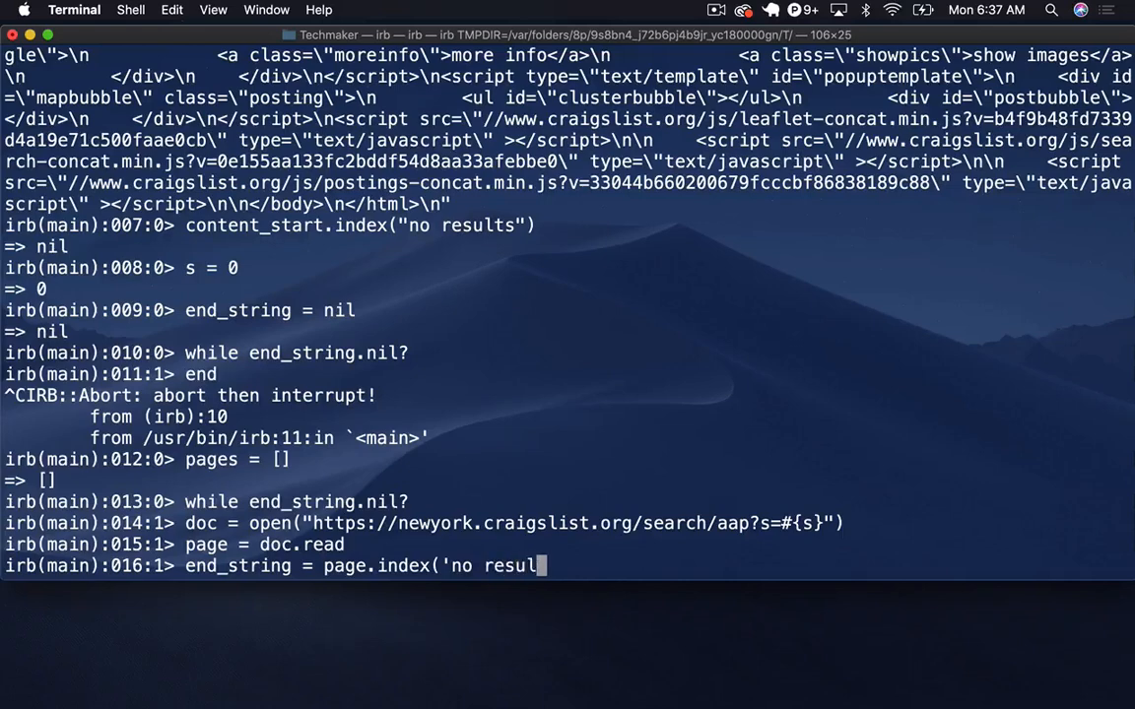
{"action": "type", "text": "ts')"}
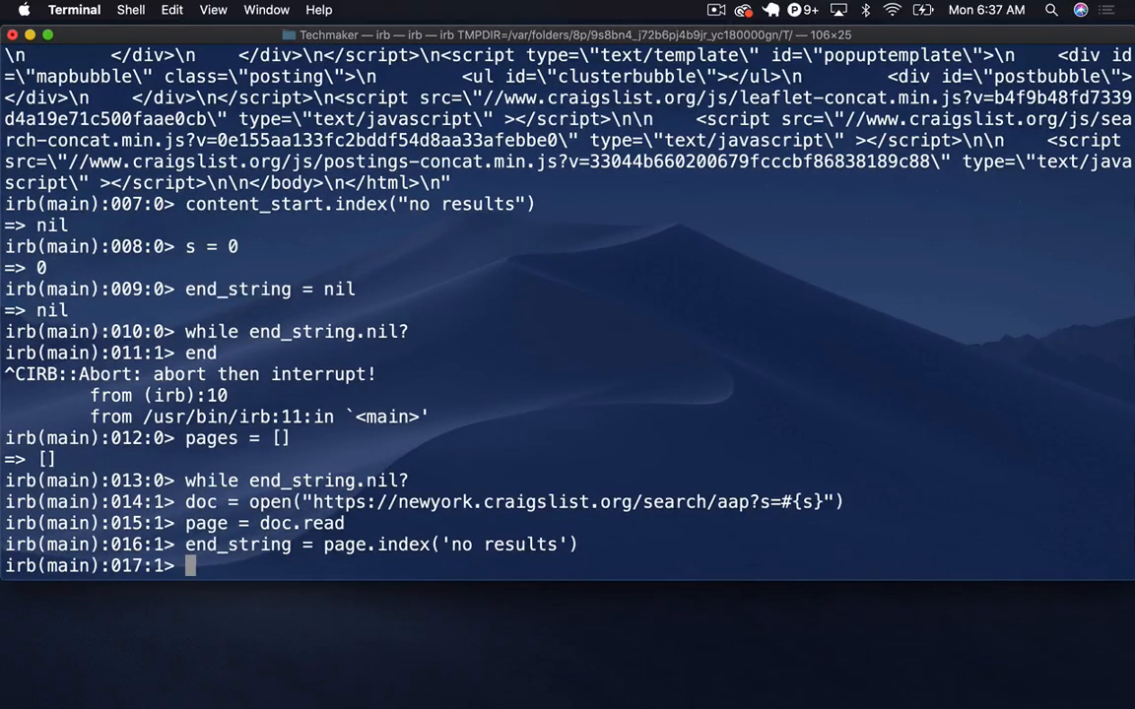
Step: Add an if end_string block that appends page to pages and adds 120 to s
{"action": "type", "text": "if"}
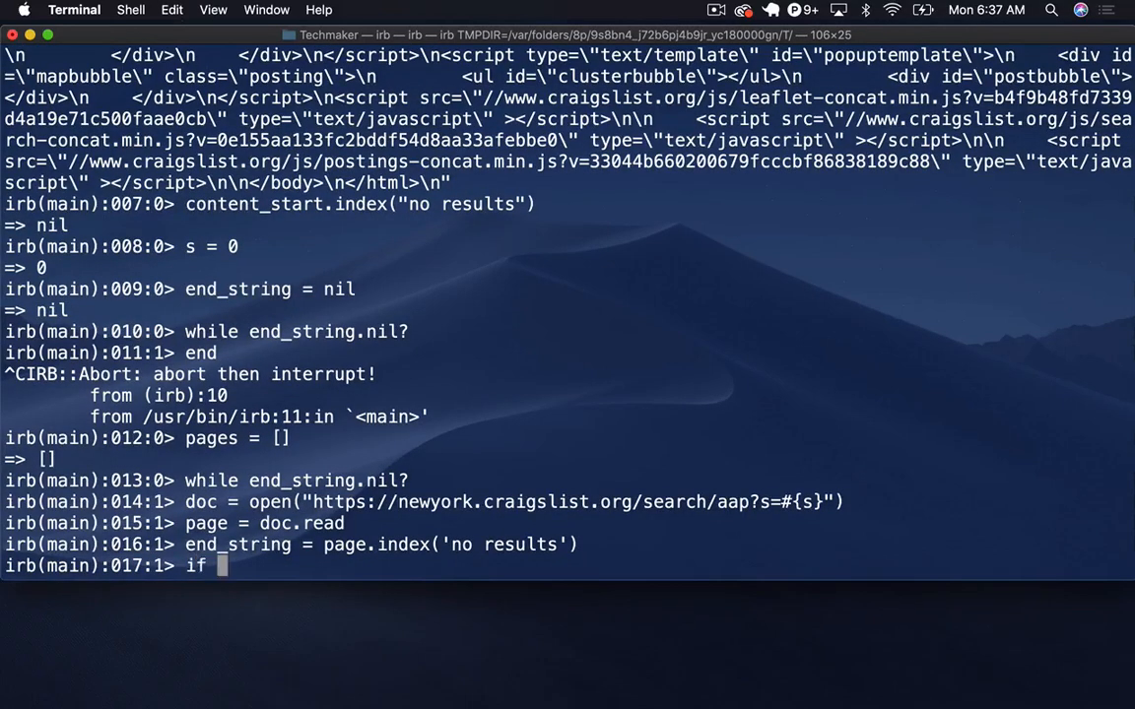
{"action": "type", "text": "end"}
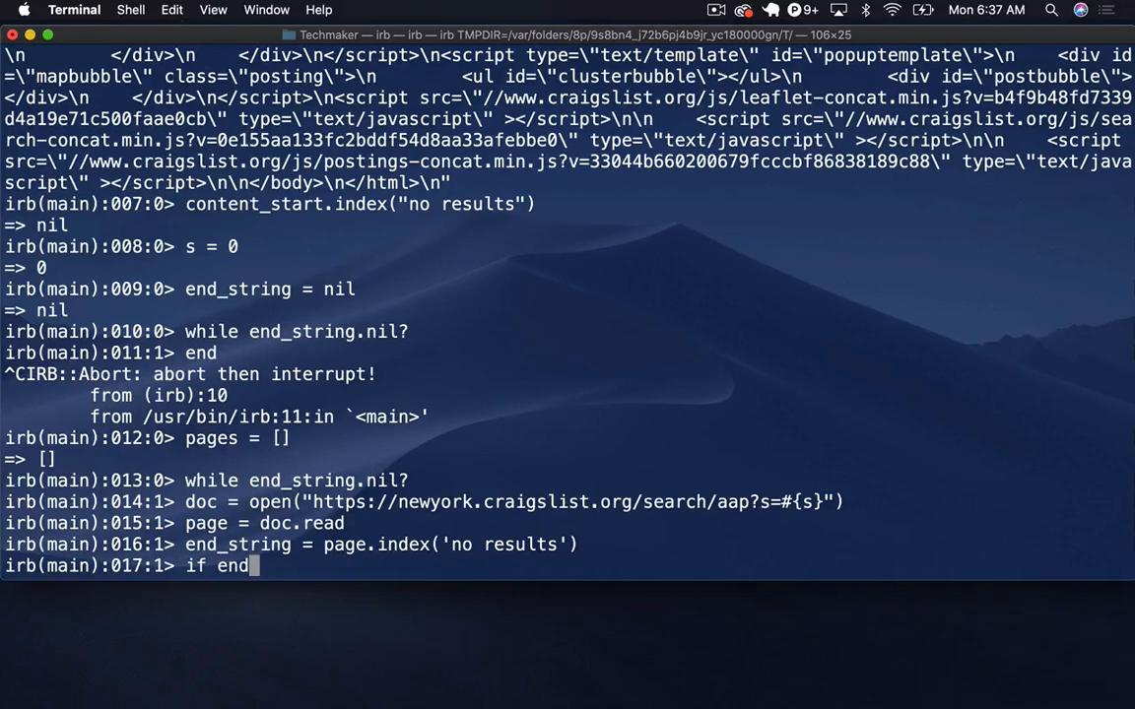
{"action": "type", "text": "_string != nil"}
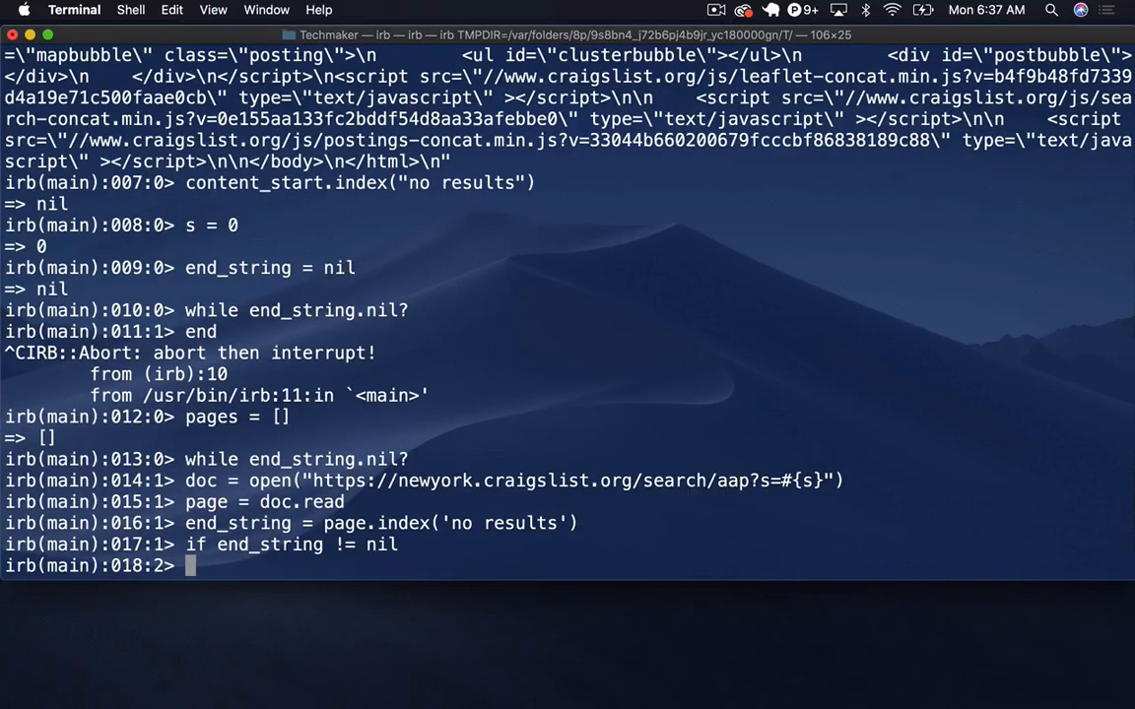
{"action": "type", "text": "pages <<"}
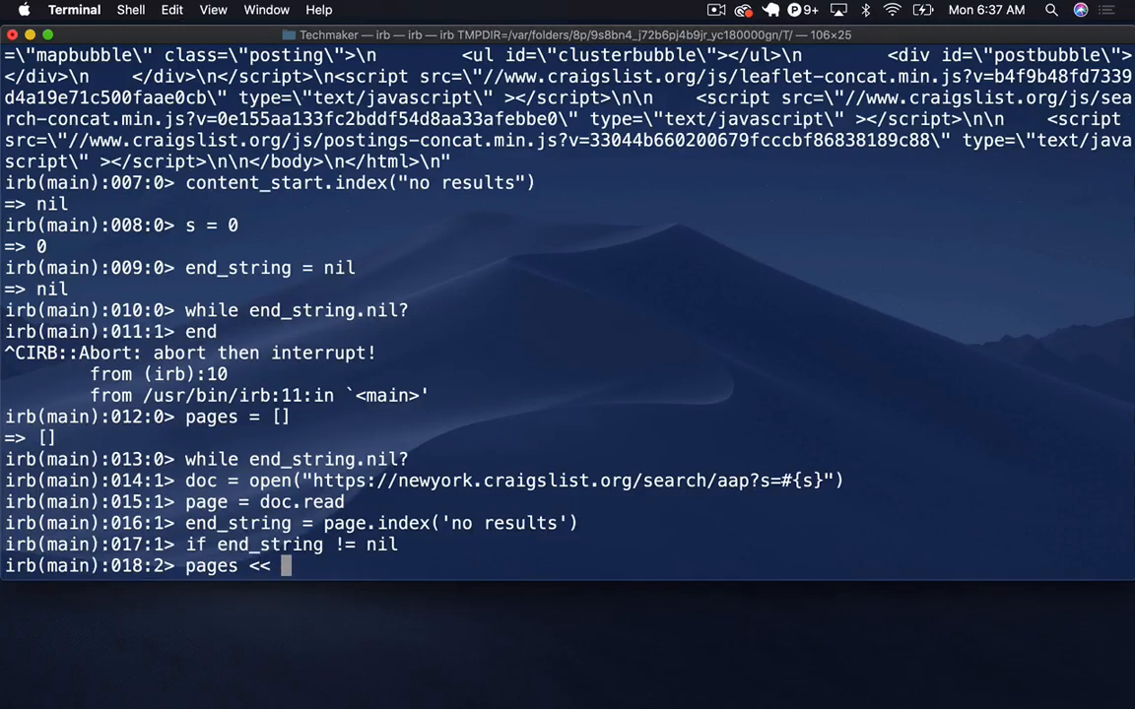
{"action": "type", "text": "page"}
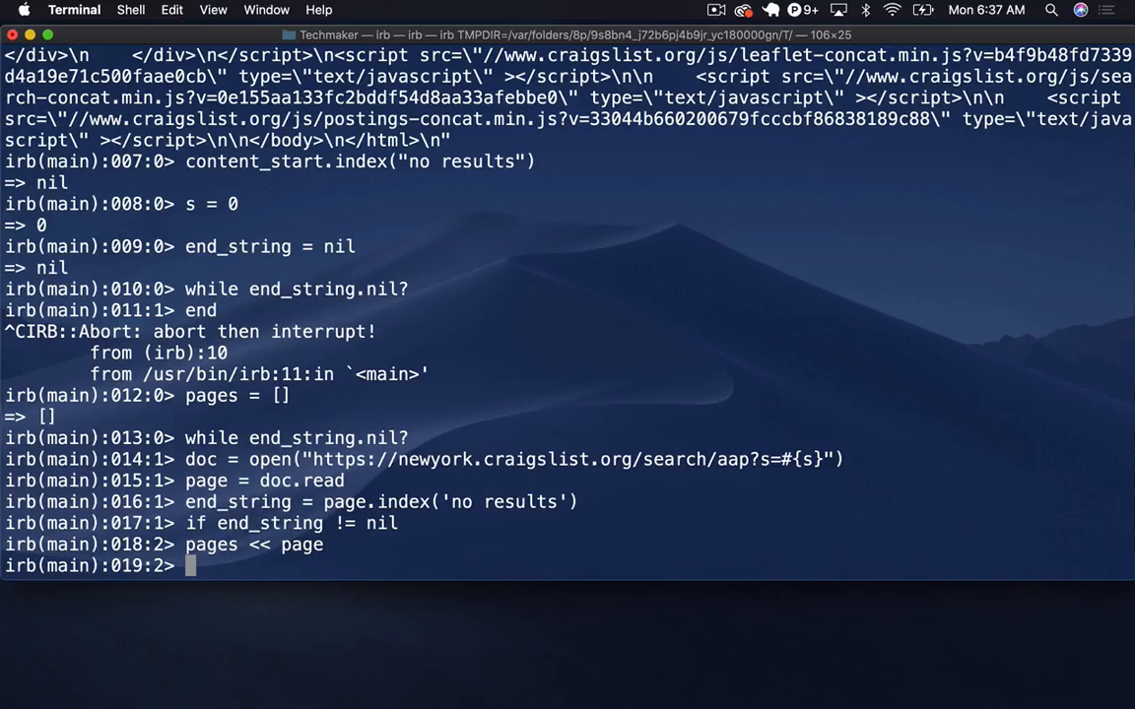
{"action": "type", "text": "s"}
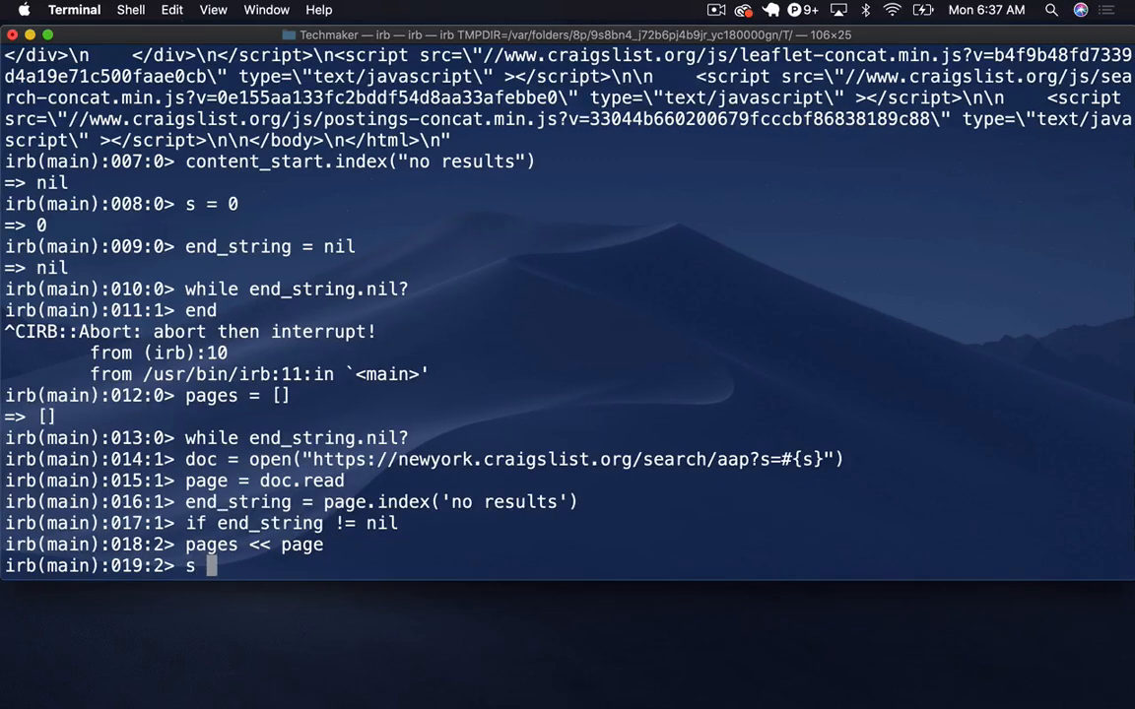
{"action": "type", "text": "= s"}
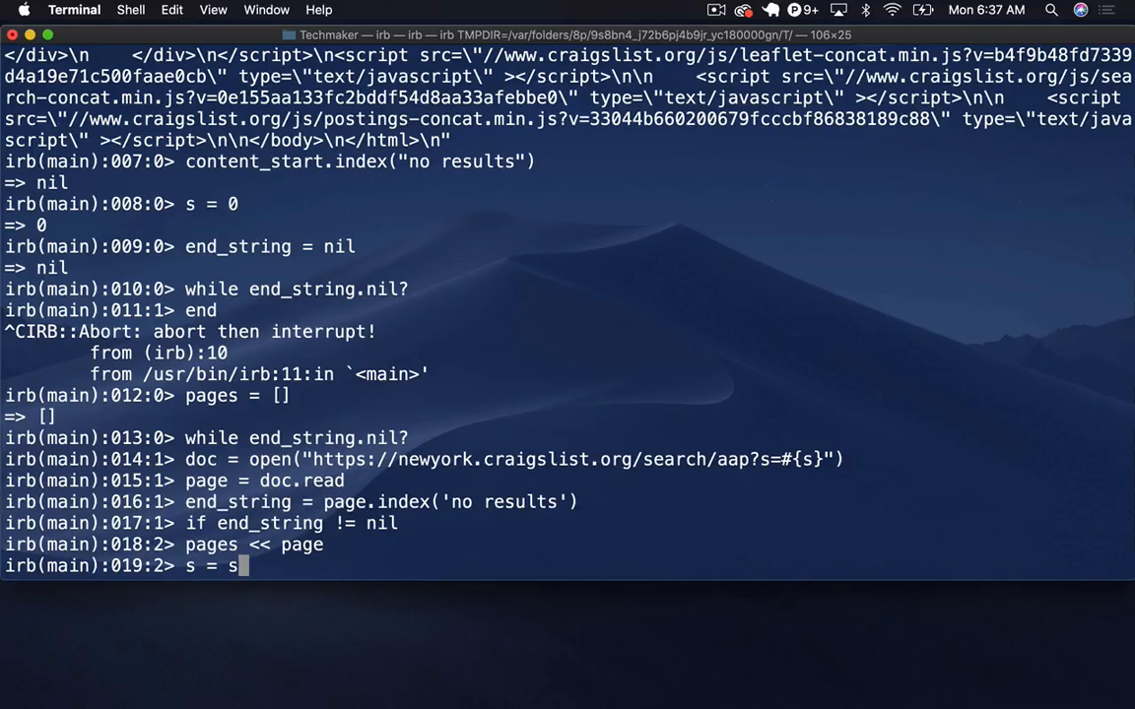
{"action": "type", "text": "+ 120"}
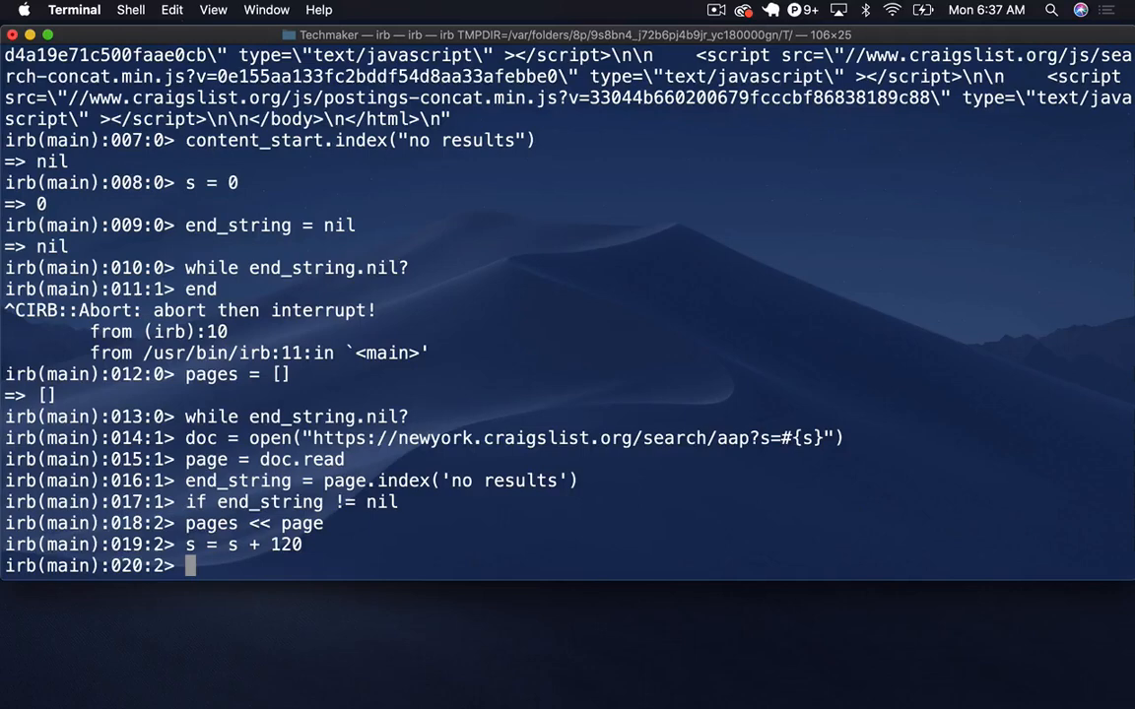
{"action": "type", "text": "end"}
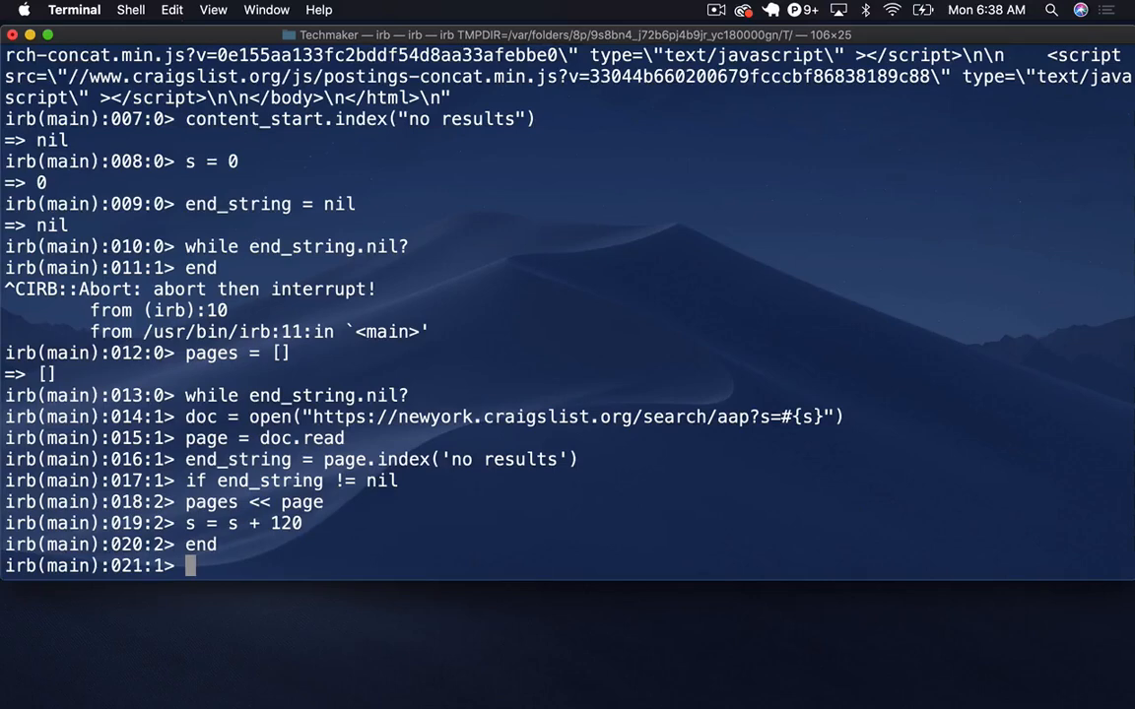
Step: Add sleep(1) to the loop body
{"action": "type", "text": "s"}
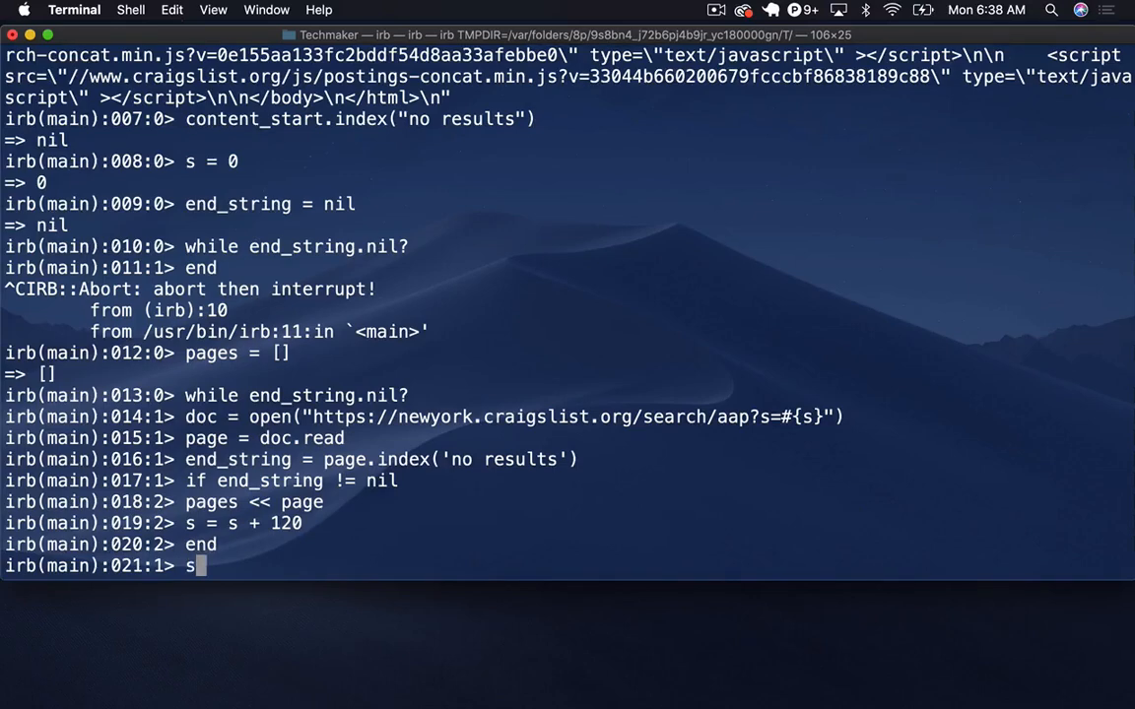
{"action": "type", "text": "leep"}
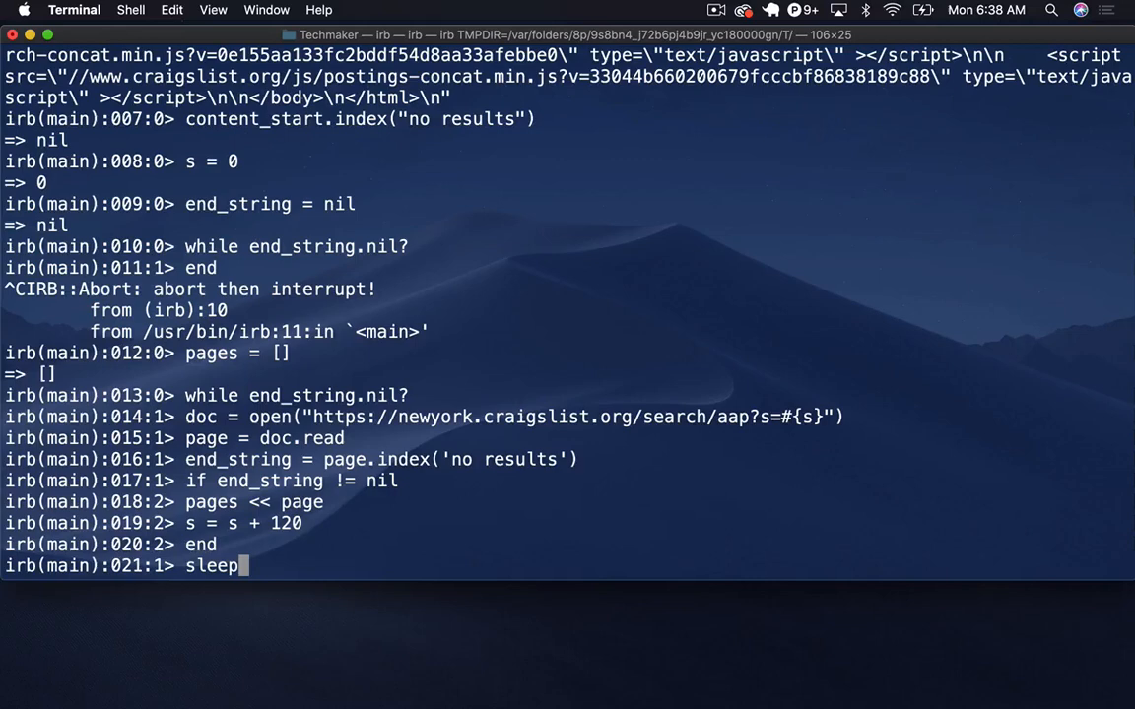
{"action": "type", "text": "(1"}
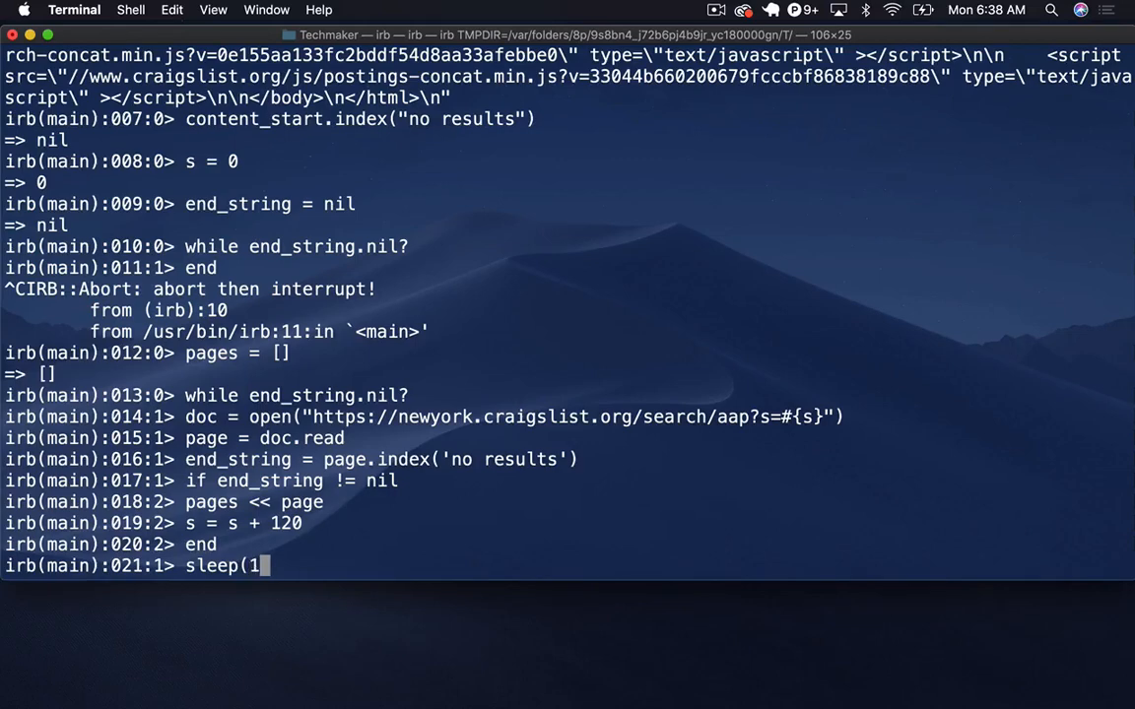
{"action": "type", "text": ")"}
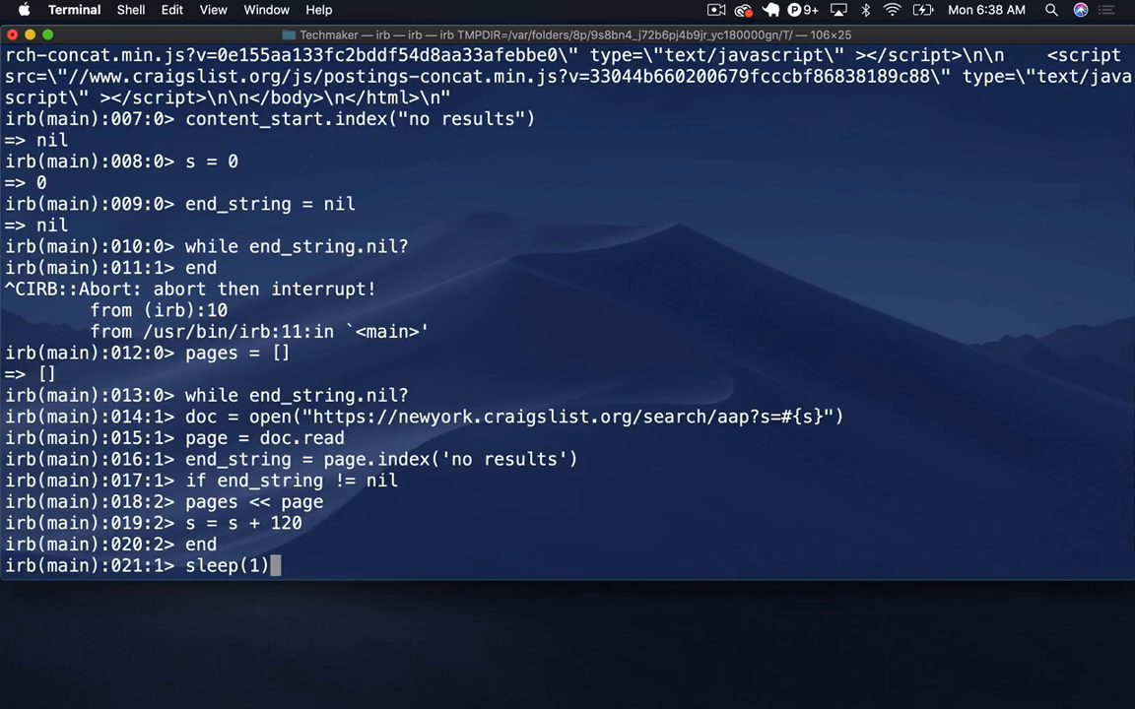
Step: Add puts "Sleeping for 1 second ...", close the loop with end, and let it run
{"action": "type", "text": "p"}
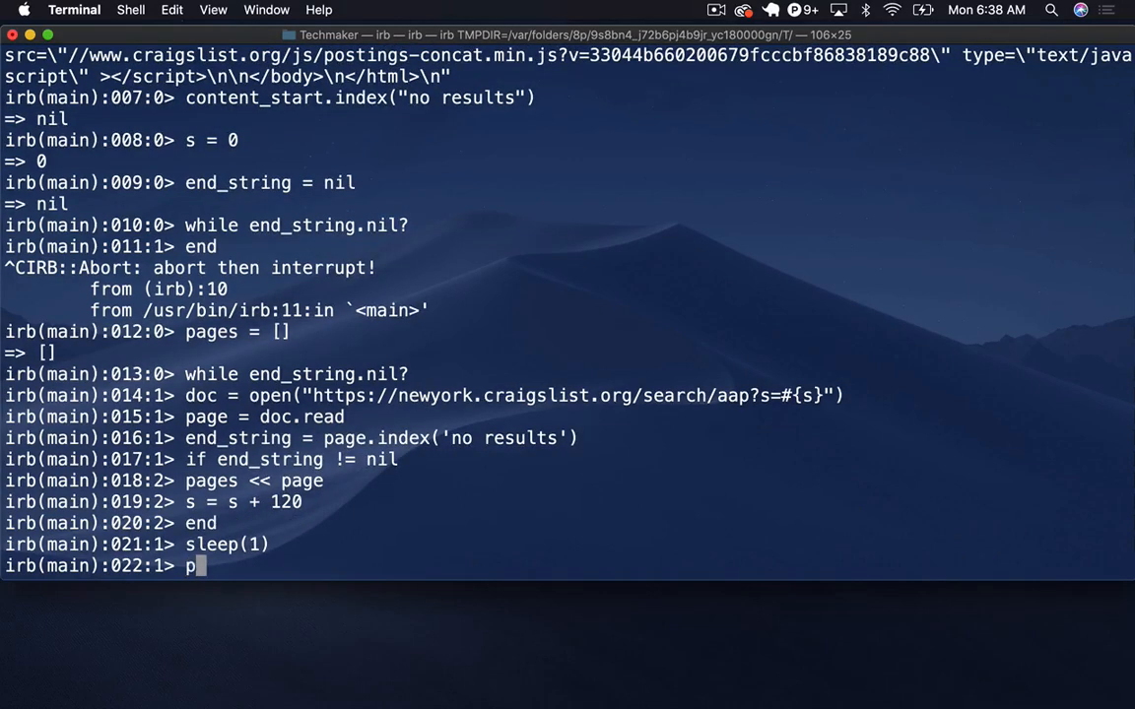
{"action": "type", "text": "uts"}
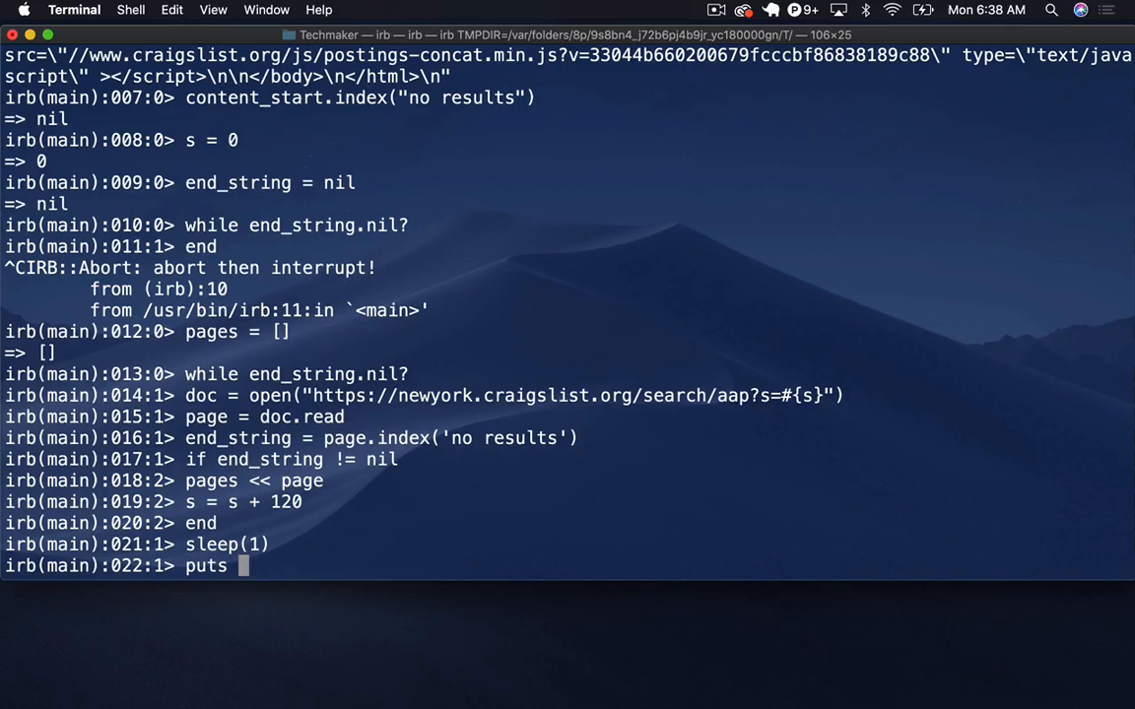
{"action": "type", "text": "\"Sleep"}
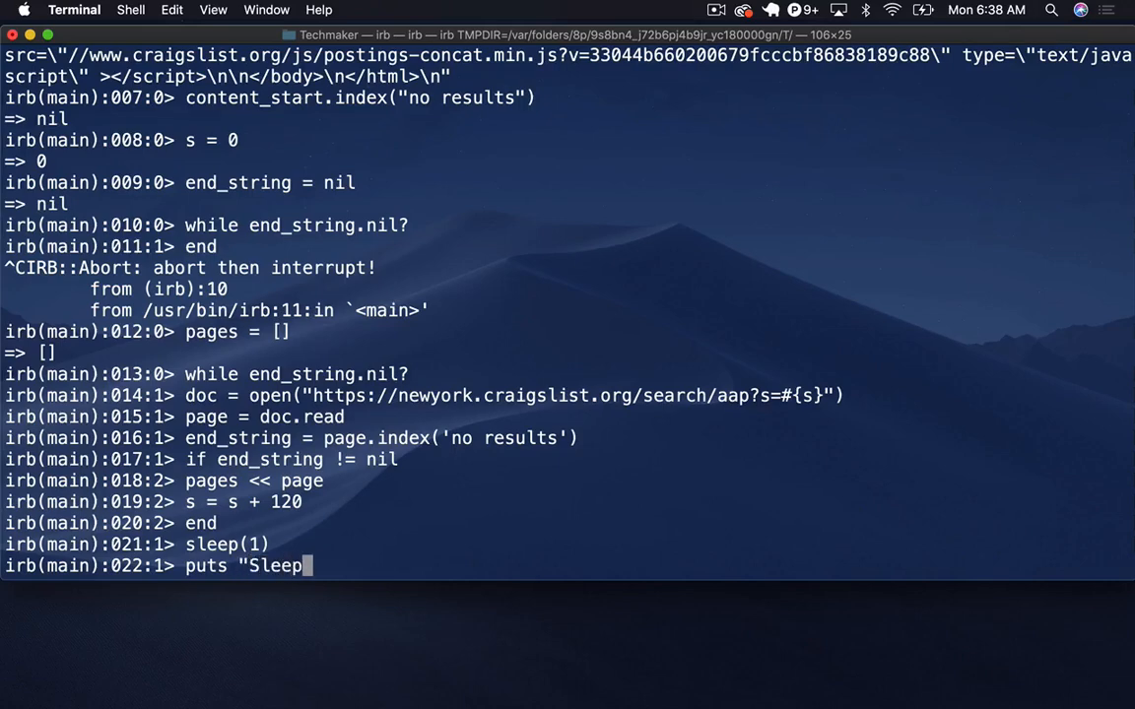
{"action": "type", "text": "ing for 1 se"}
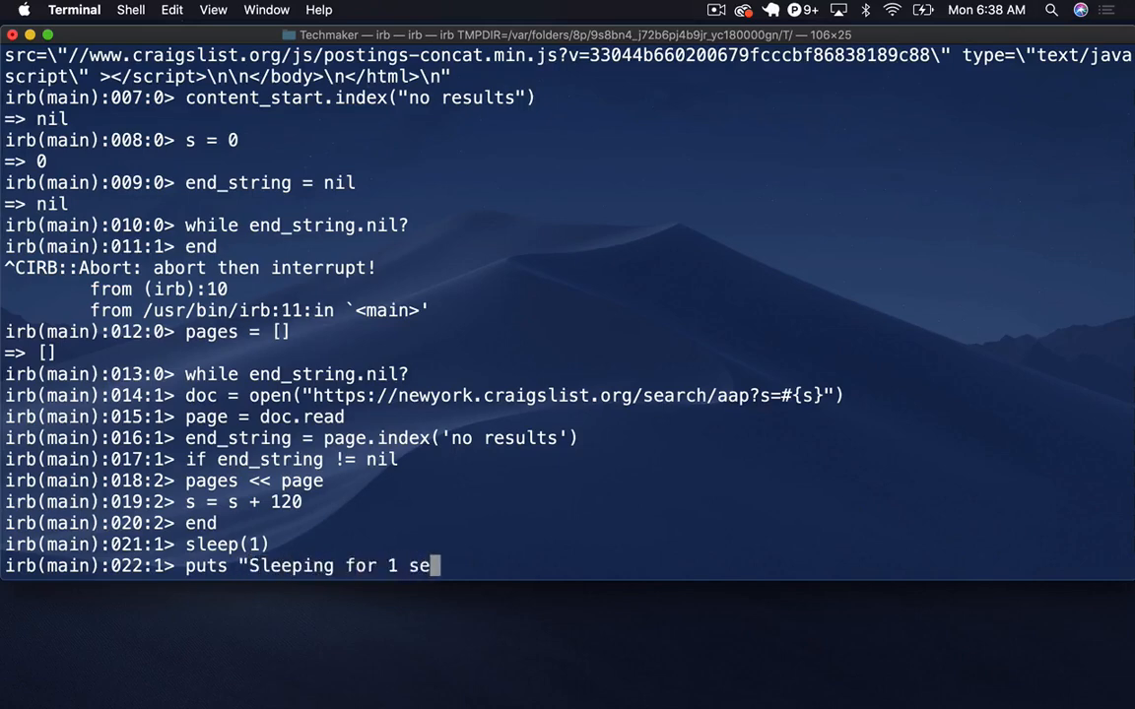
{"action": "type", "text": "cond ..."}
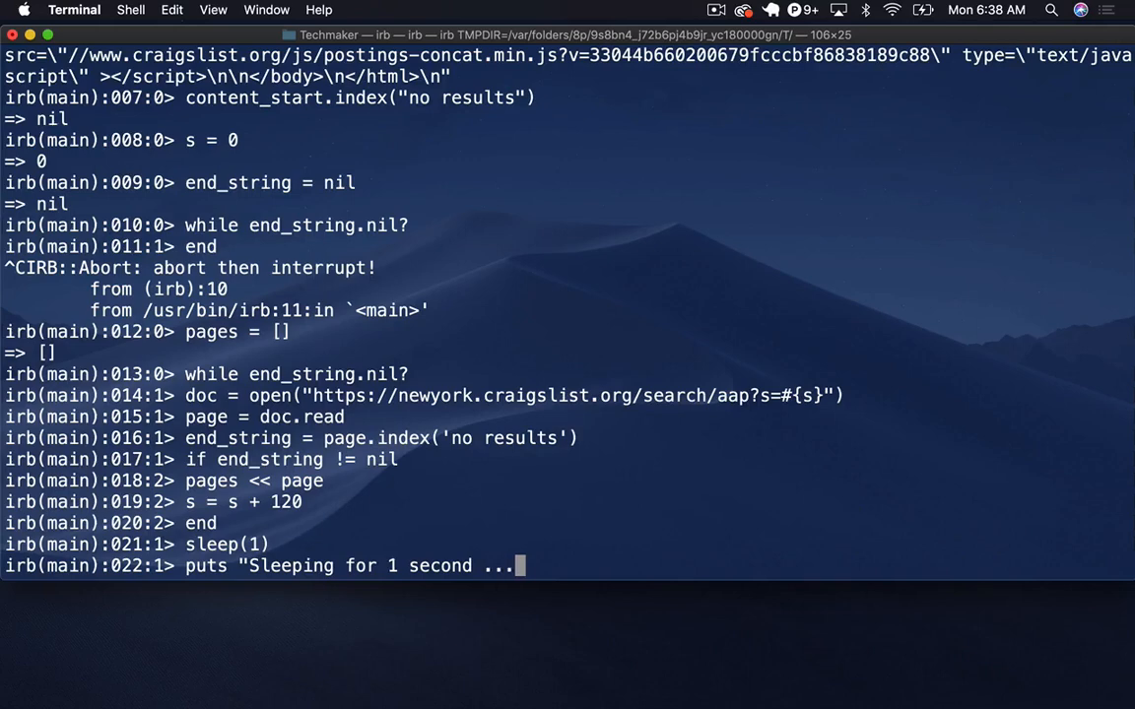
{"action": "type", "text": "\""}
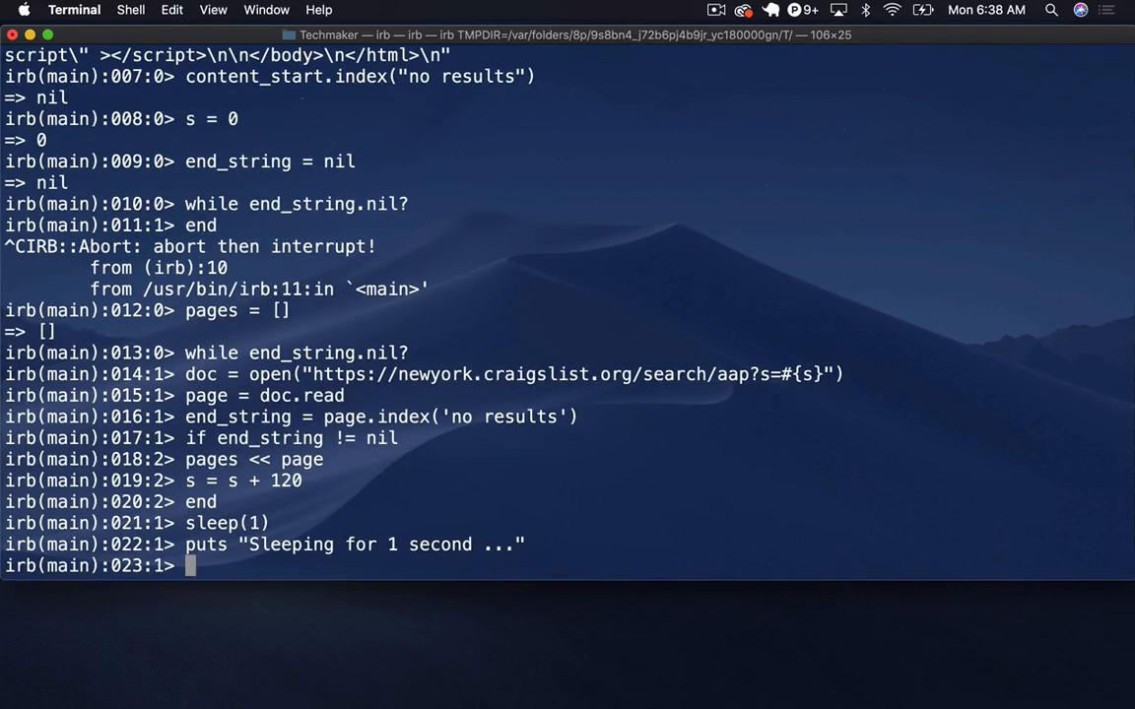
{"action": "type", "text": "end"}
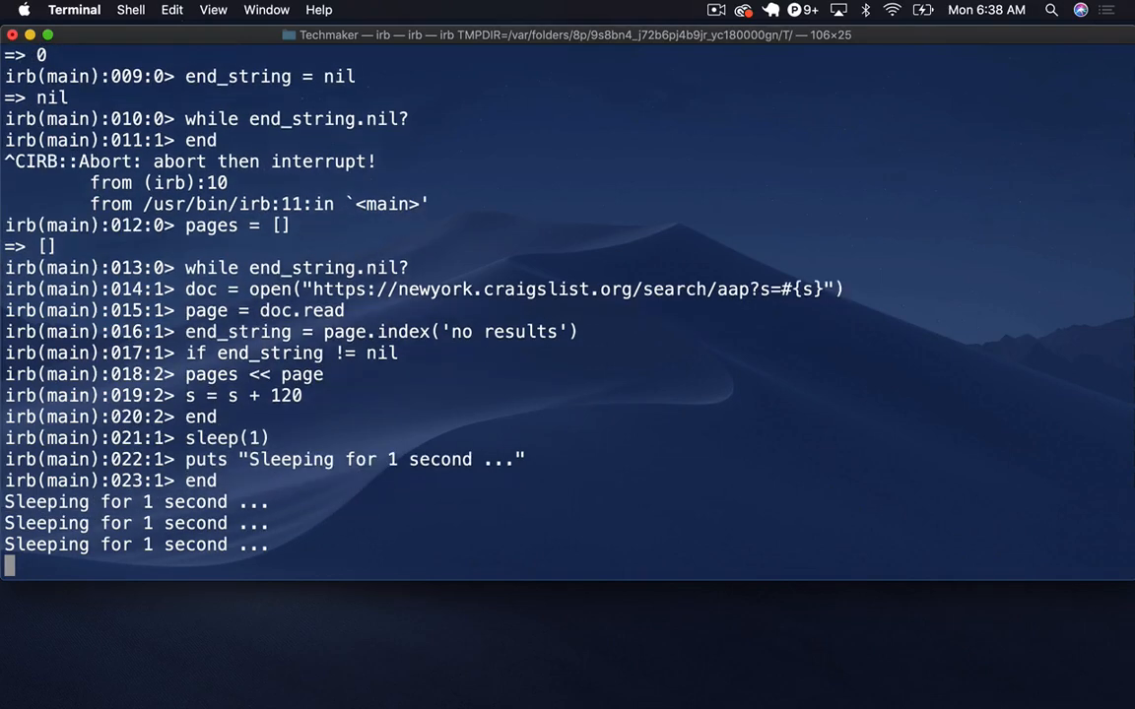
{"action": "scroll", "scroll_direction": "down", "scroll_amount": 3}
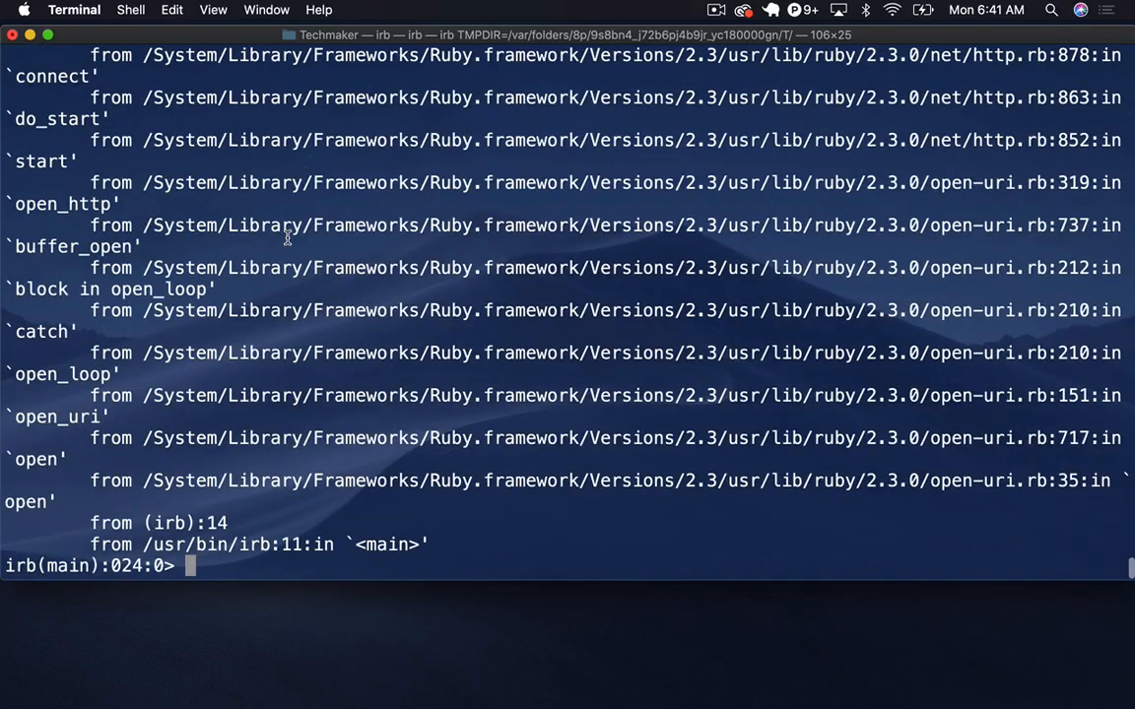
Step: Retype the loop's fetch lines: open the Craigslist URL with s, read page, set end_string
{"action": "type", "text": "pages << page"}
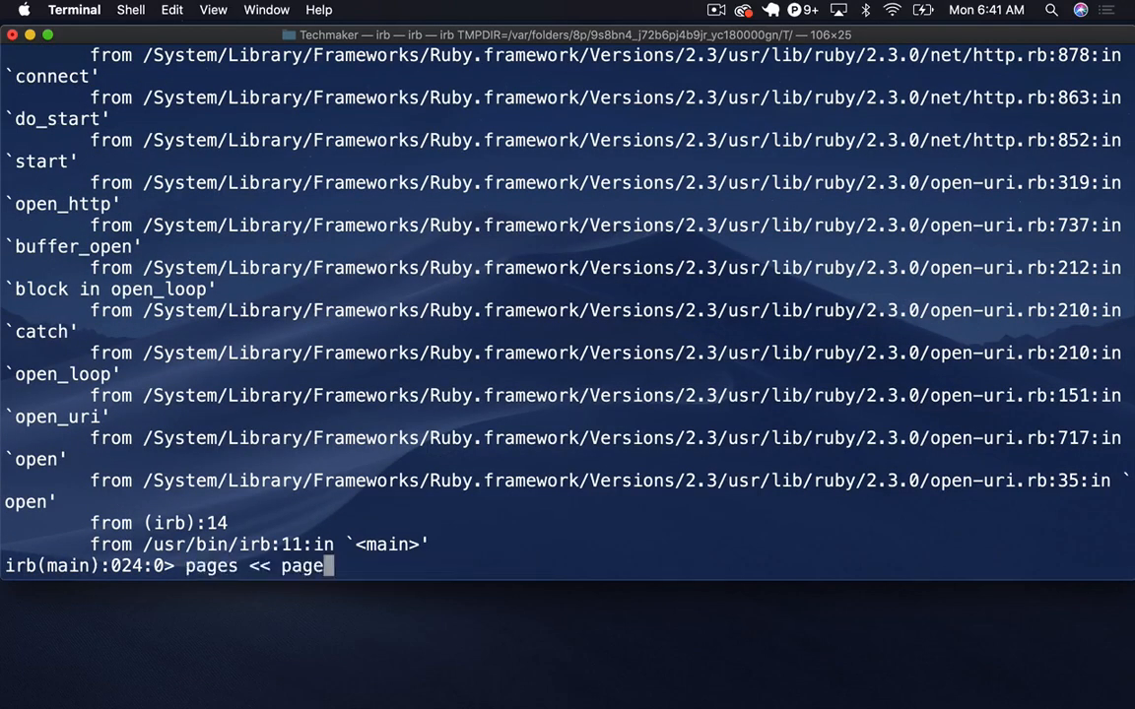
{"action": "type", "text": "page = doc.read"}
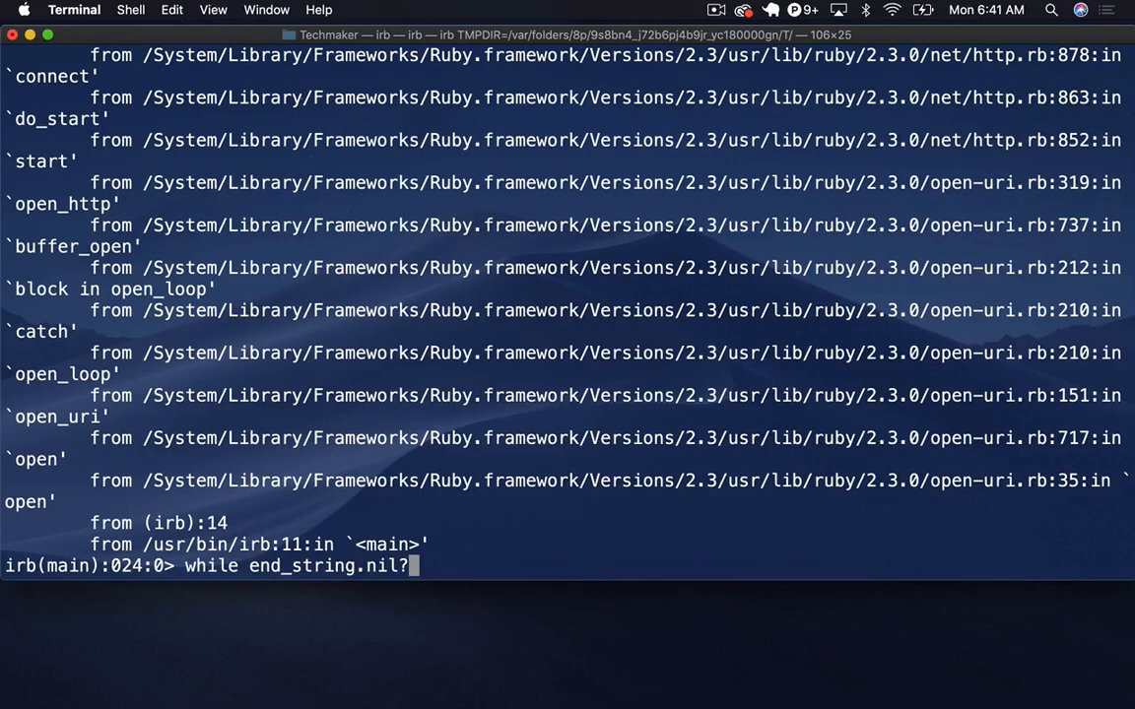
{"action": "type", "text": "if end_string != nil"}
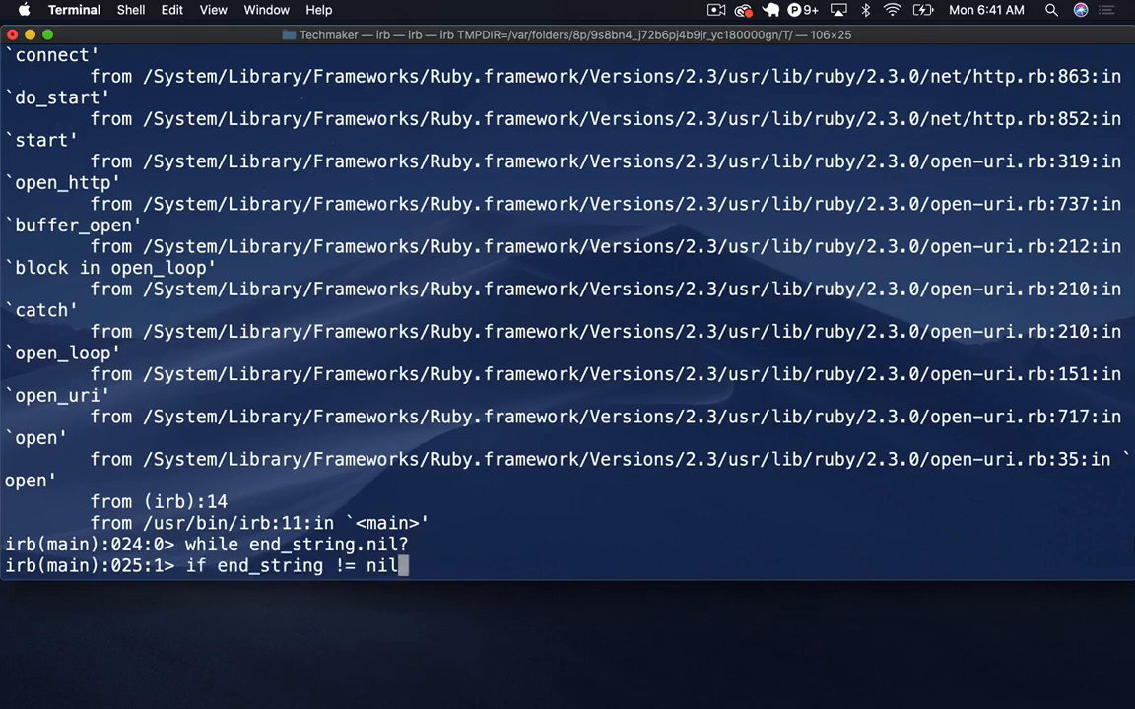
{"action": "type", "text": "doc = open(\"https://newyork.craigslist.org/search/aap?s=#{s}\")"}
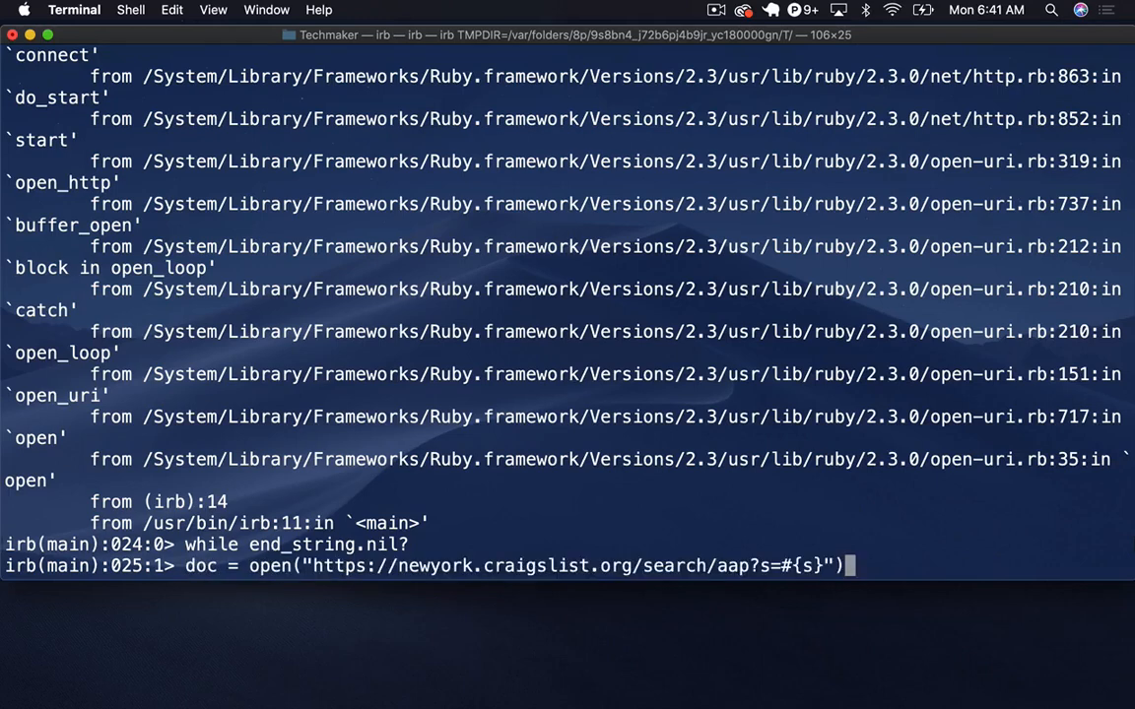
{"action": "type", "text": "pages << page"}
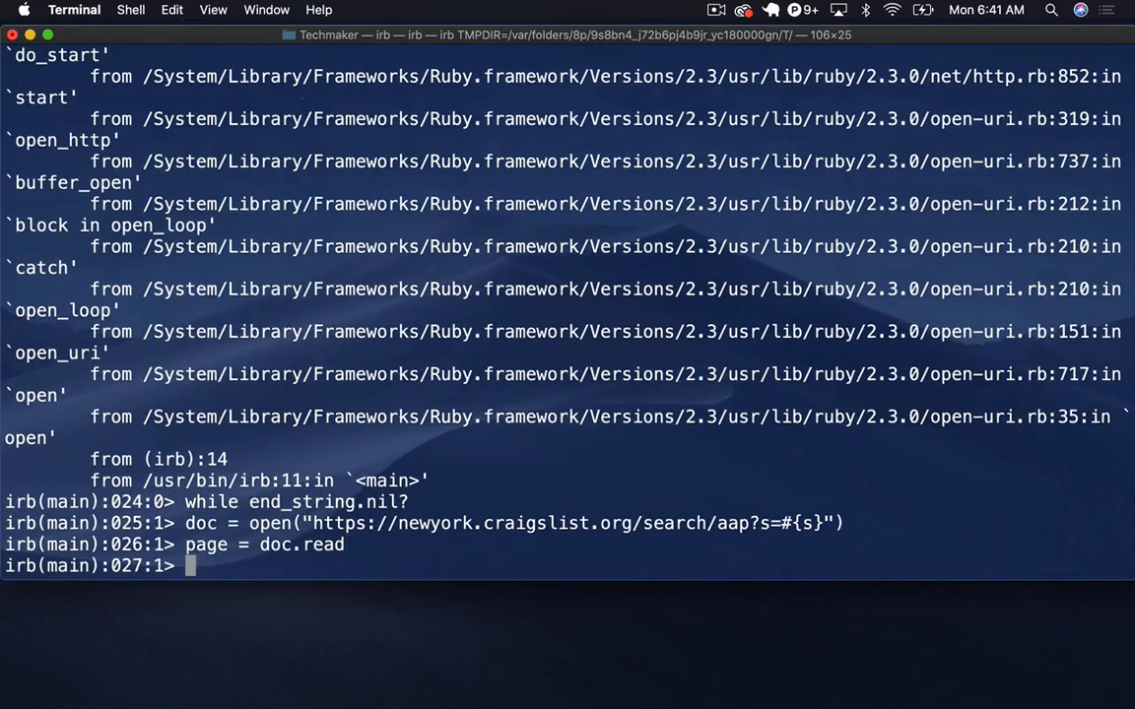
{"action": "type", "text": "end"}
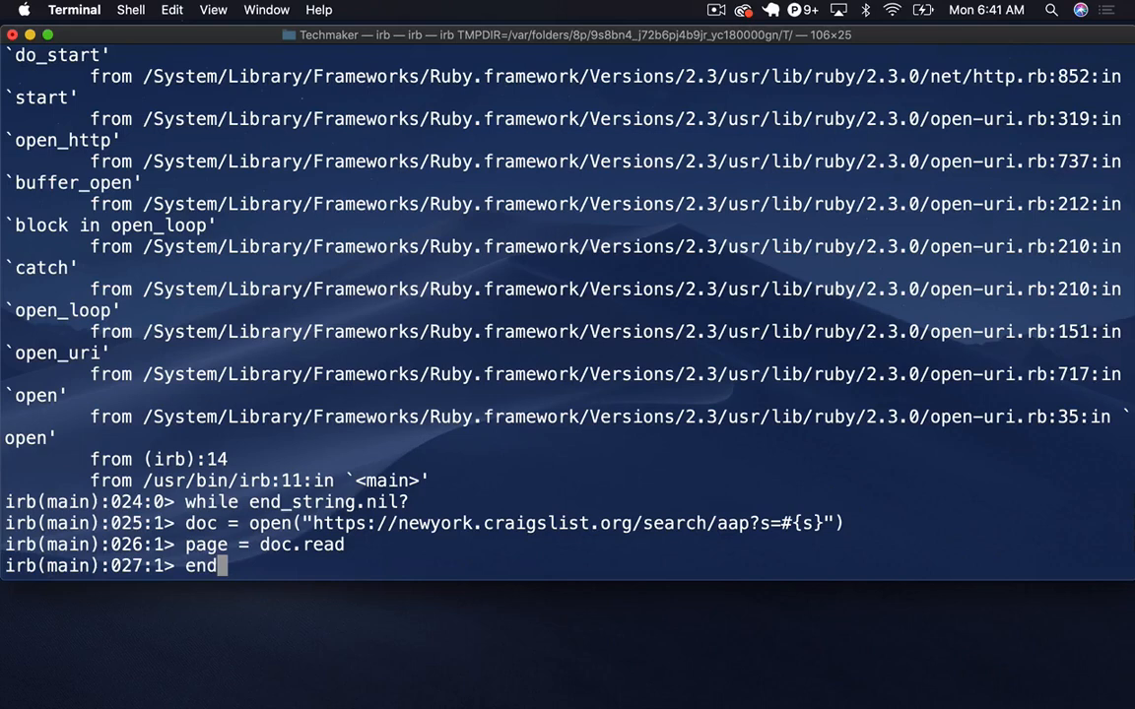
{"action": "type", "text": "if end_string != nil"}
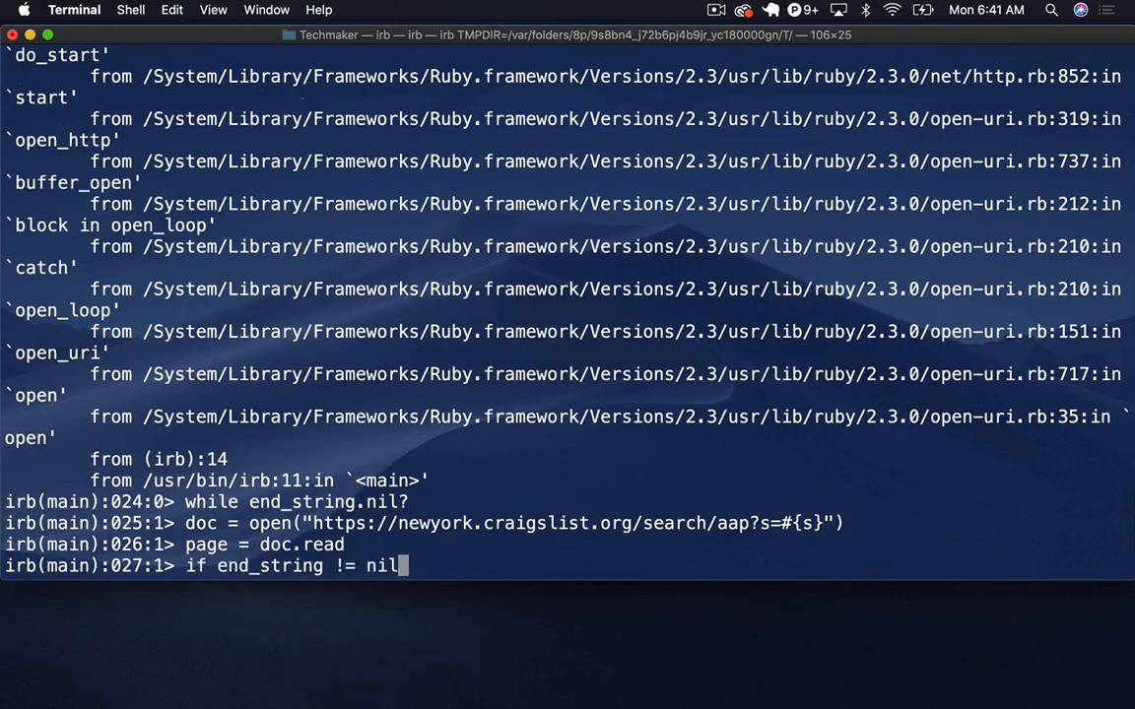
{"action": "type", "text": "end_string = page.index('no results')"}
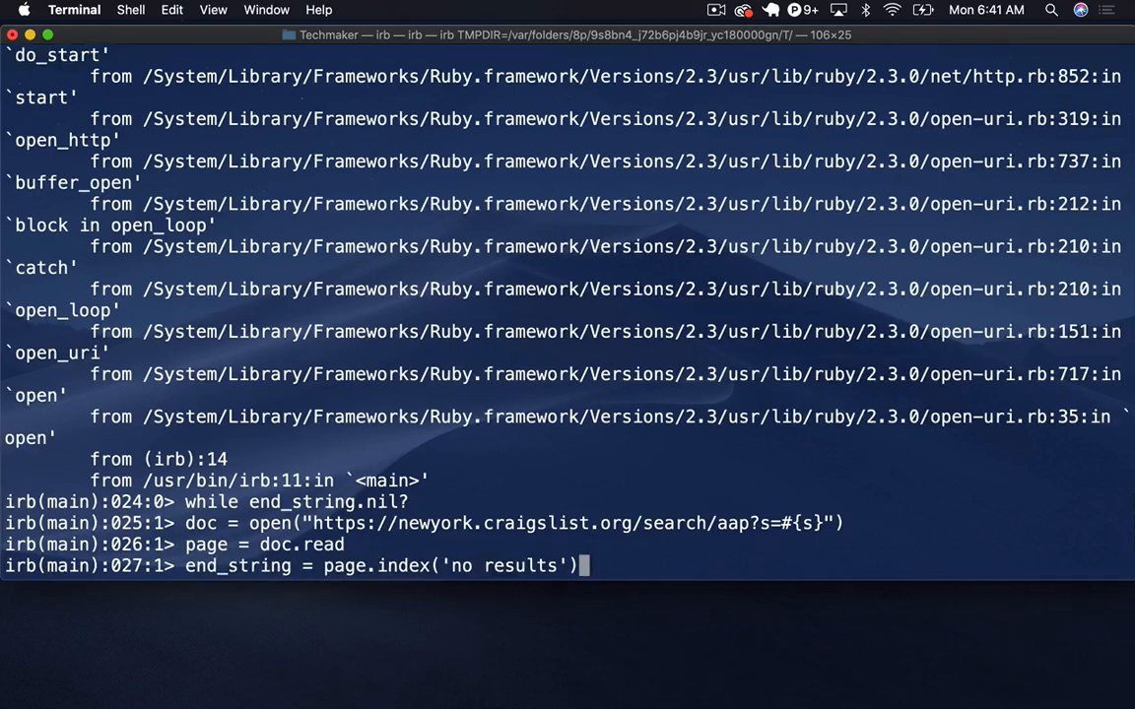
Step: Add the sleeping message, sleep(1), the closing end and the s = s + 120 increment
{"action": "type", "text": "puts \"Sleeping for 1 second ...\""}
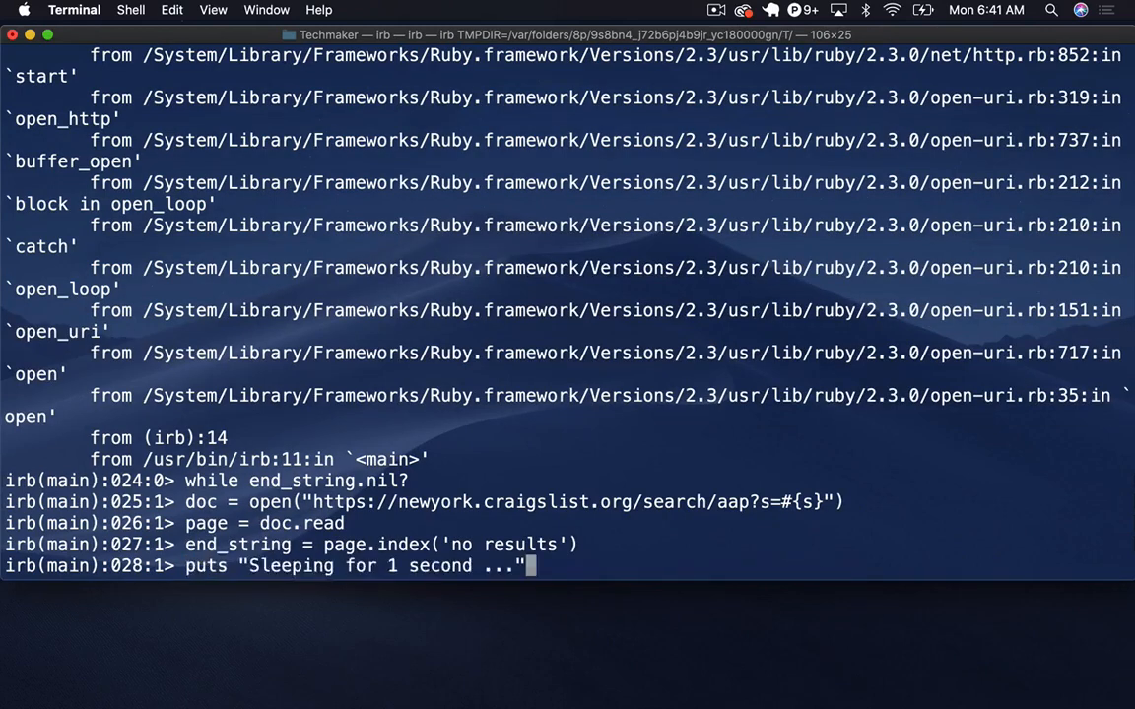
{"action": "type", "text": "if end_string != nil"}
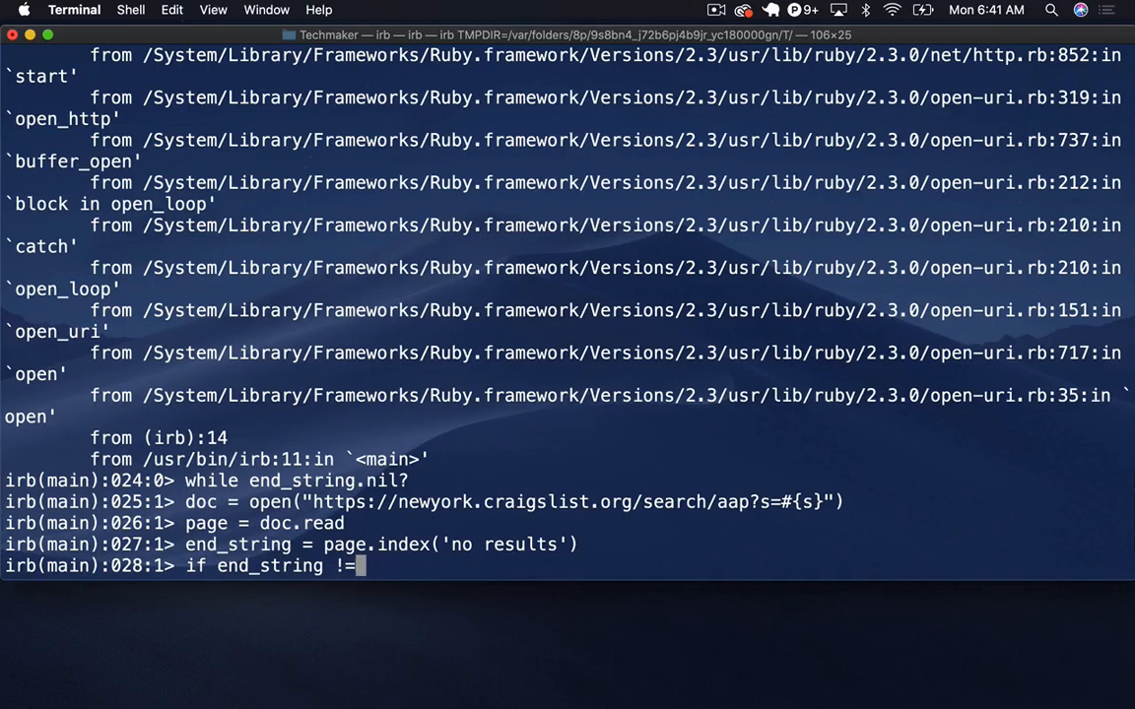
{"action": "type", "text": "nil?"}
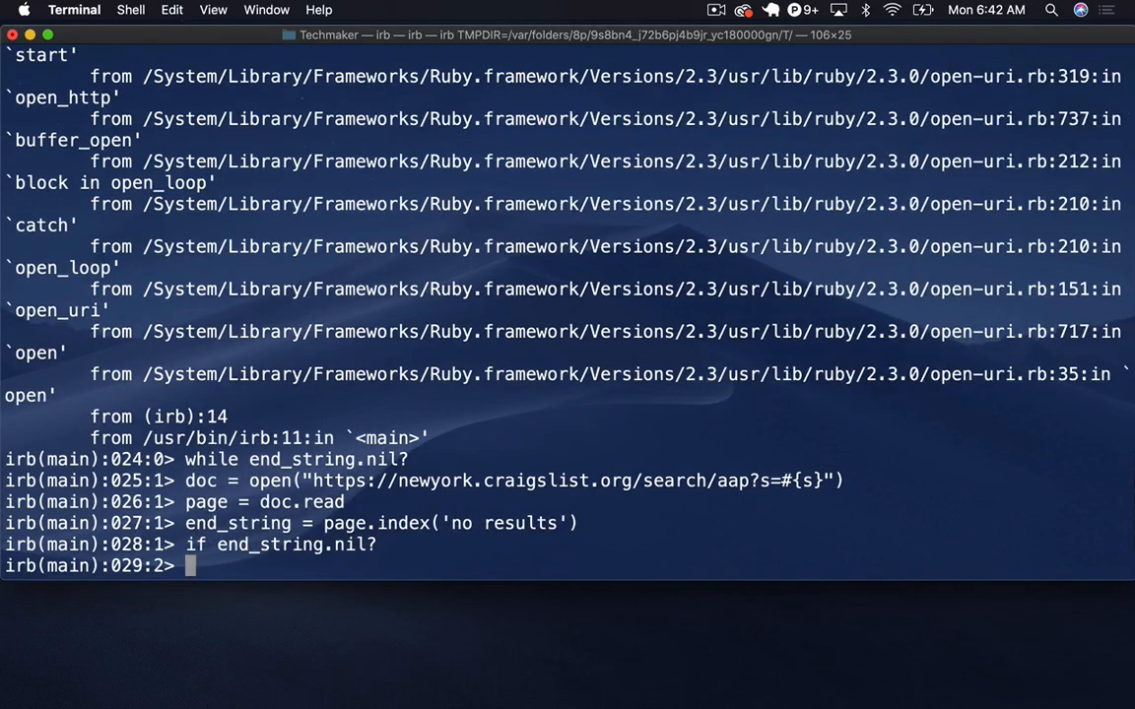
{"action": "type", "text": "sleep(1)"}
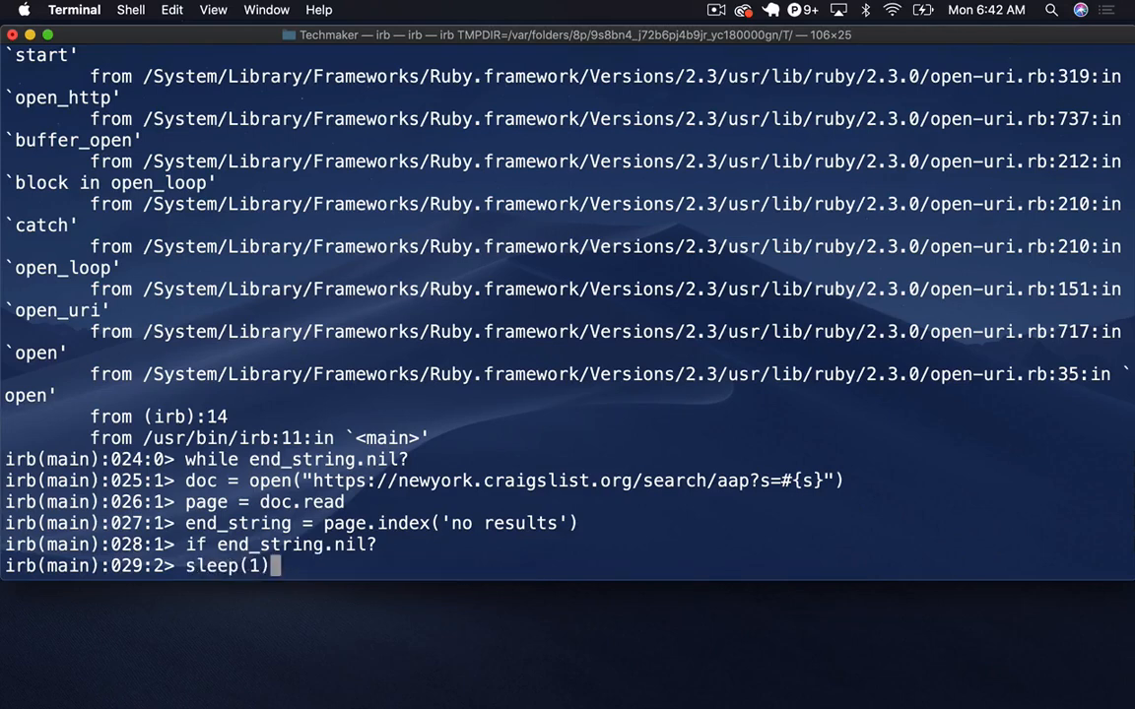
{"action": "type", "text": "if end_string != nil"}
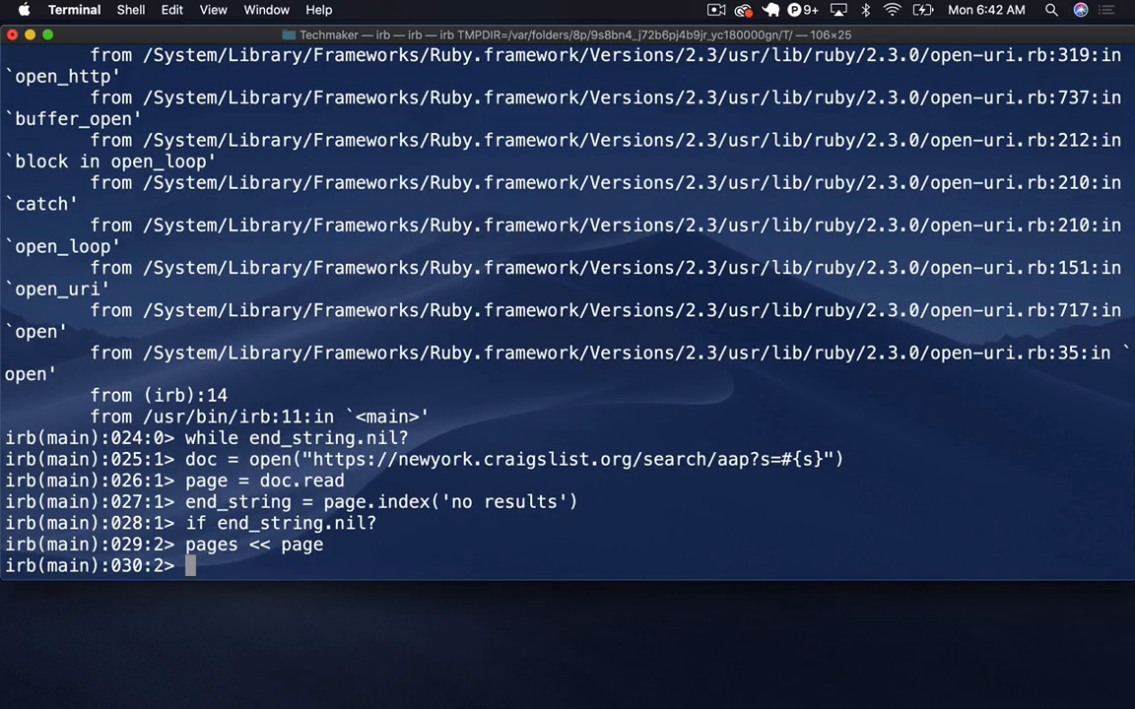
{"action": "type", "text": "end"}
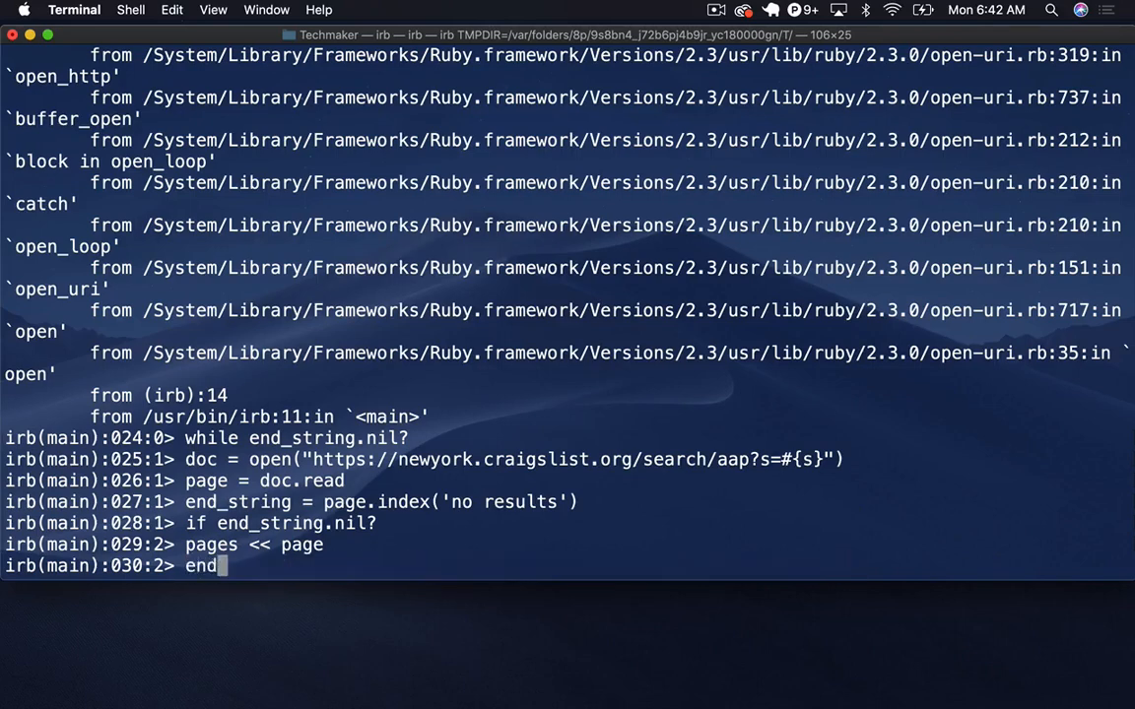
{"action": "type", "text": "s = s + 120"}
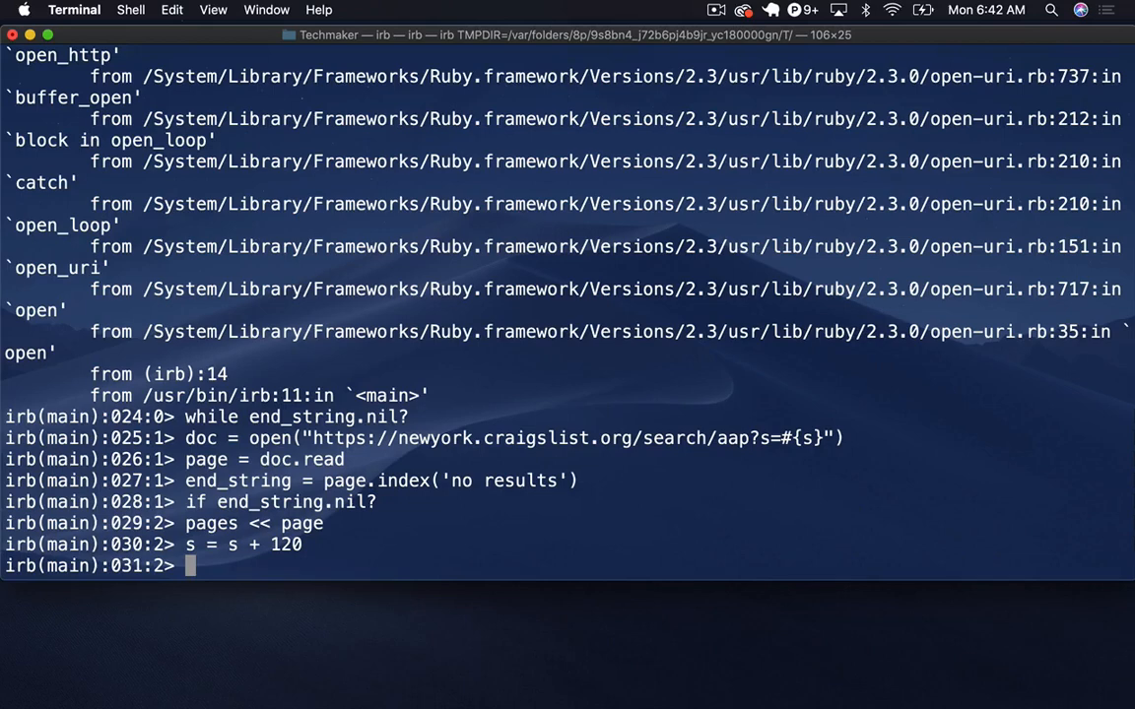
Step: Add puts "Sleeping 1 second at (s = #{s})..." and sleep(1) inside the loop body
{"action": "type", "text": "puts"}
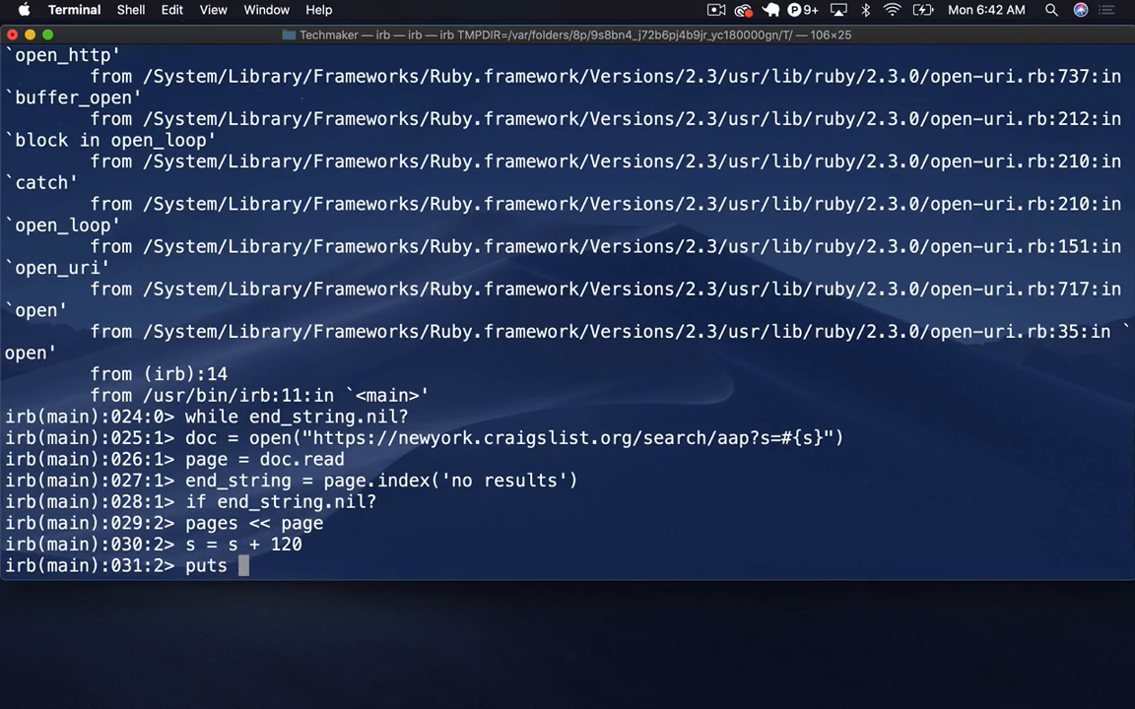
{"action": "type", "text": "\""}
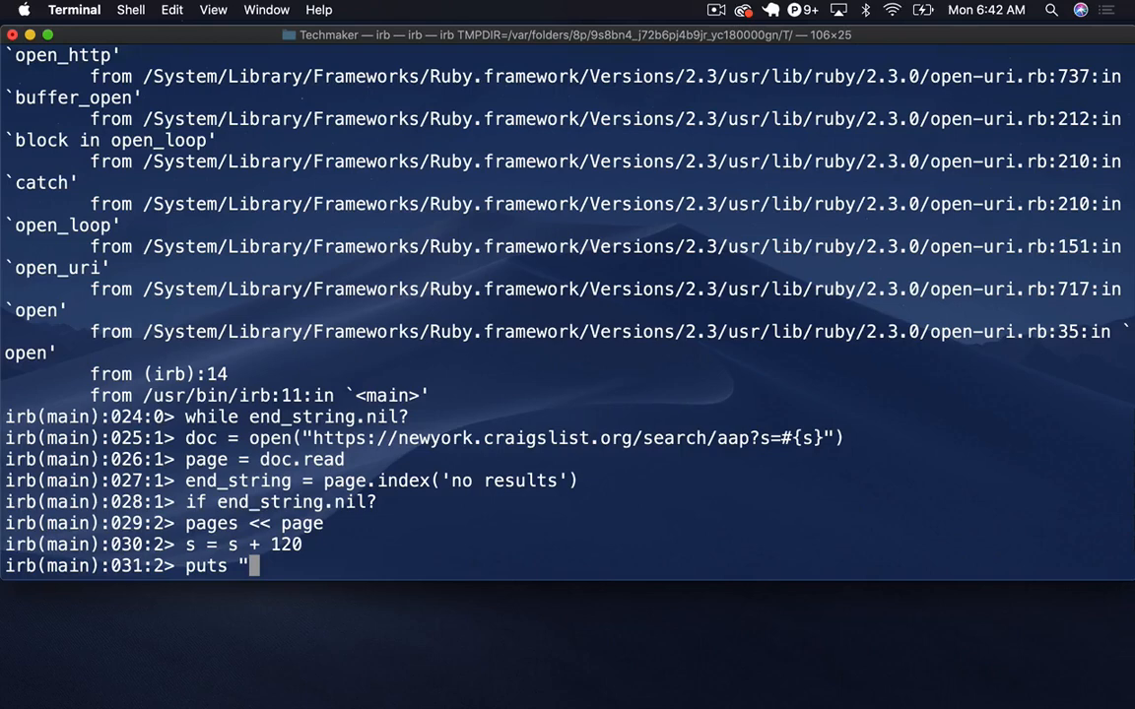
{"action": "type", "text": "Sl"}
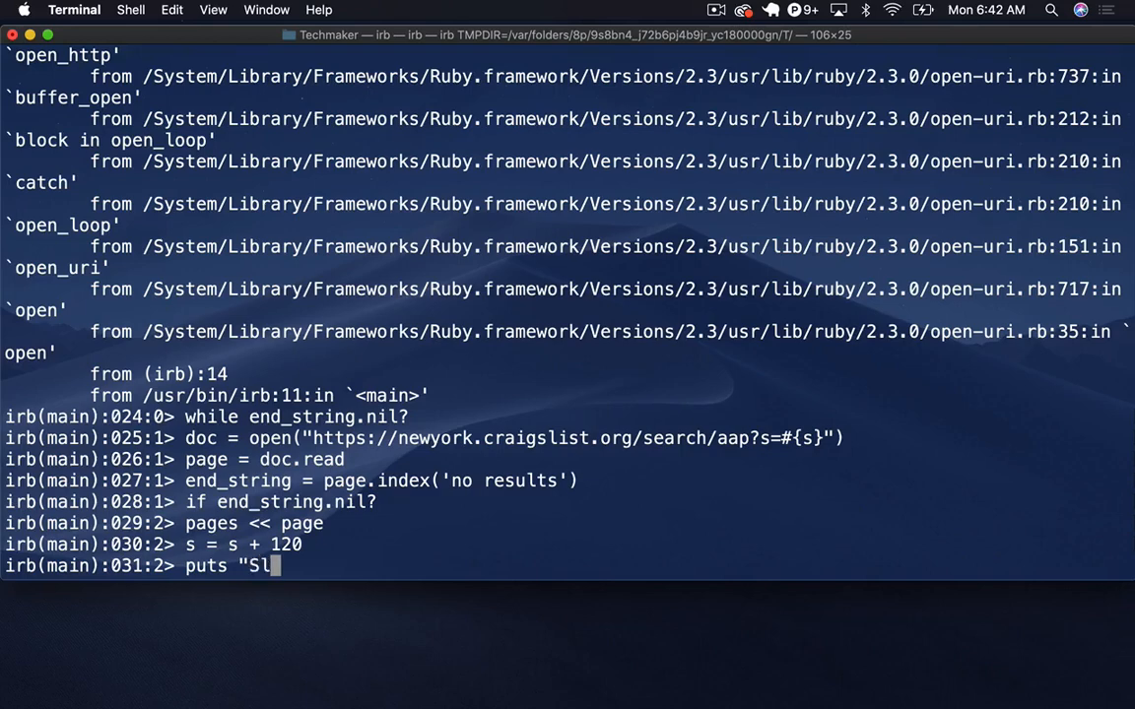
{"action": "type", "text": "eeping 1 secon"}
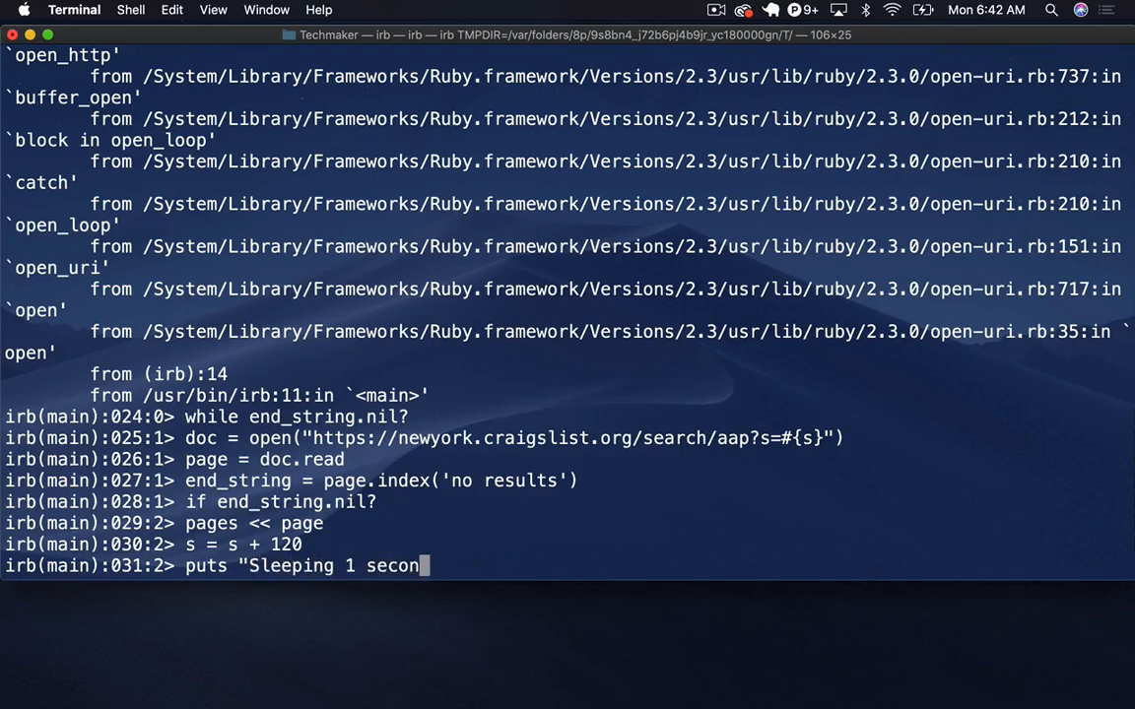
{"action": "type", "text": "d at"}
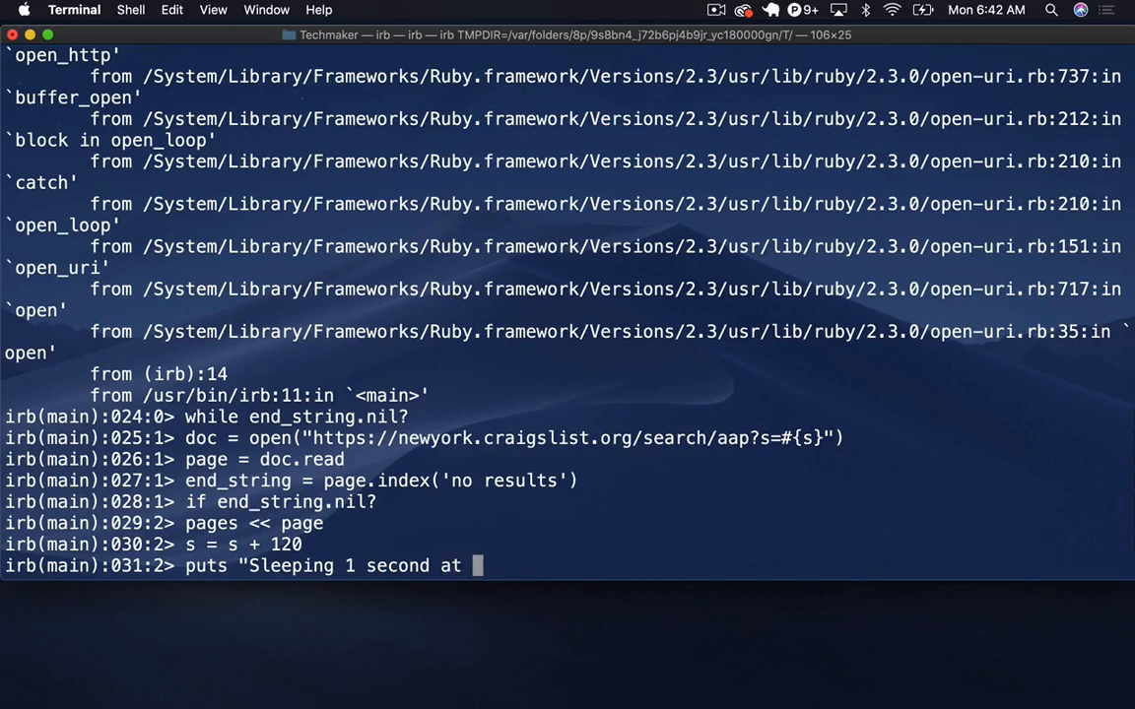
{"action": "type", "text": "(s"}
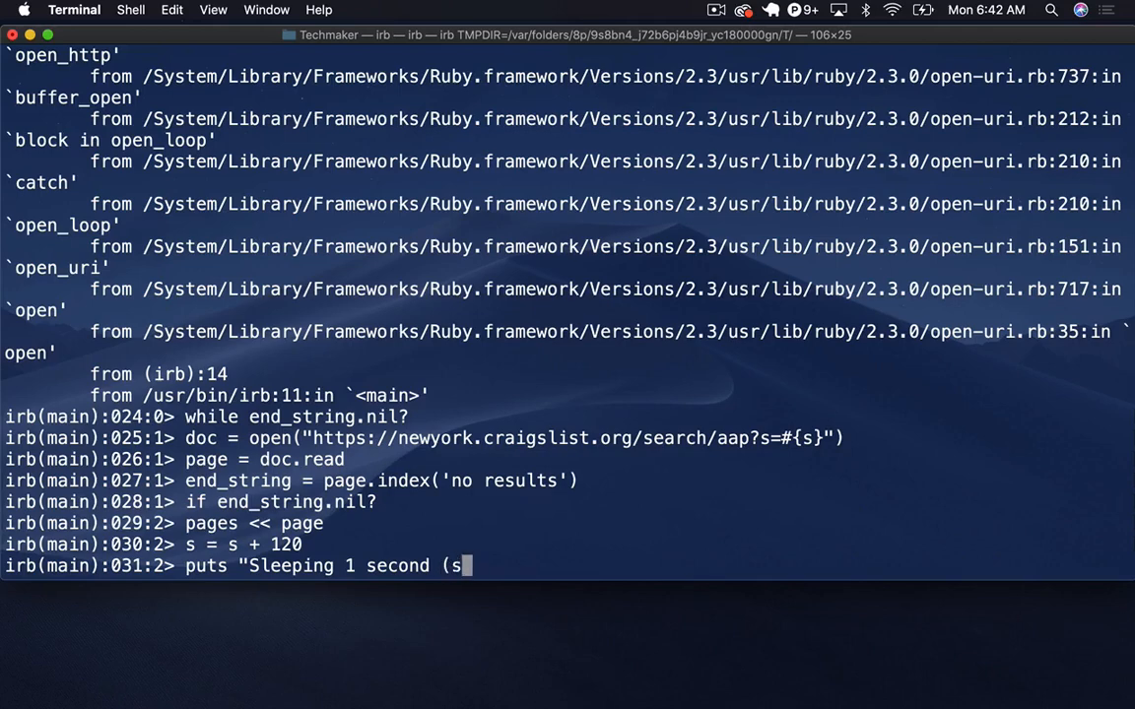
{"action": "type", "text": "= #"}
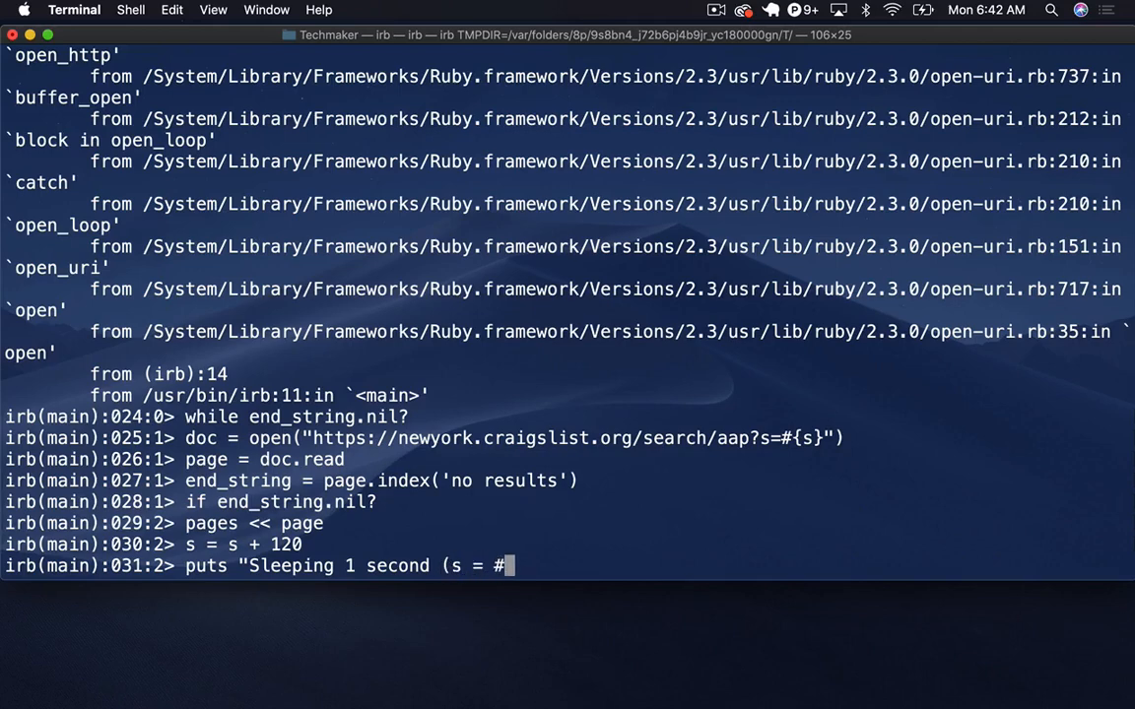
{"action": "type", "text": "s}"}
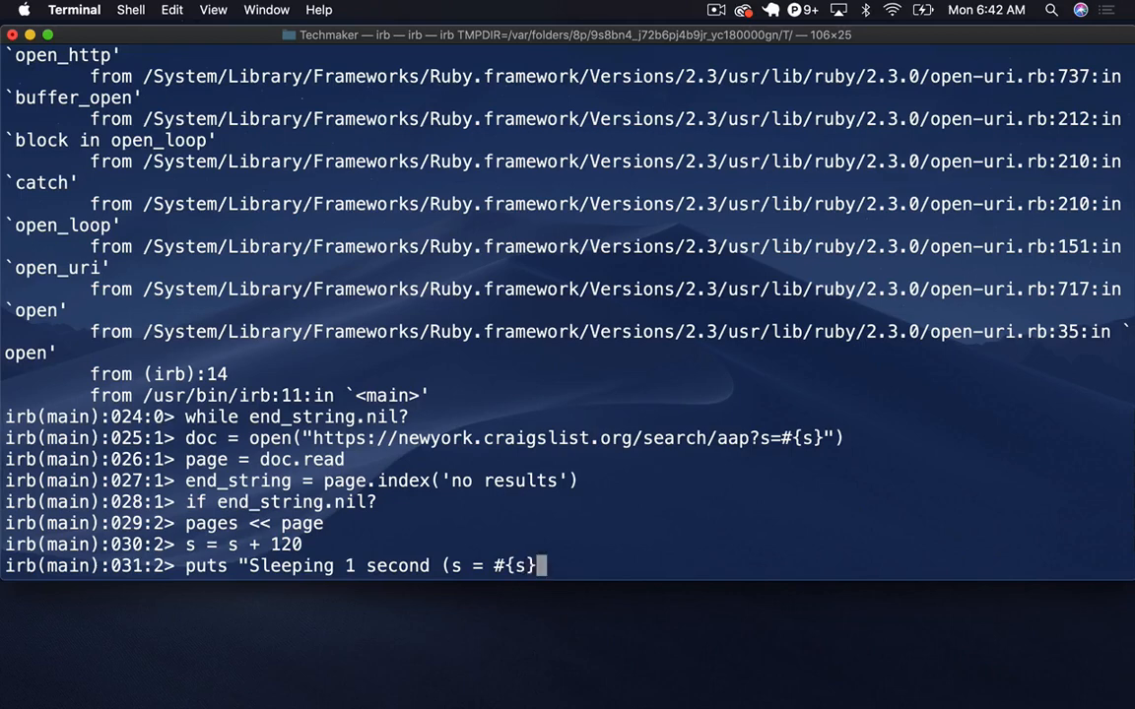
{"action": "type", "text": "}..."}
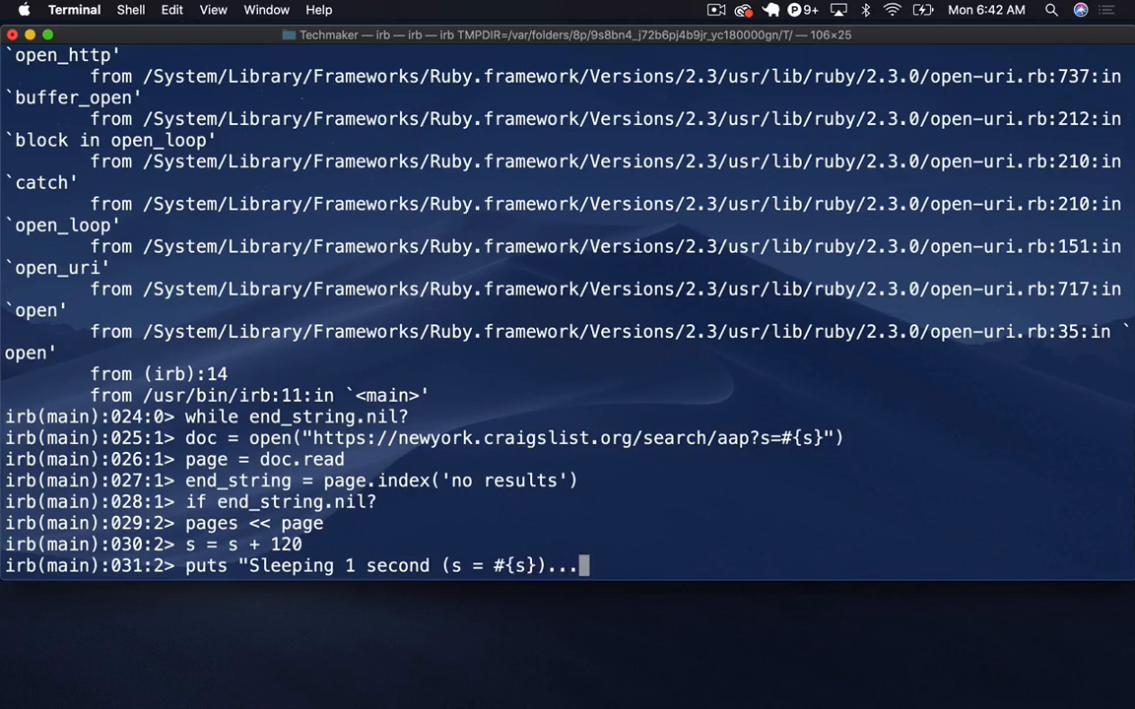
{"action": "type", "text": "\""}
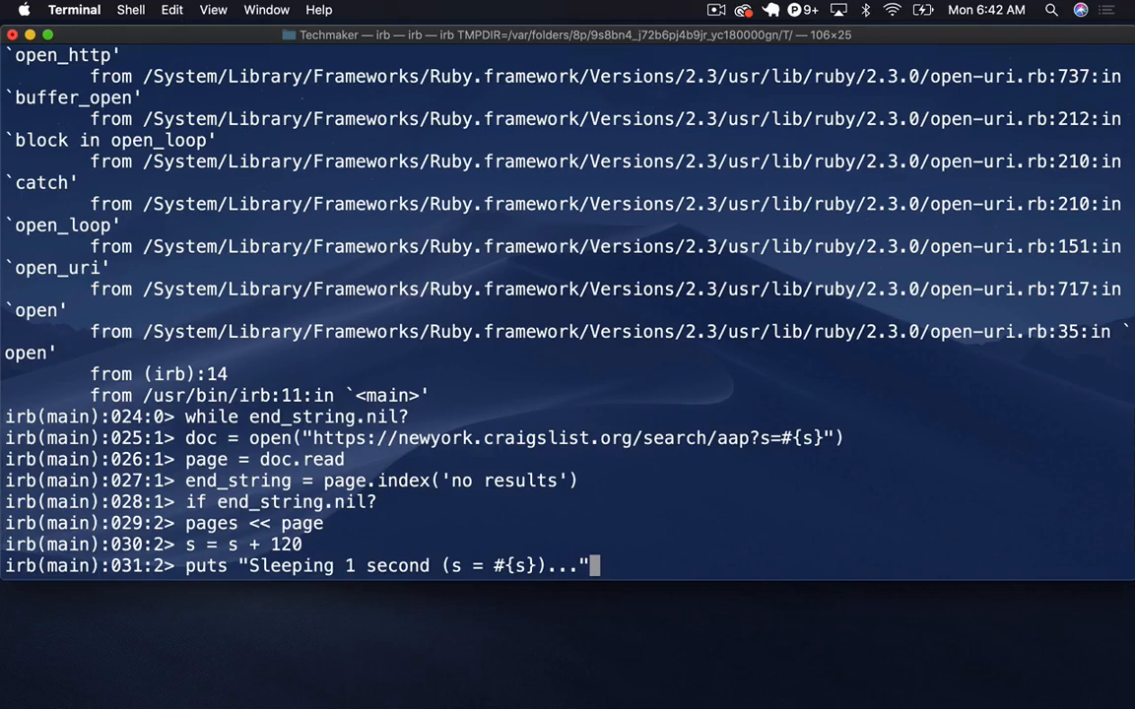
{"action": "type", "text": "sl"}
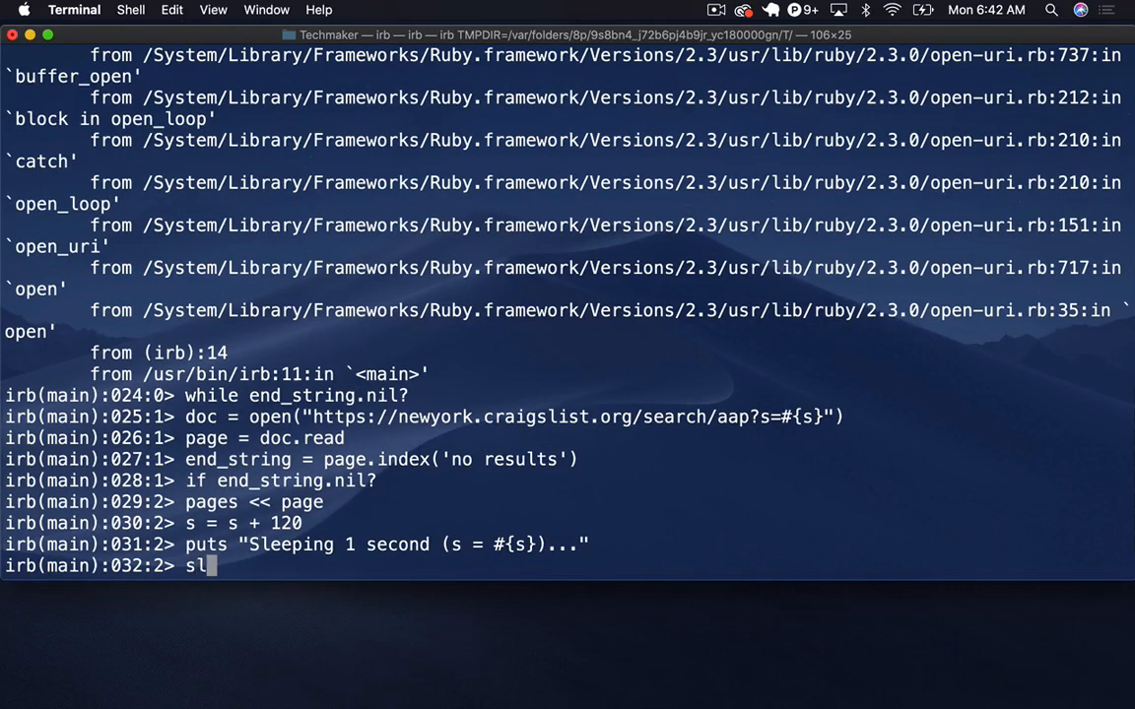
{"action": "type", "text": "eep"}
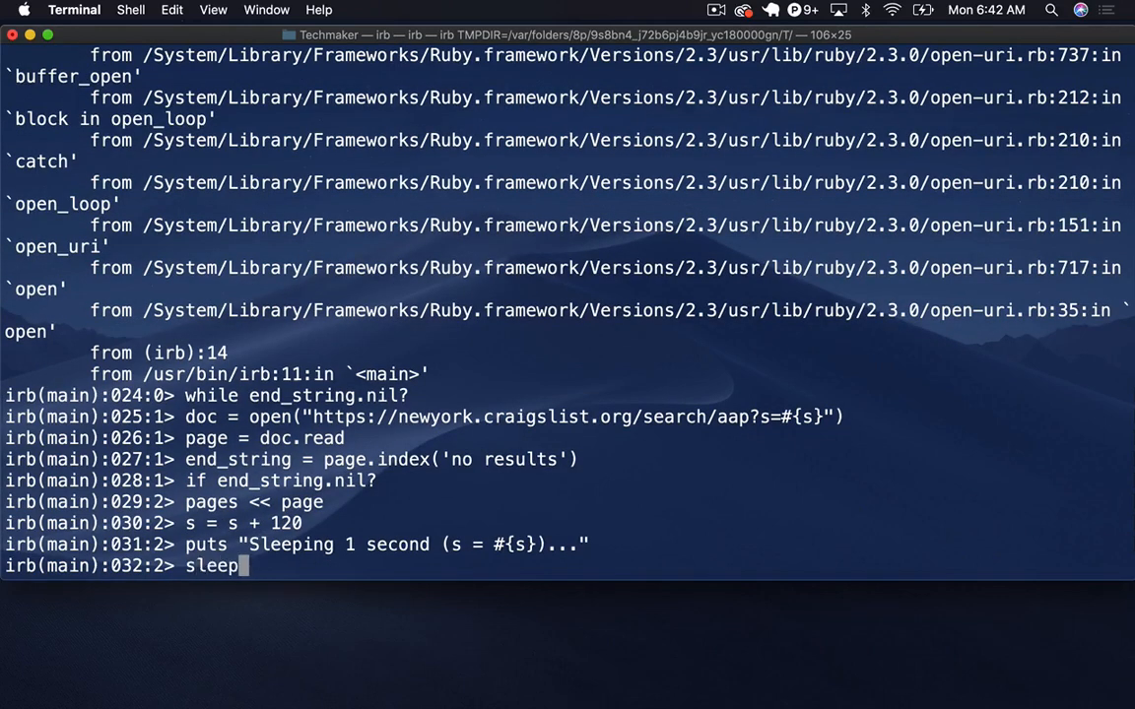
{"action": "type", "text": "(1)"}
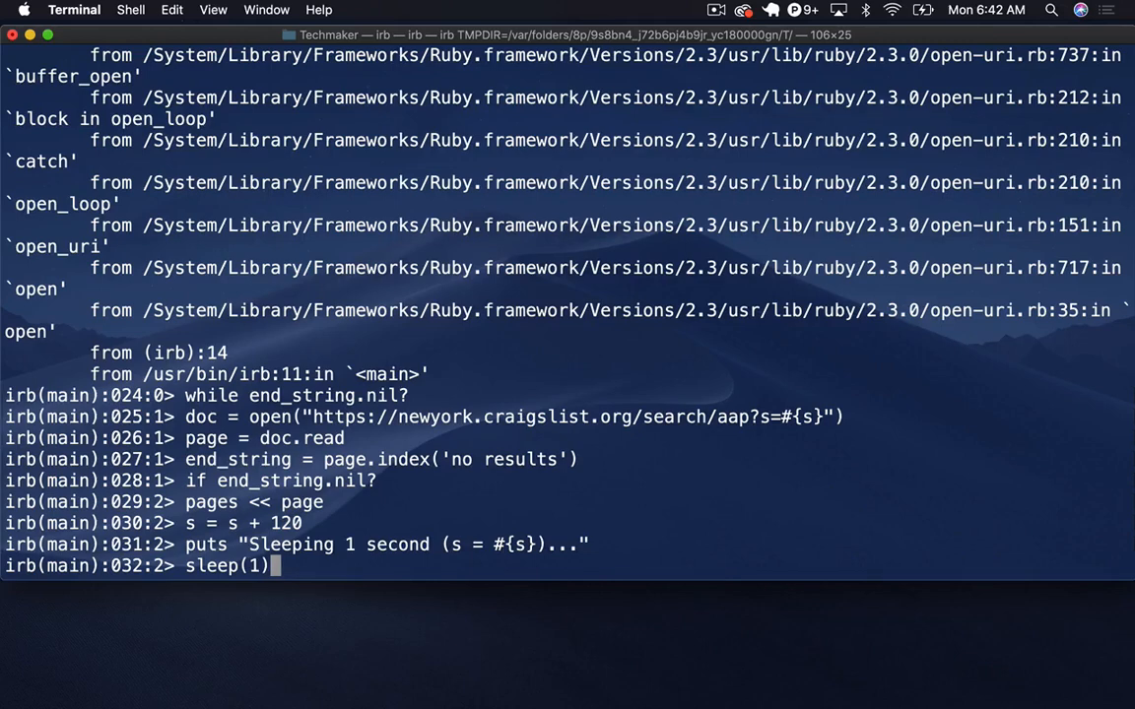
{"action": "key", "text": "Return"}
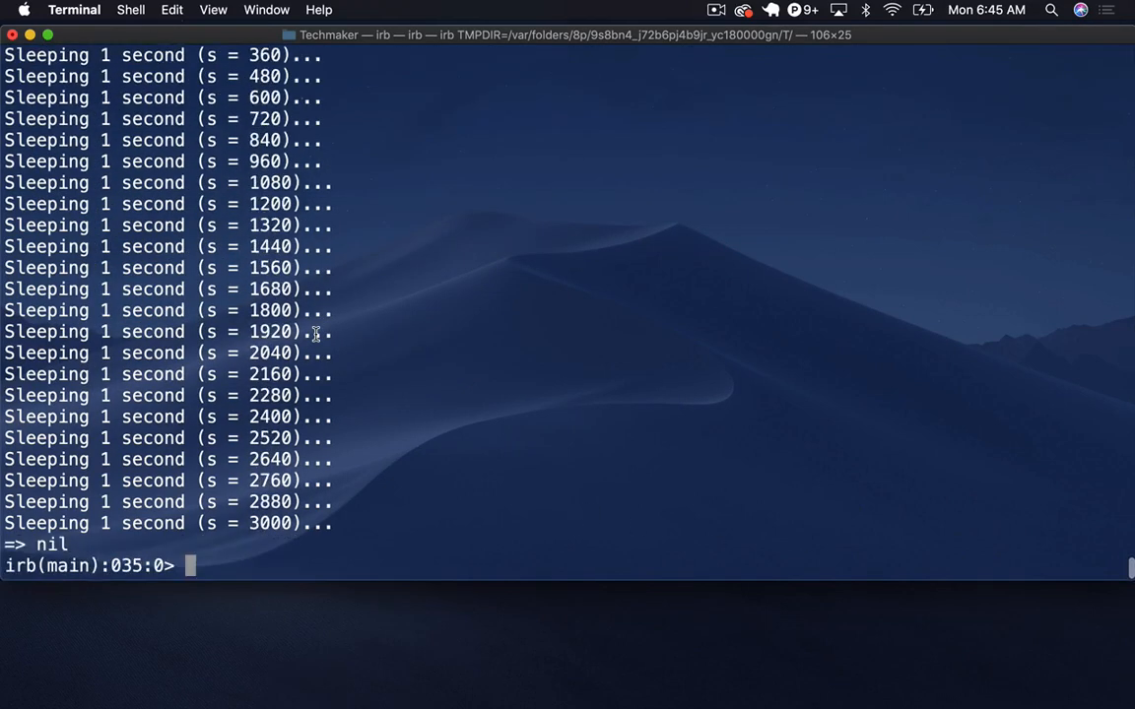
{"action": "mouse_move", "coordinate": [259, 520]}
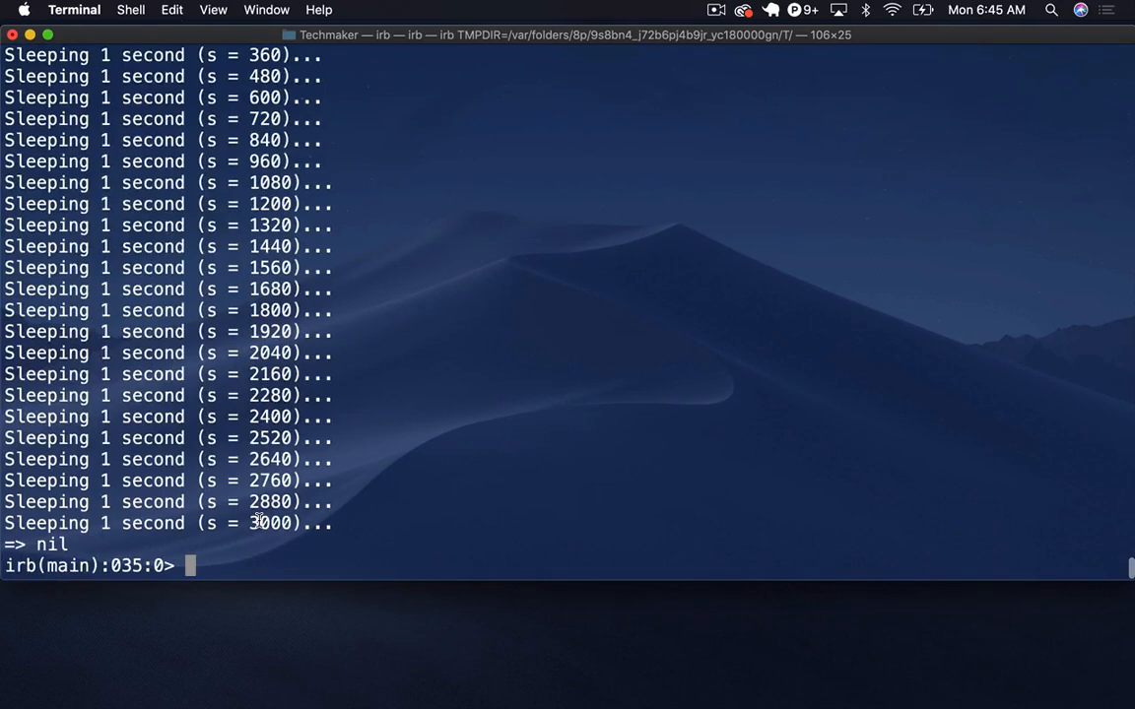
Step: Confirm pages holds 25 pages, matching 3000 / 120, and enter pages[20]
{"action": "type", "text": "pages.l"}
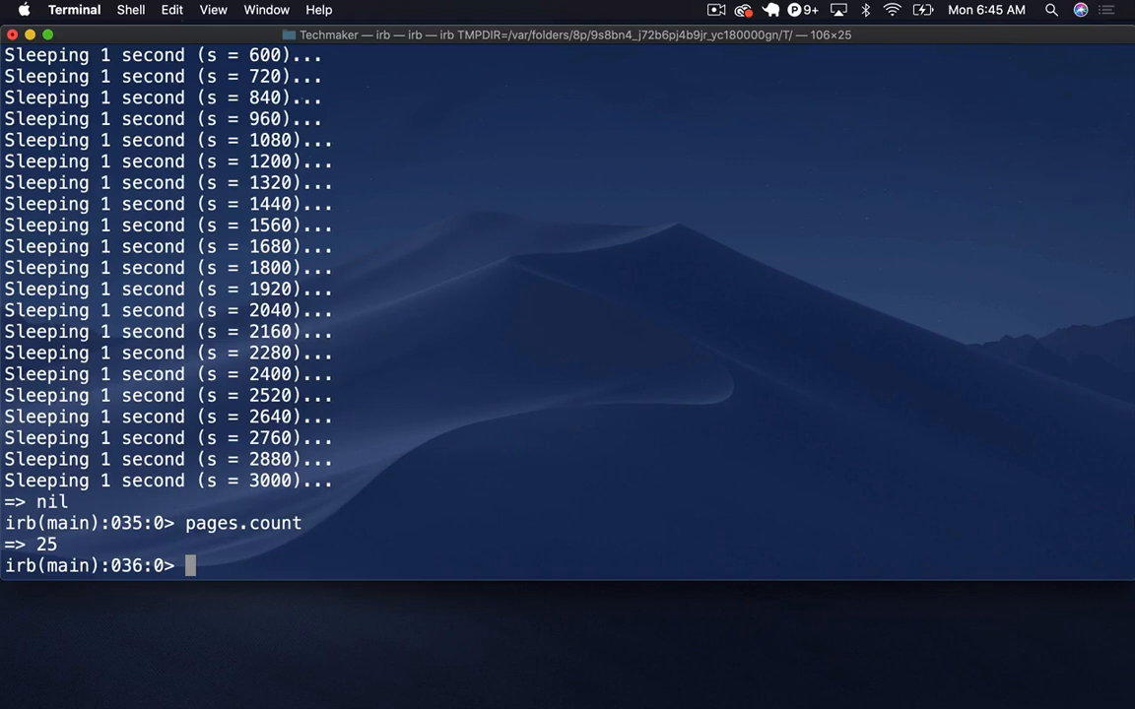
{"action": "type", "text": "3000 / 120"}
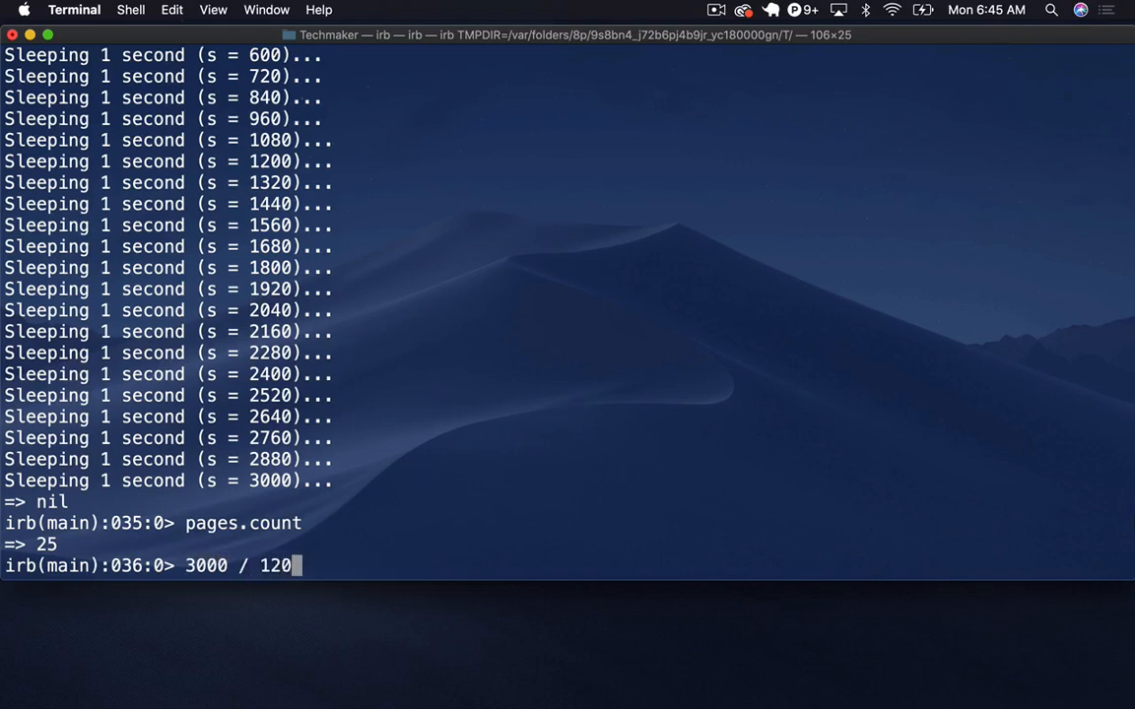
{"action": "key", "text": "enter"}
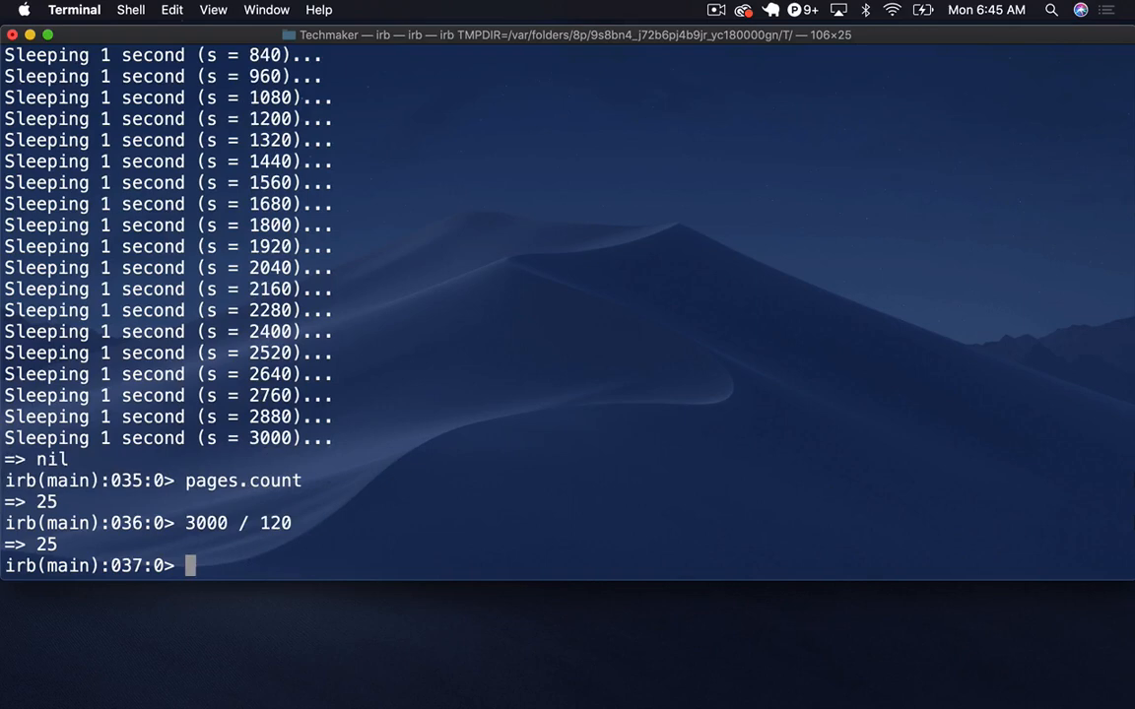
{"action": "type", "text": "pages"}
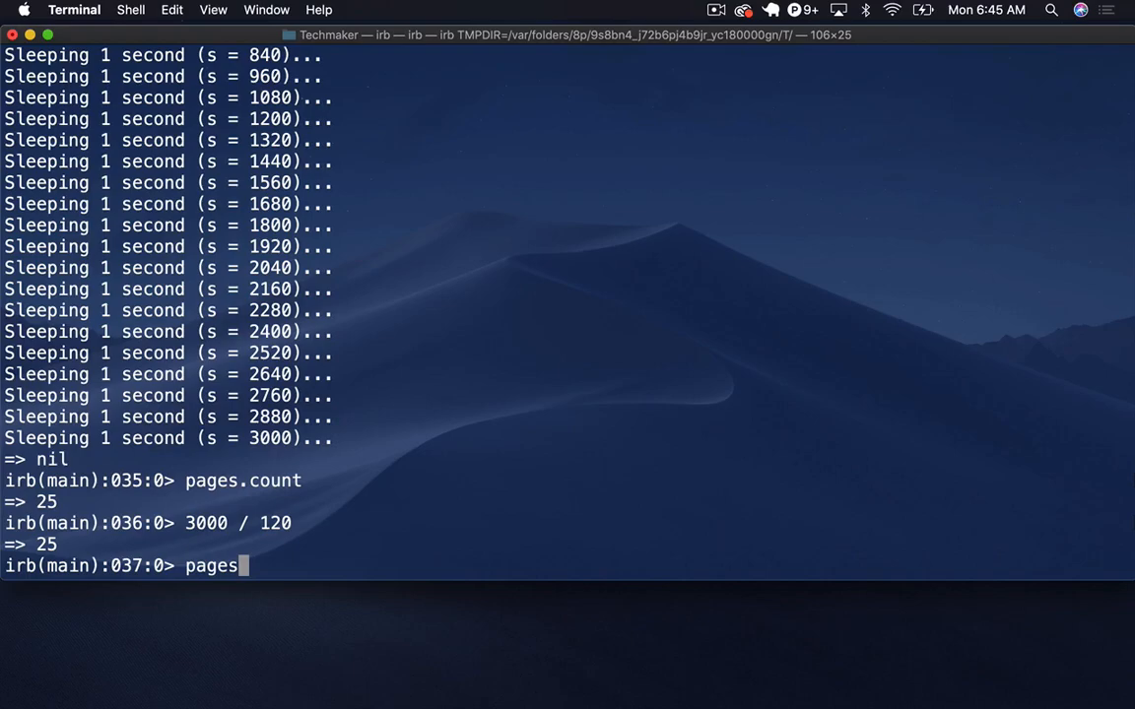
{"action": "type", "text": "[20]"}
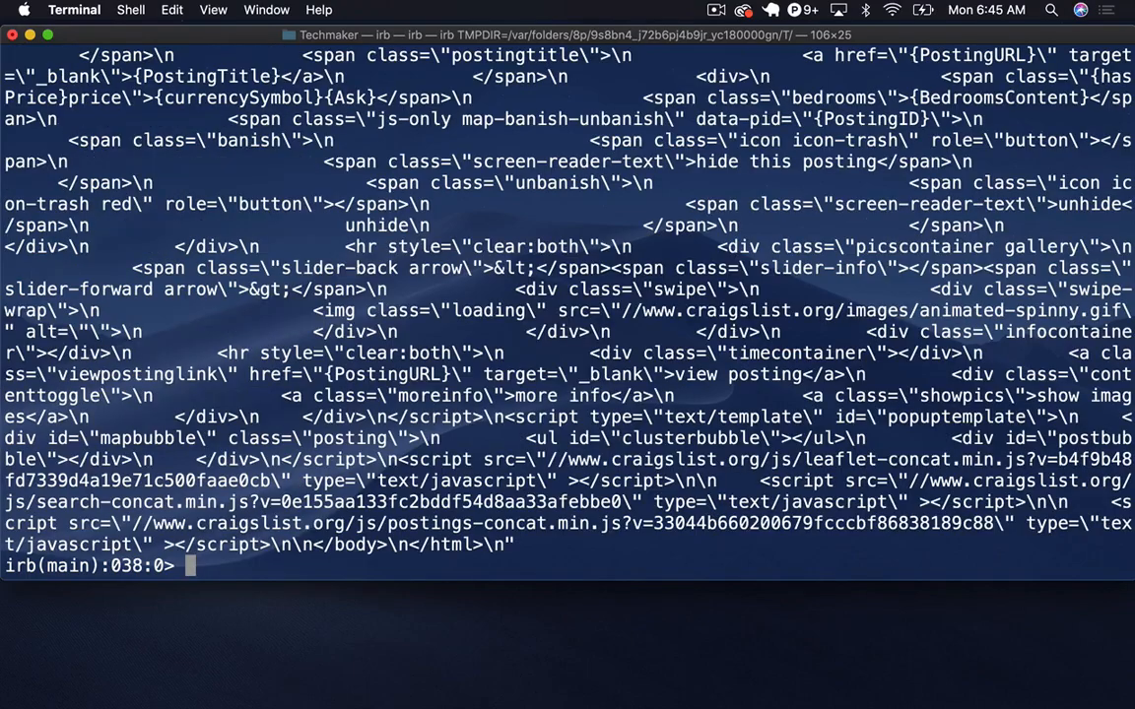
Step: Scroll page 20's HTML and highlight the 'Private Backyard 2 Bathrooms East Flatbush' listing title
{"action": "scroll", "scroll_direction": "down", "scroll_amount": 3}
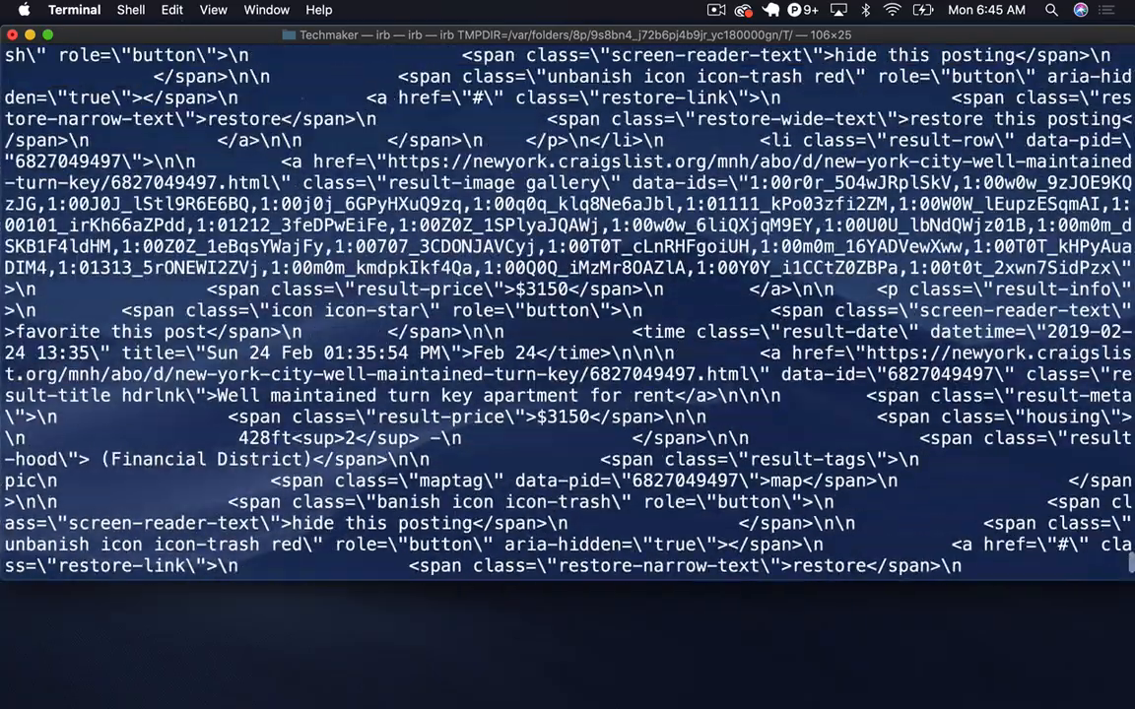
{"action": "scroll", "scroll_direction": "down", "scroll_amount": 3}
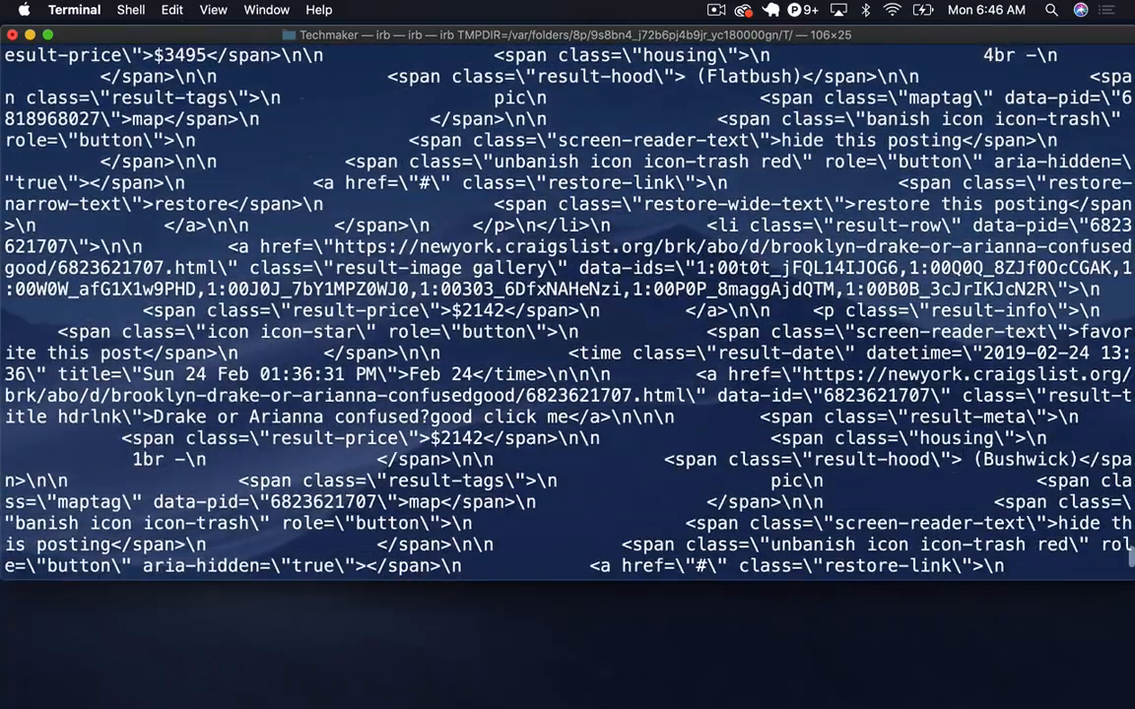
{"action": "scroll", "scroll_direction": "down", "scroll_amount": 3}
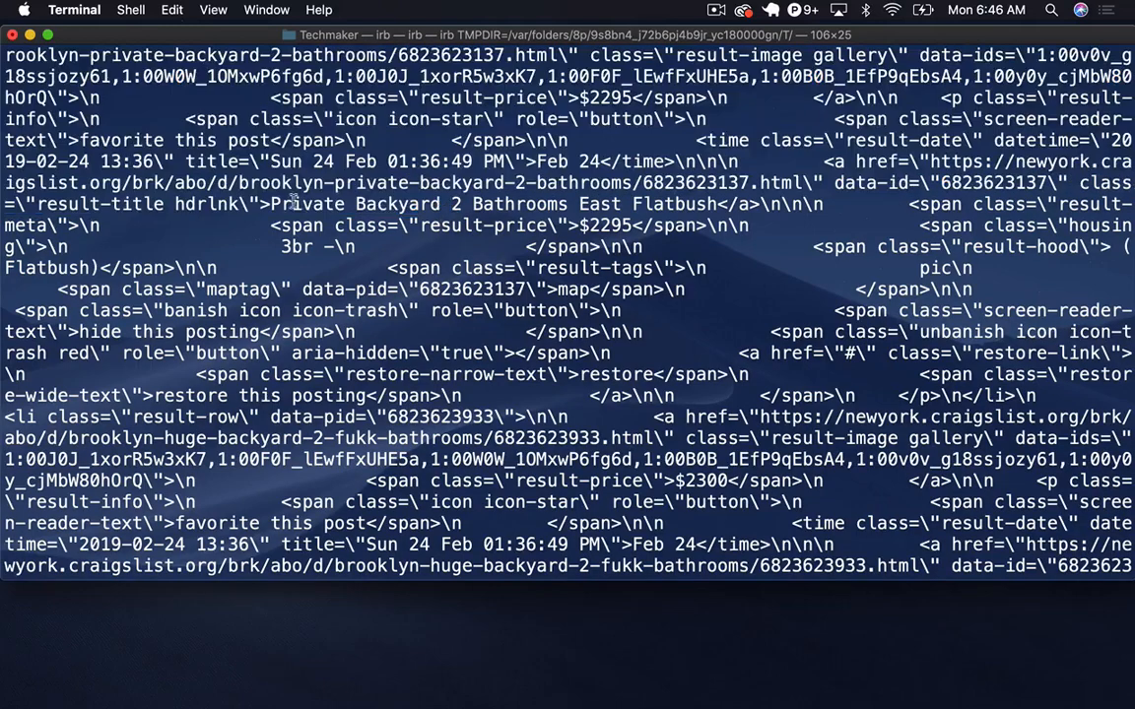
{"action": "left_click_drag", "start_coordinate": [269, 204], "coordinate": [641, 204]}
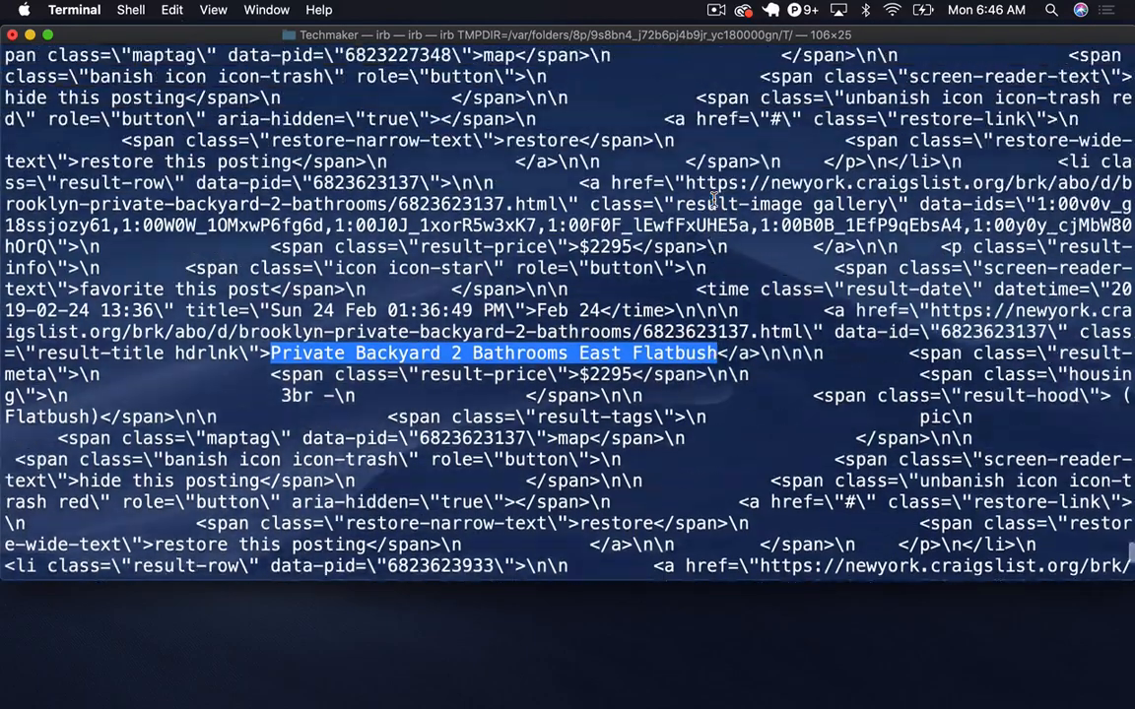
{"action": "scroll", "scroll_direction": "down", "scroll_amount": 3}
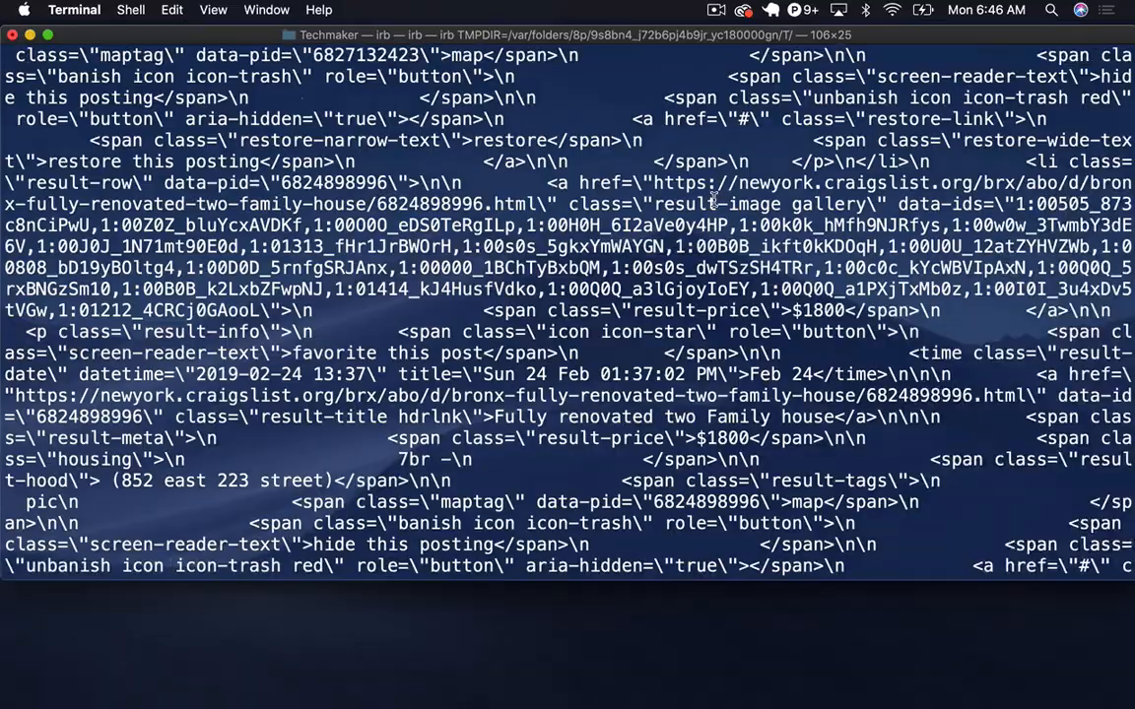
{"action": "scroll", "scroll_direction": "down", "scroll_amount": 3}
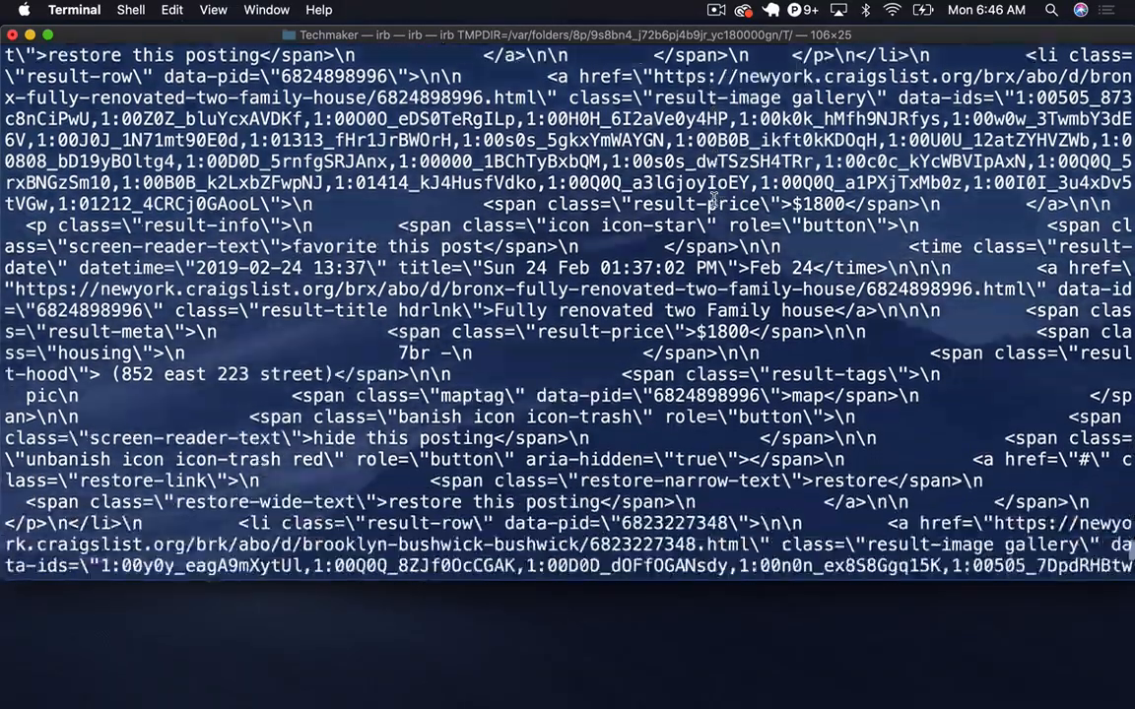